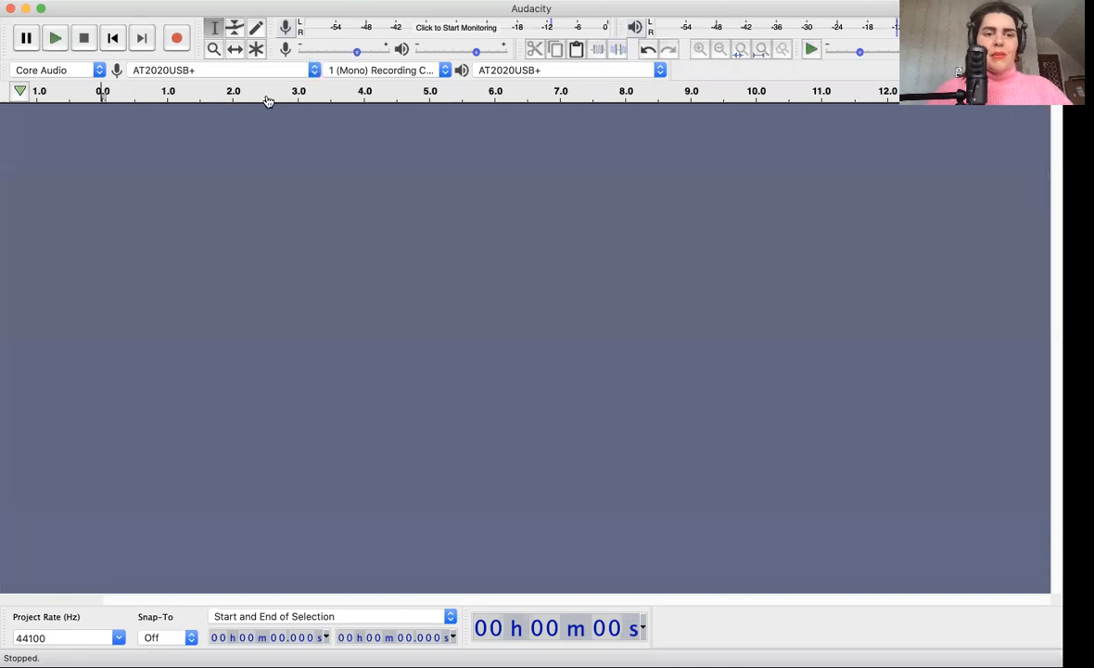
mouse_move(276, 96)
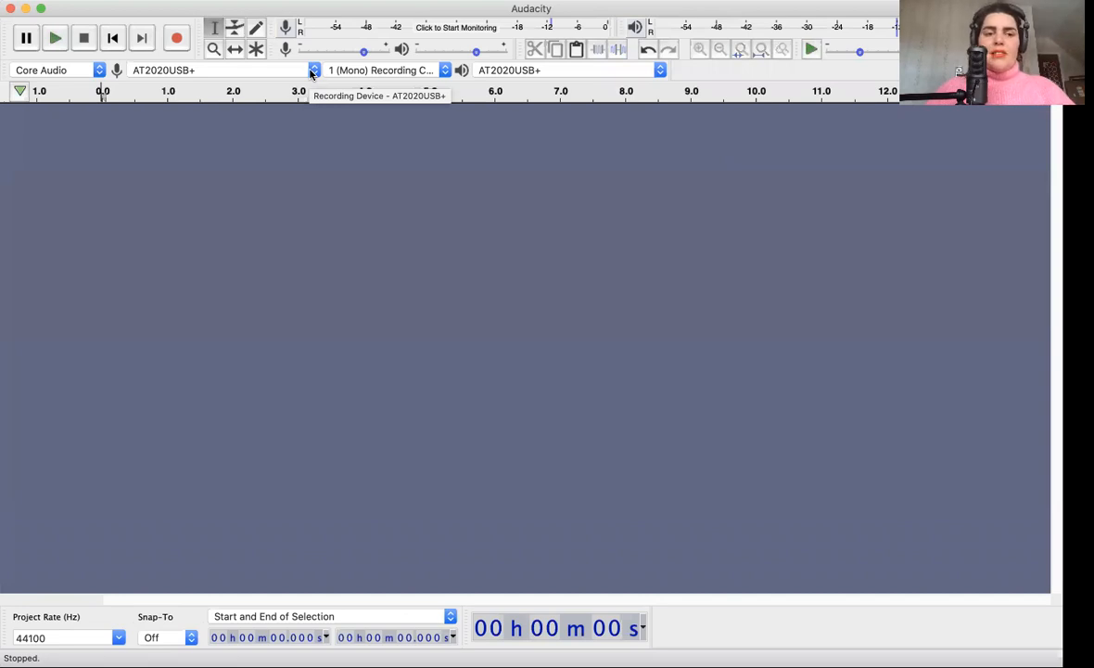
Keep AT2020USB+ as recording and playback device, and 44100 Hz project rate
left_click(314, 70)
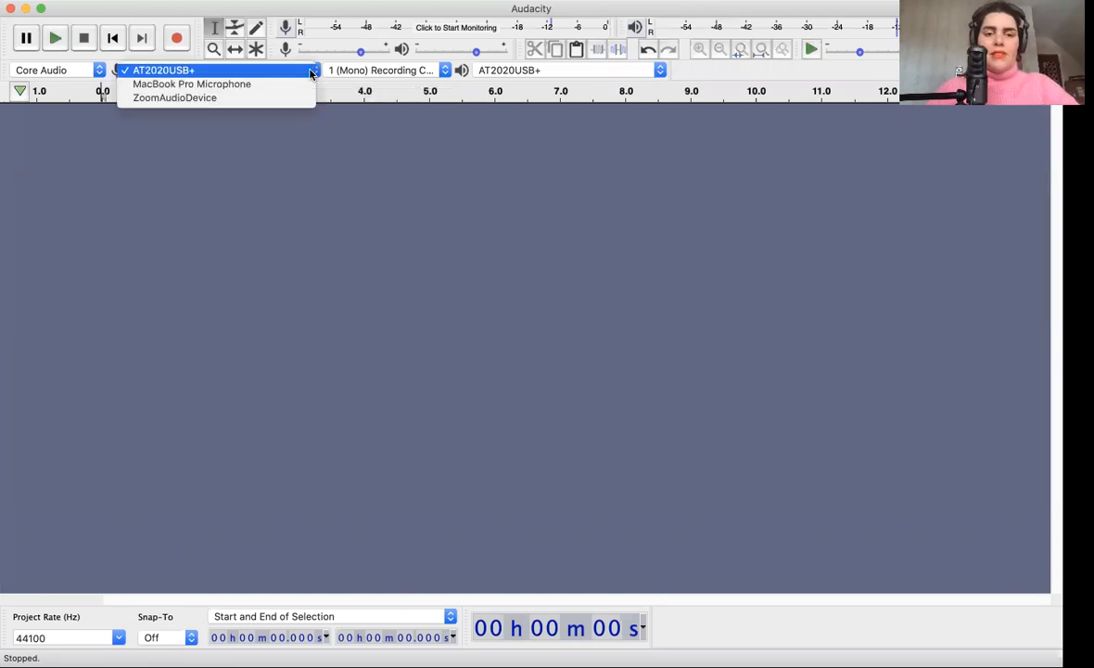
mouse_move(175, 97)
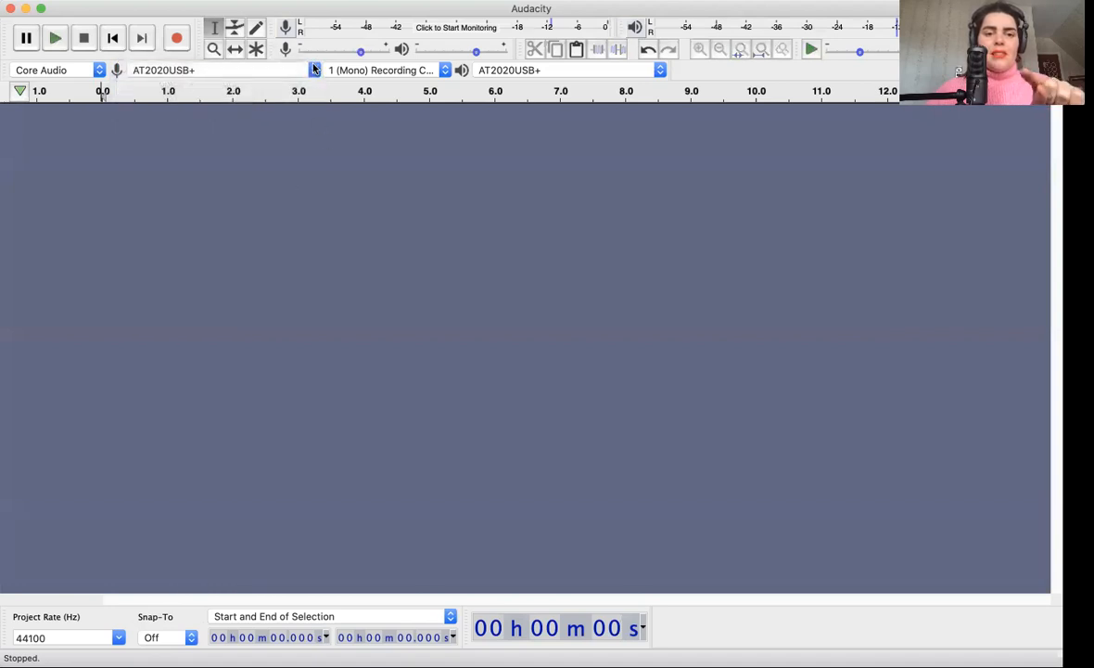
mouse_move(117, 70)
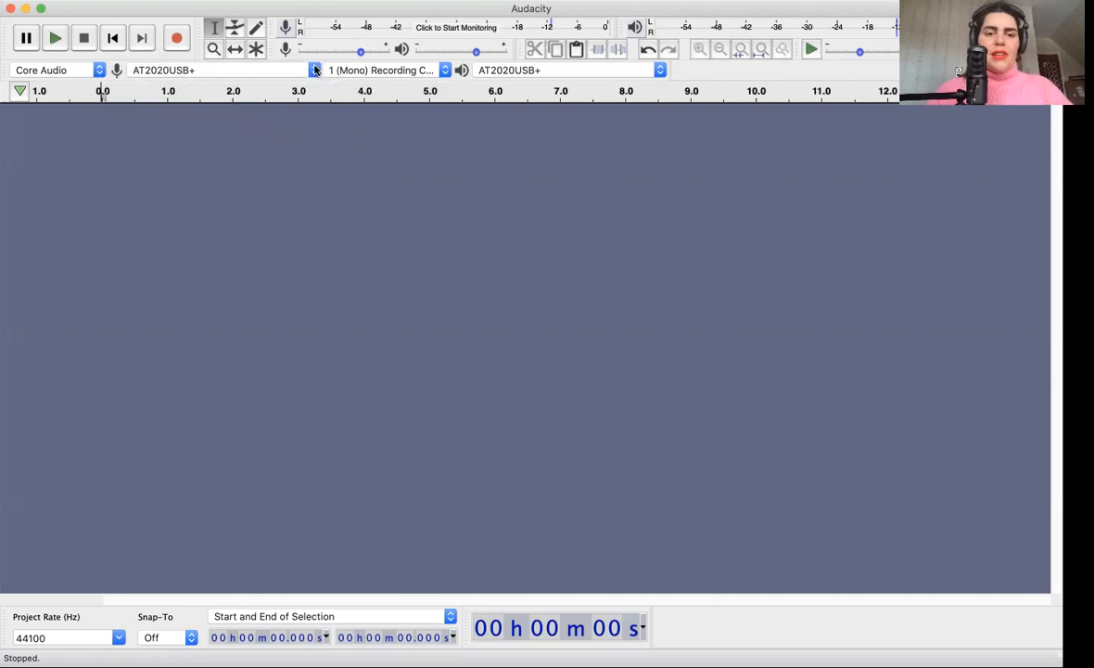
left_click(222, 70)
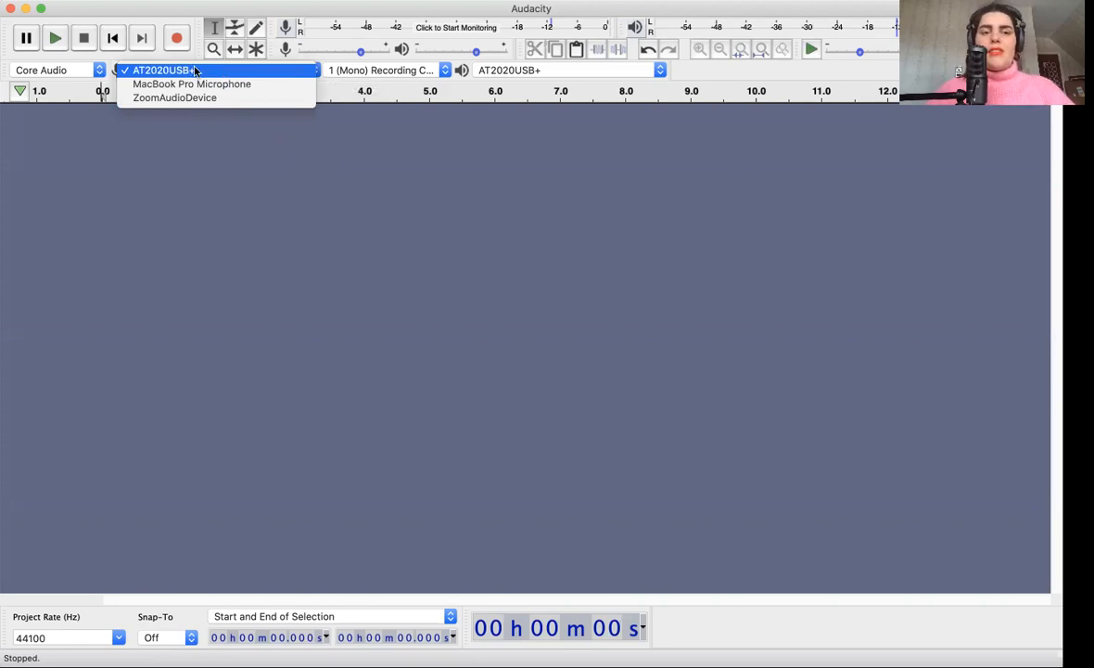
left_click(163, 69)
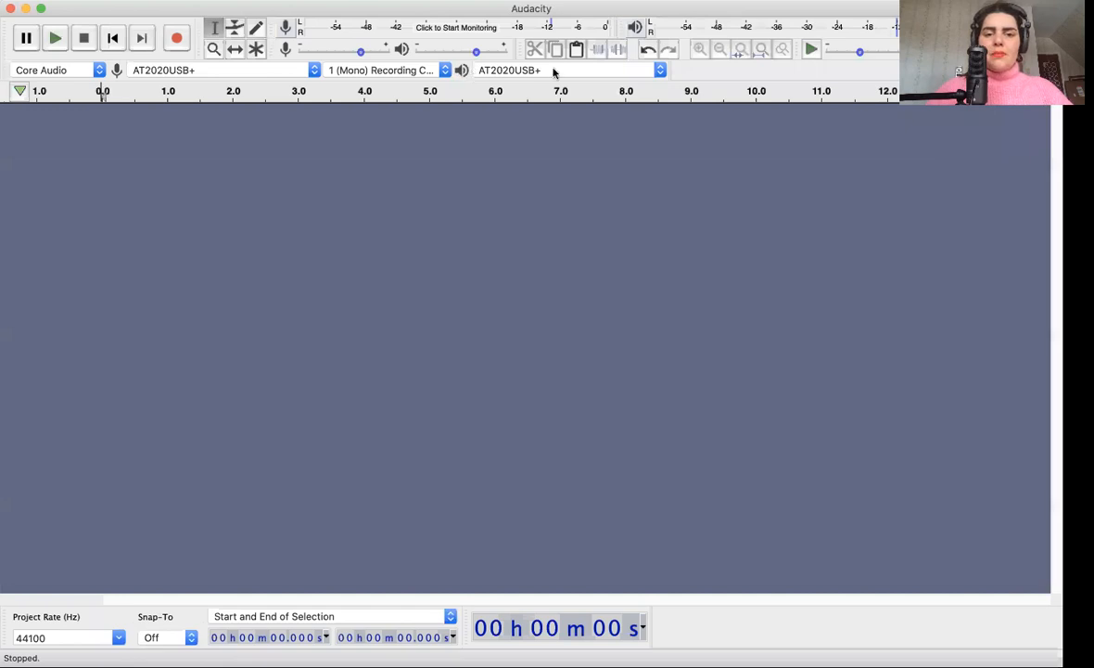
mouse_move(660, 69)
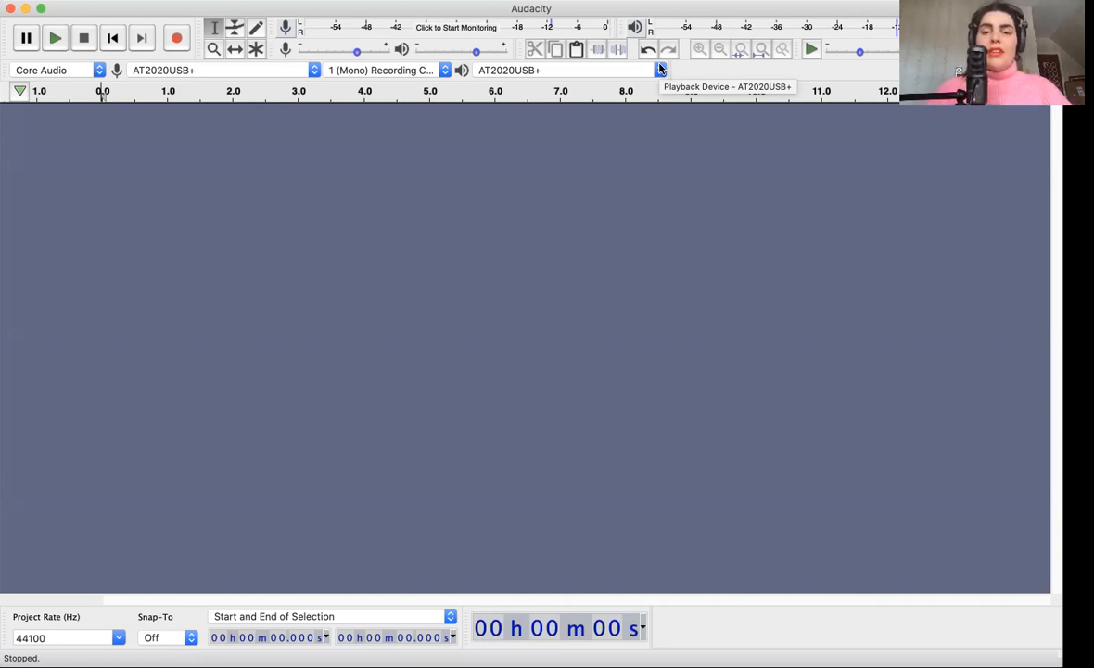
left_click(658, 69)
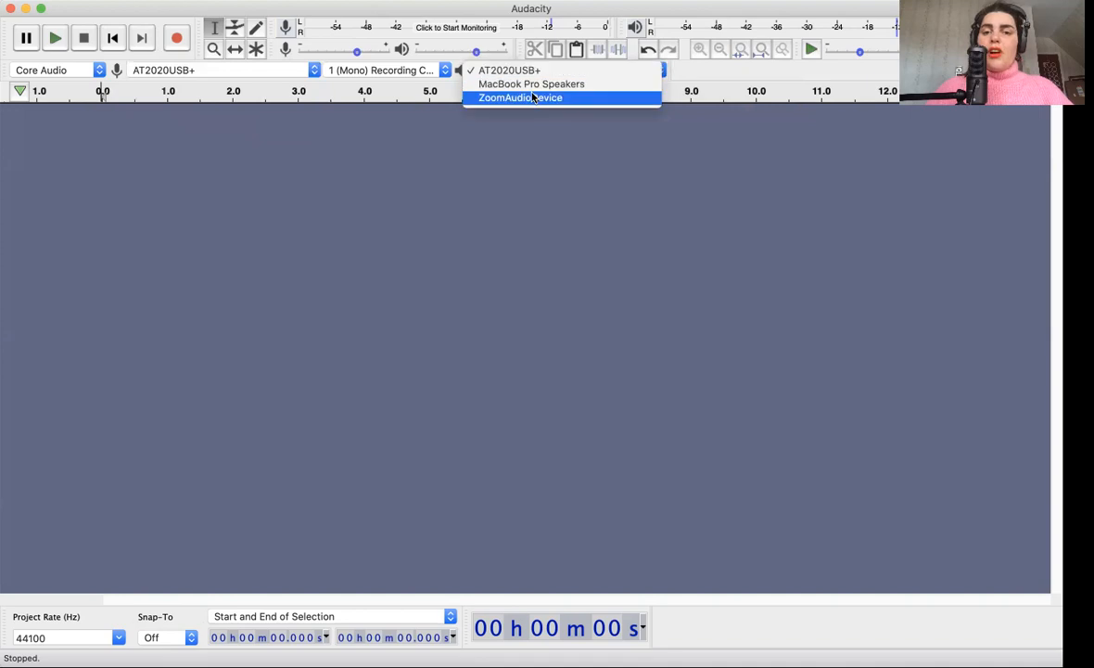
mouse_move(509, 70)
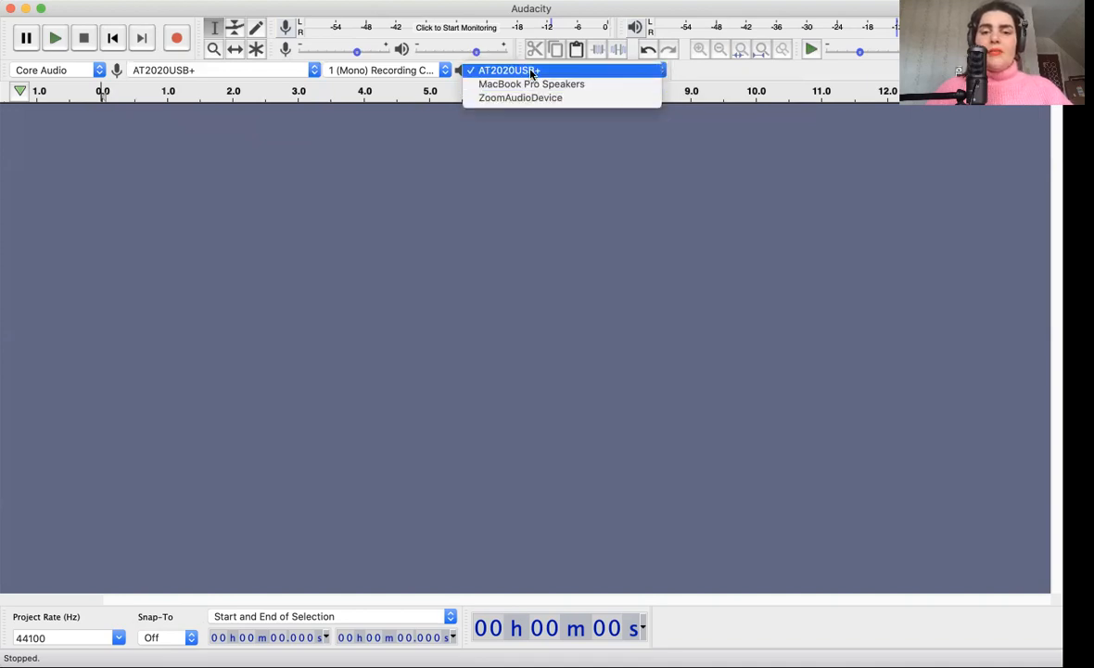
left_click(509, 69)
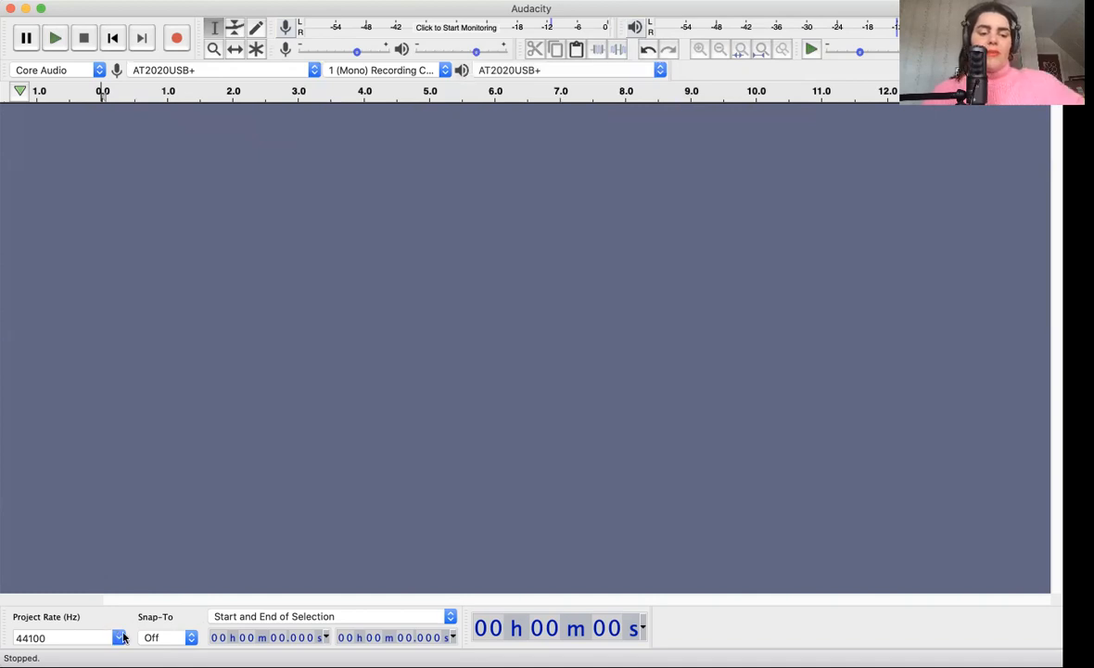
left_click(60, 638)
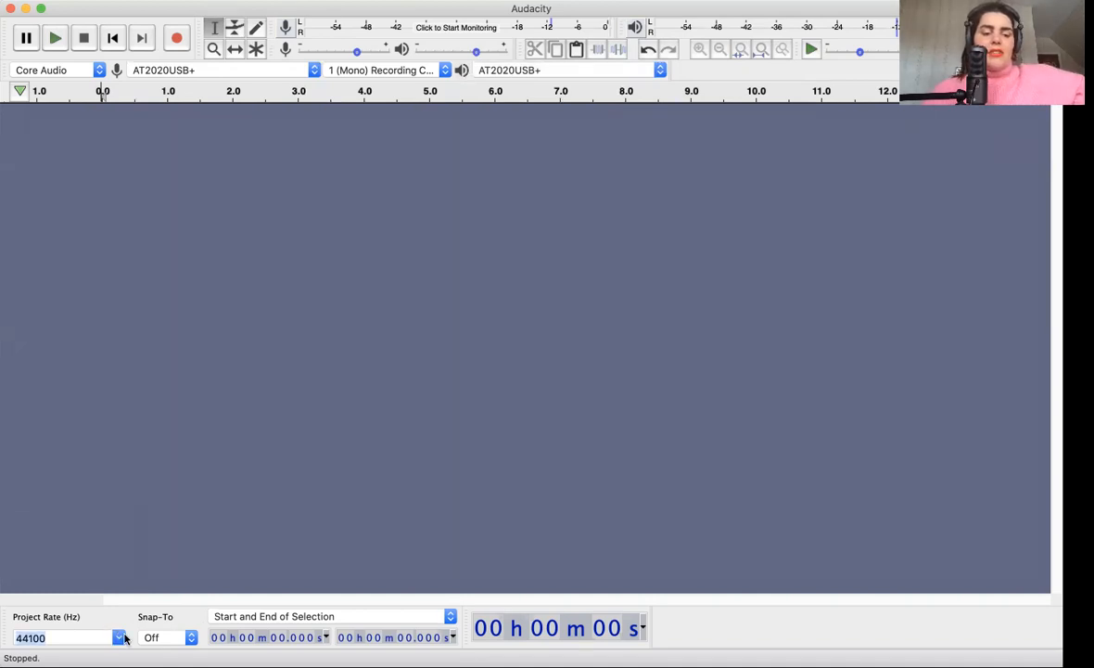
left_click(119, 637)
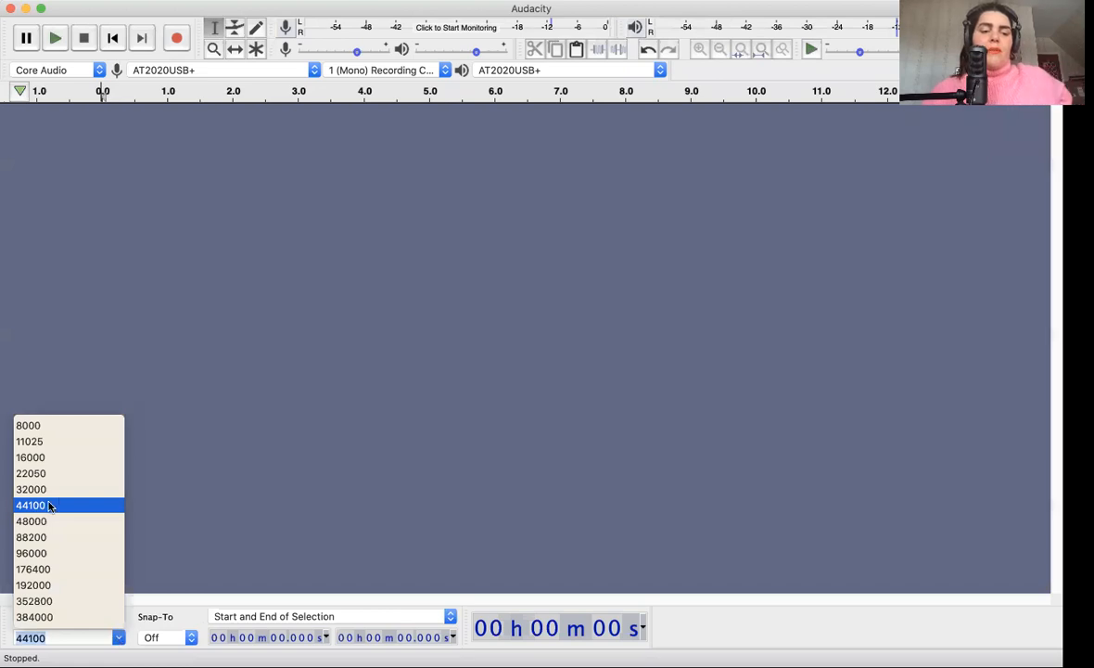
left_click(31, 504)
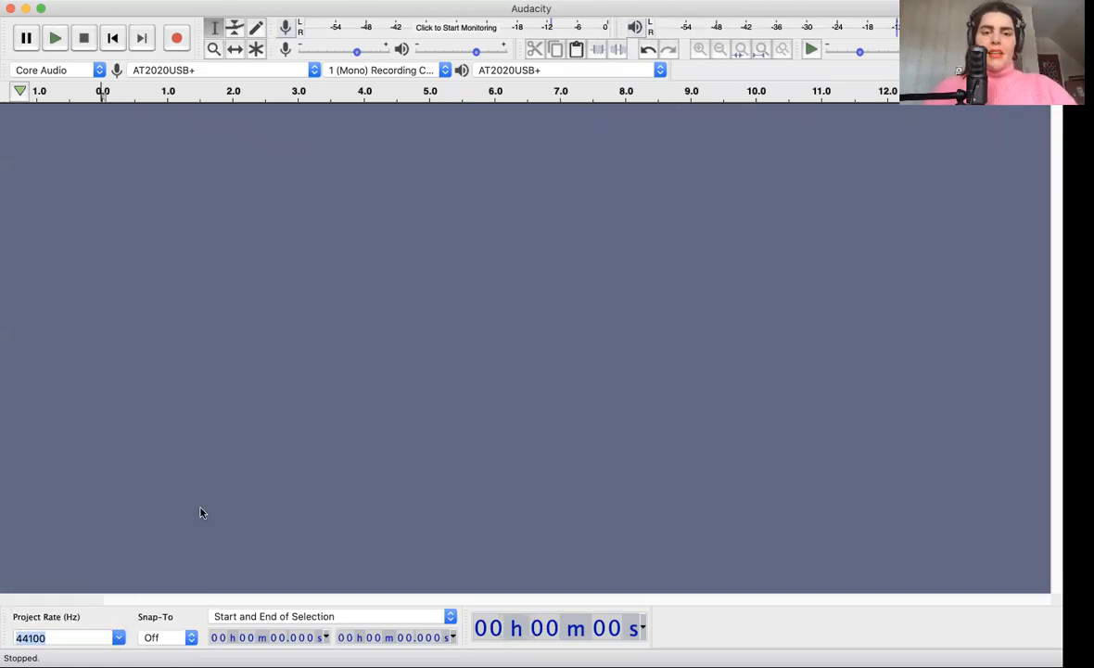
mouse_move(363, 429)
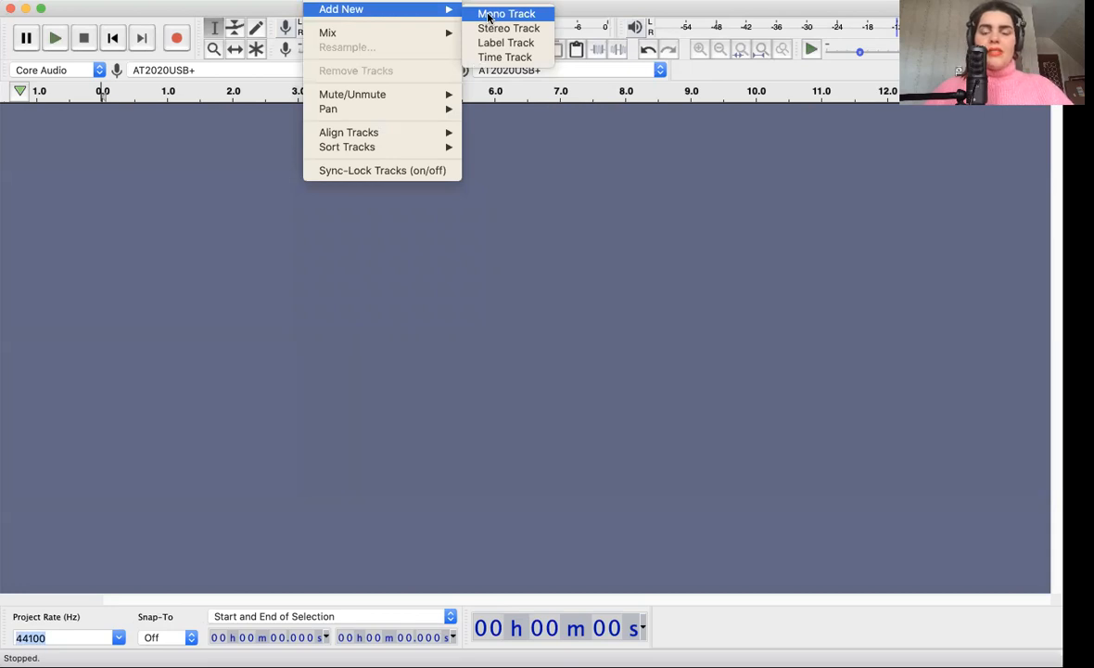
Add a mono audio track and name it 'Front Cover'
left_click(506, 13)
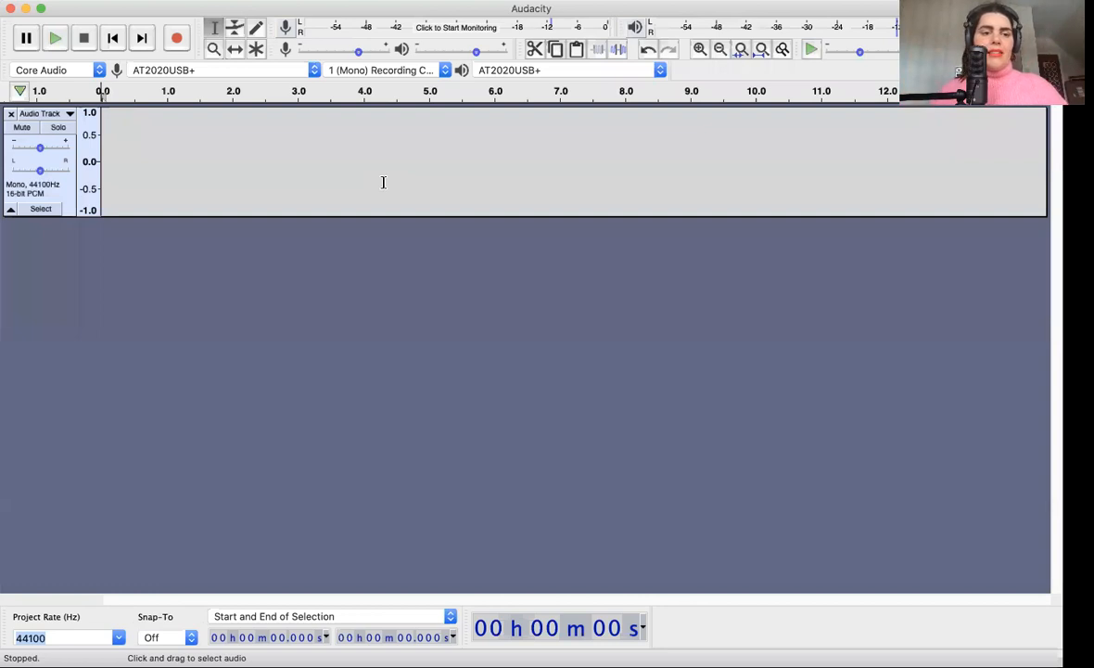
mouse_move(161, 126)
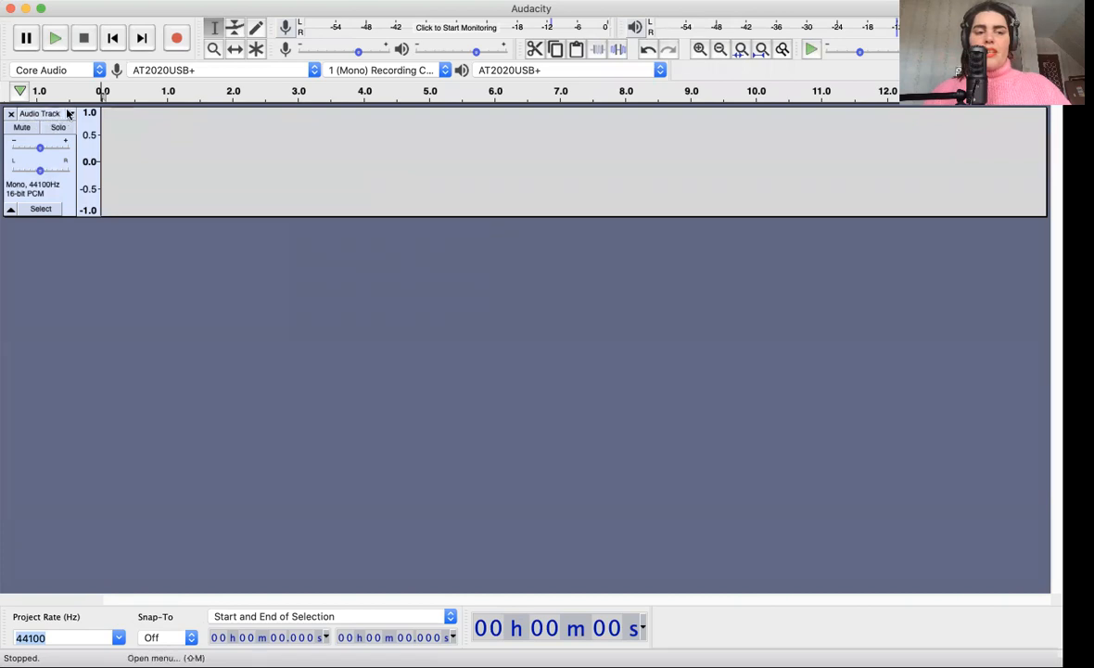
left_click(70, 113)
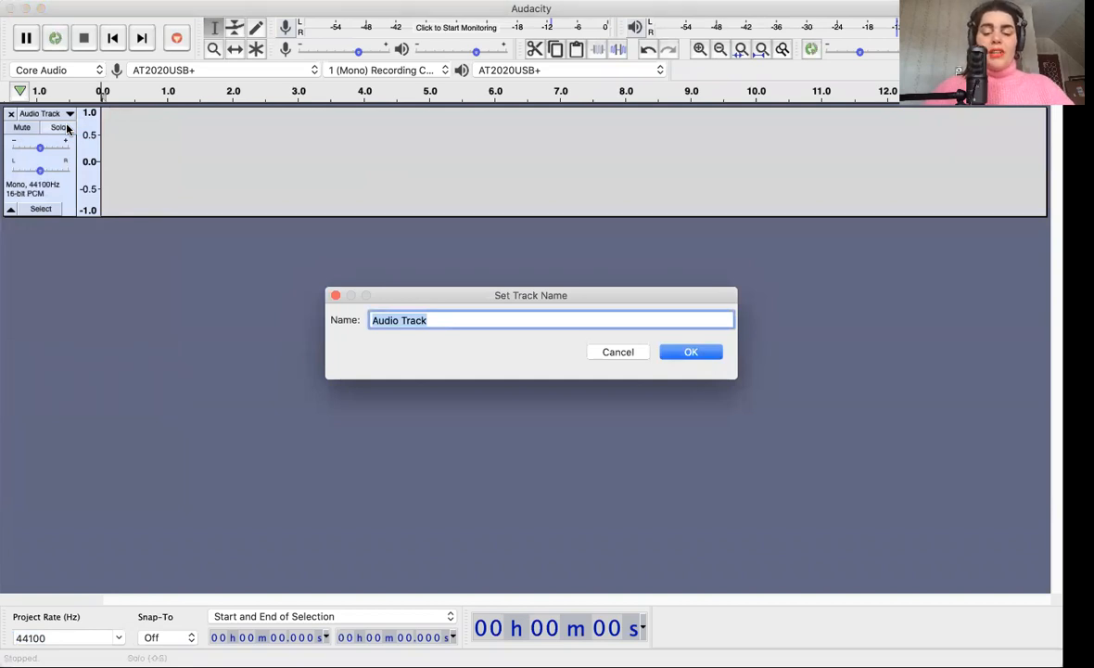
type("Front Cover")
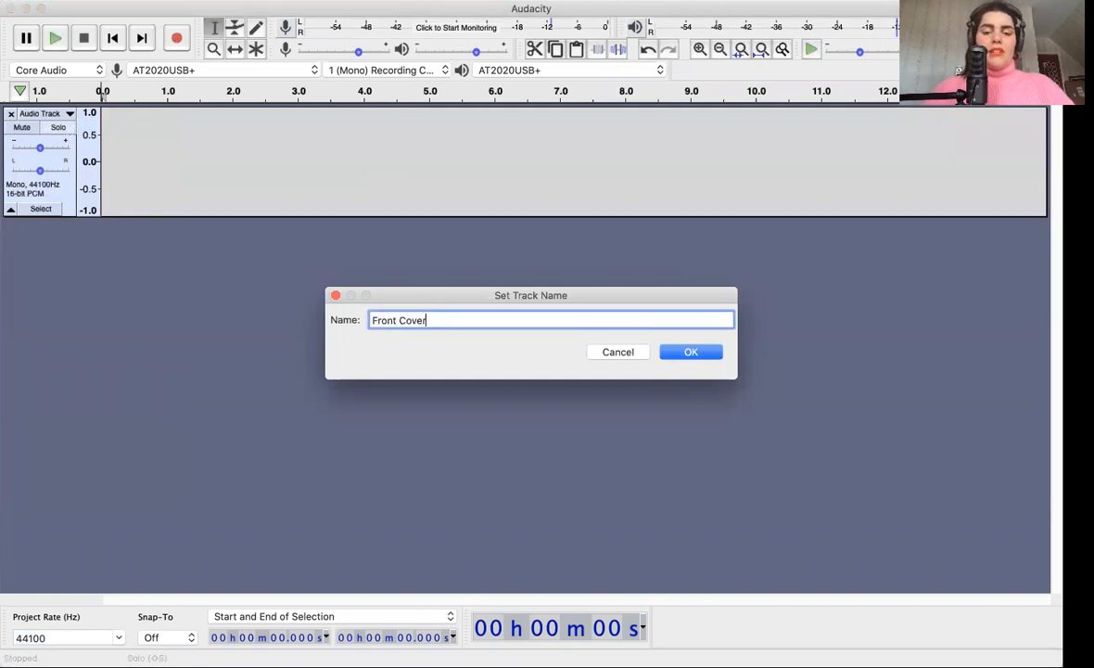
left_click(691, 351)
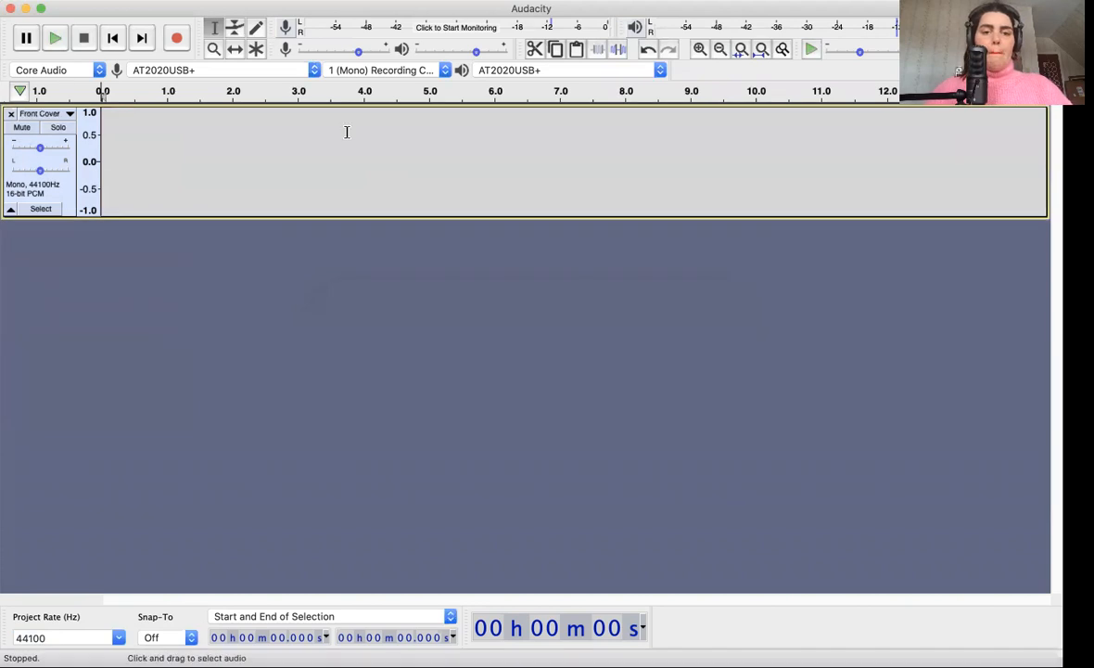
mouse_move(497, 152)
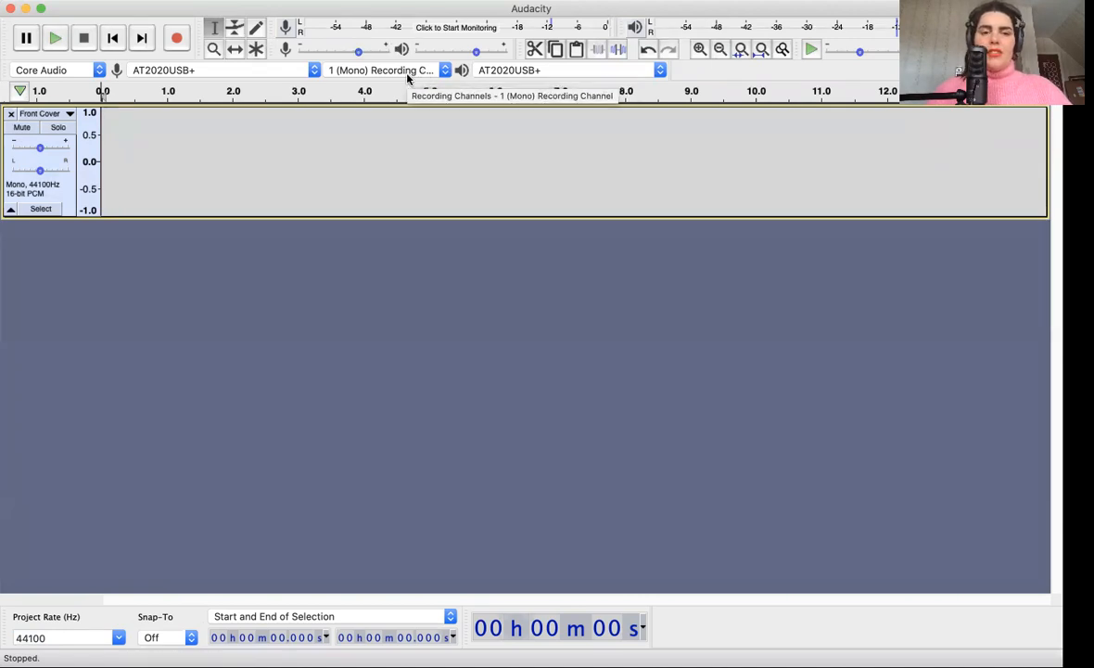
mouse_move(444, 214)
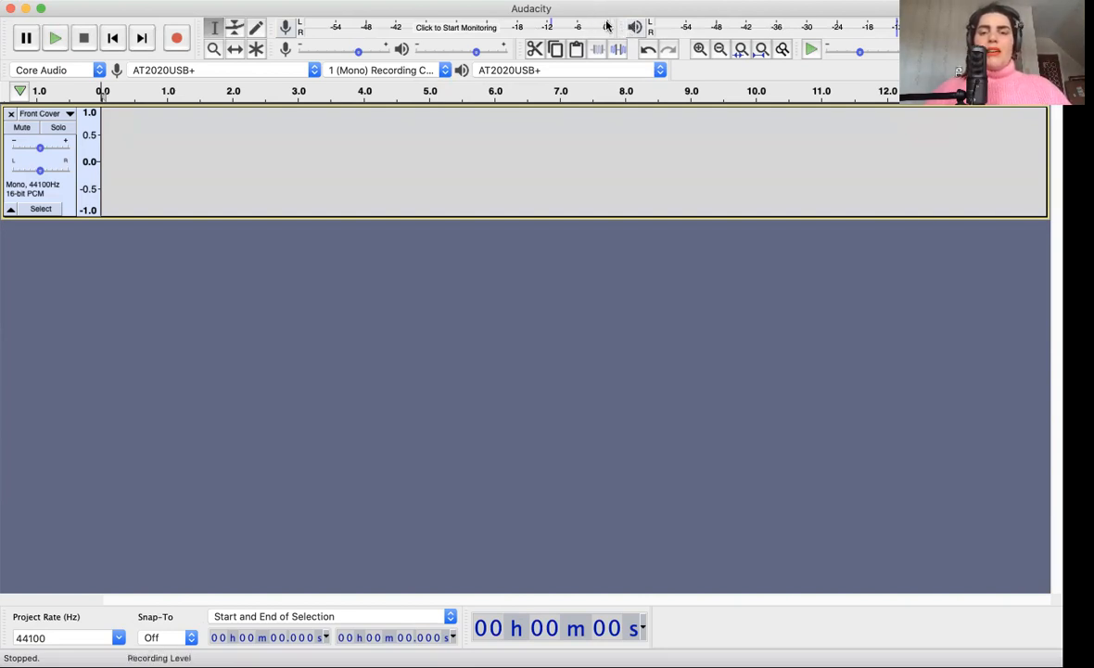
mouse_move(607, 49)
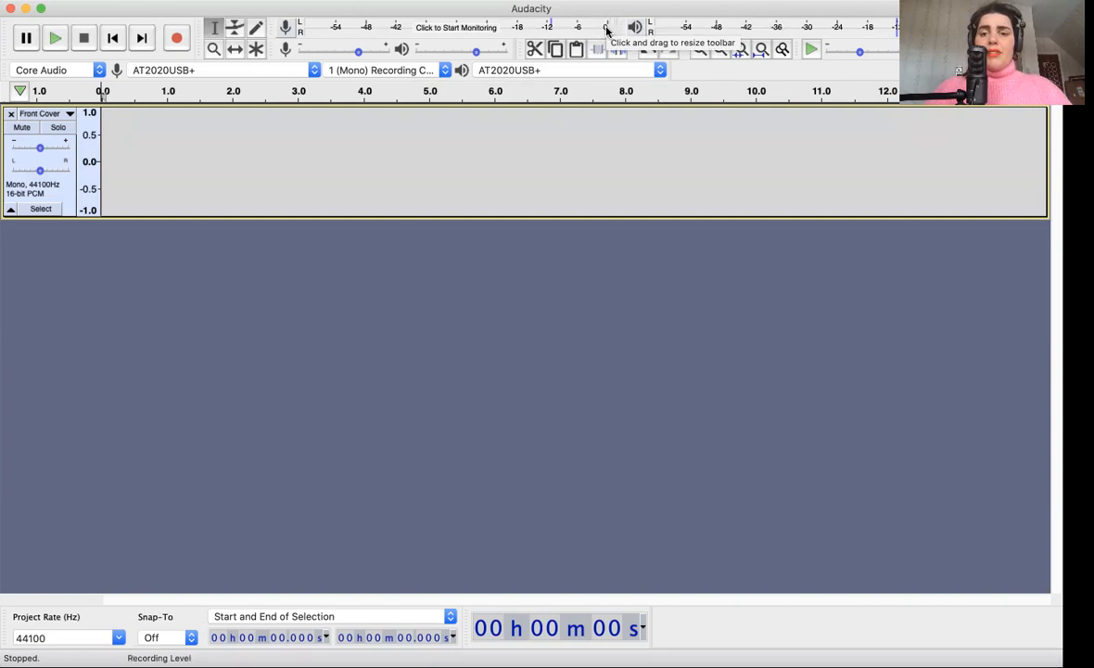
mouse_move(635, 26)
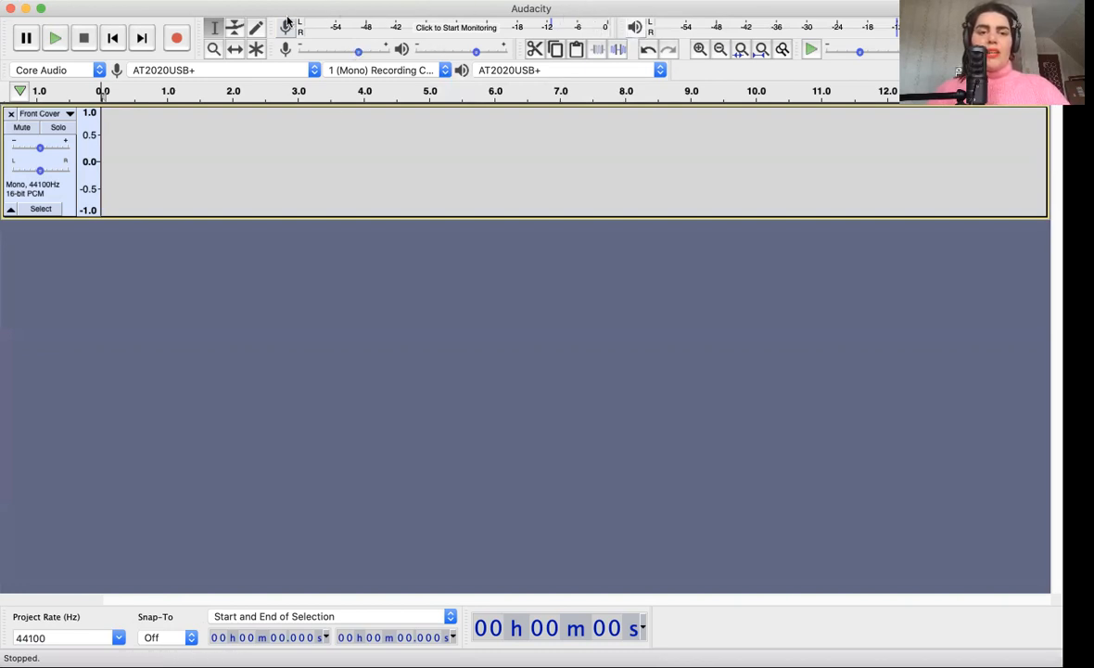
Start microphone input monitoring and lower the recording volume to 0.60
left_click(285, 26)
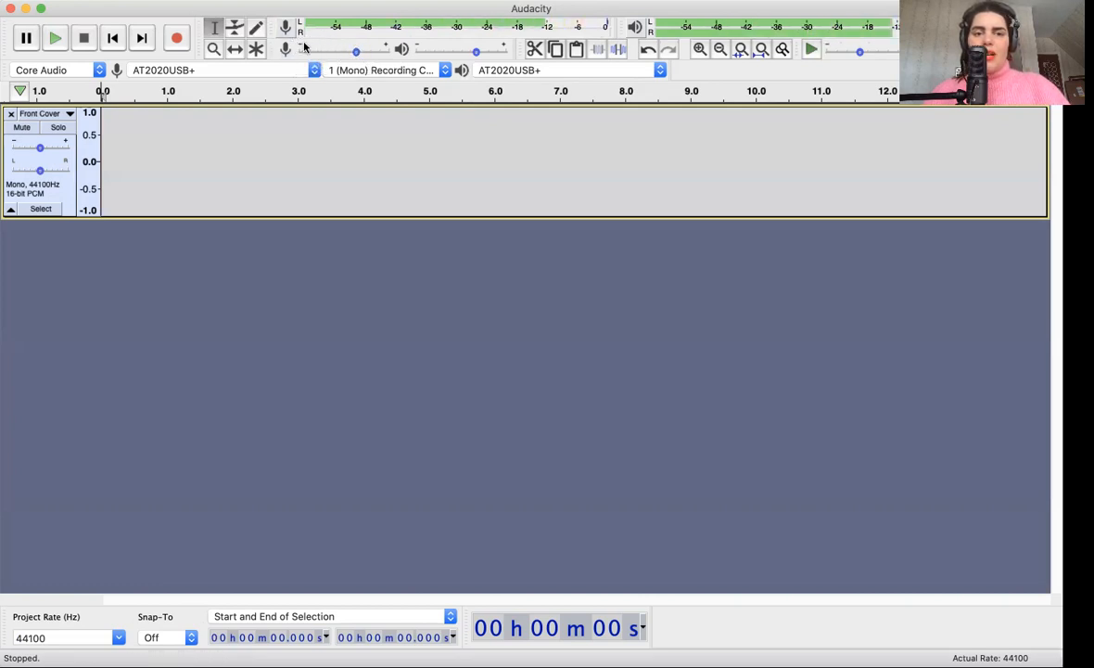
left_click_drag(383, 49, 356, 49)
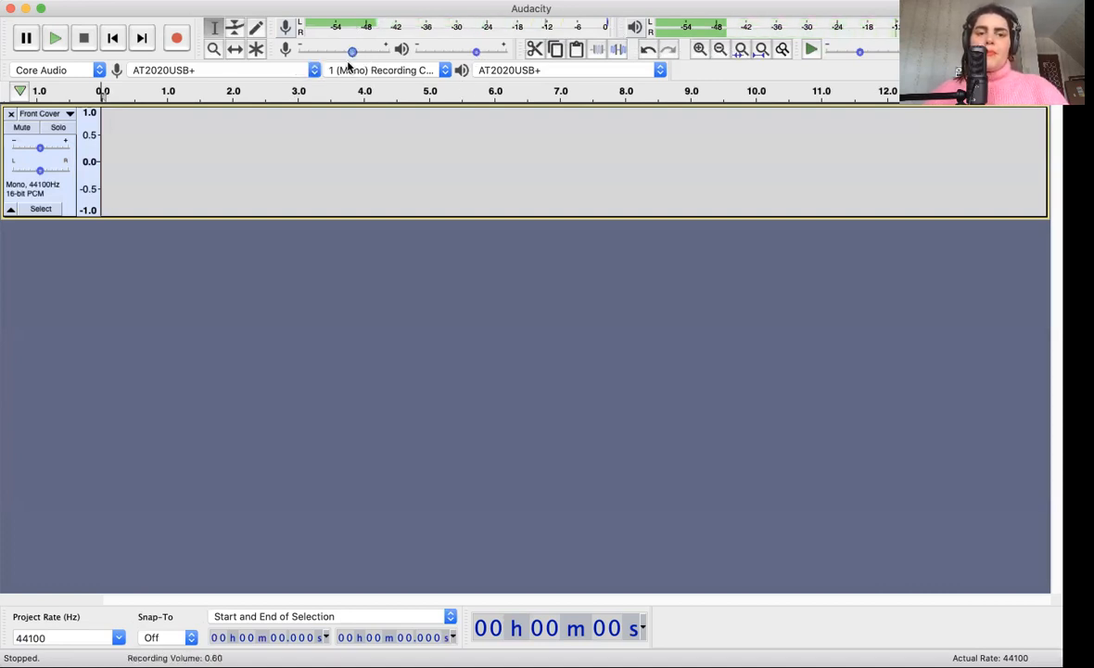
mouse_move(351, 50)
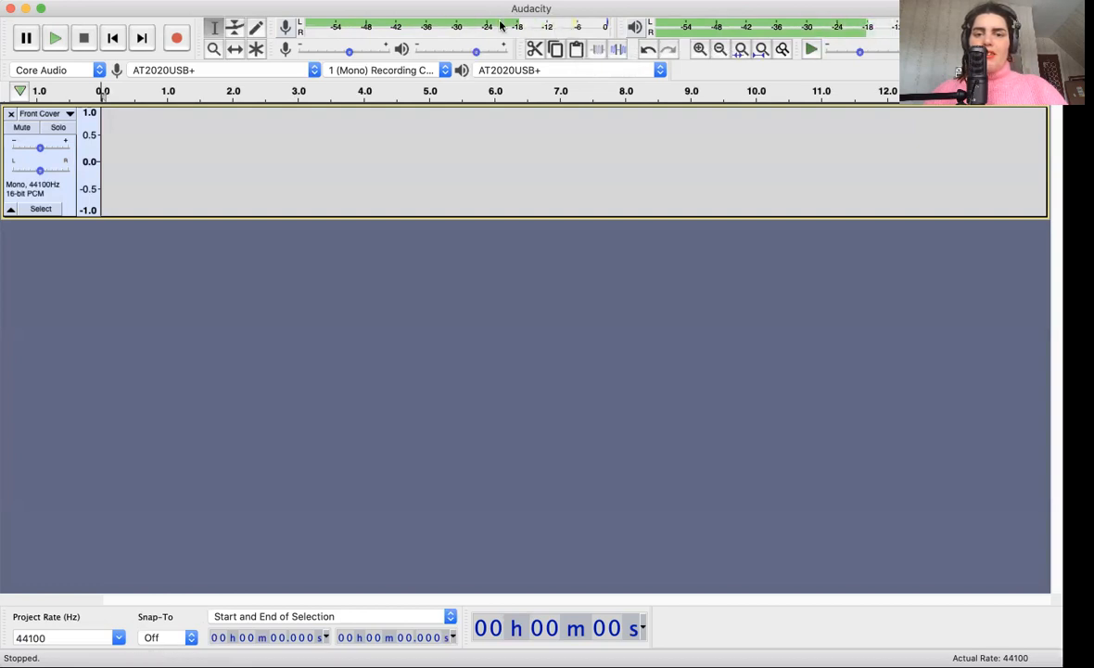
mouse_move(535, 49)
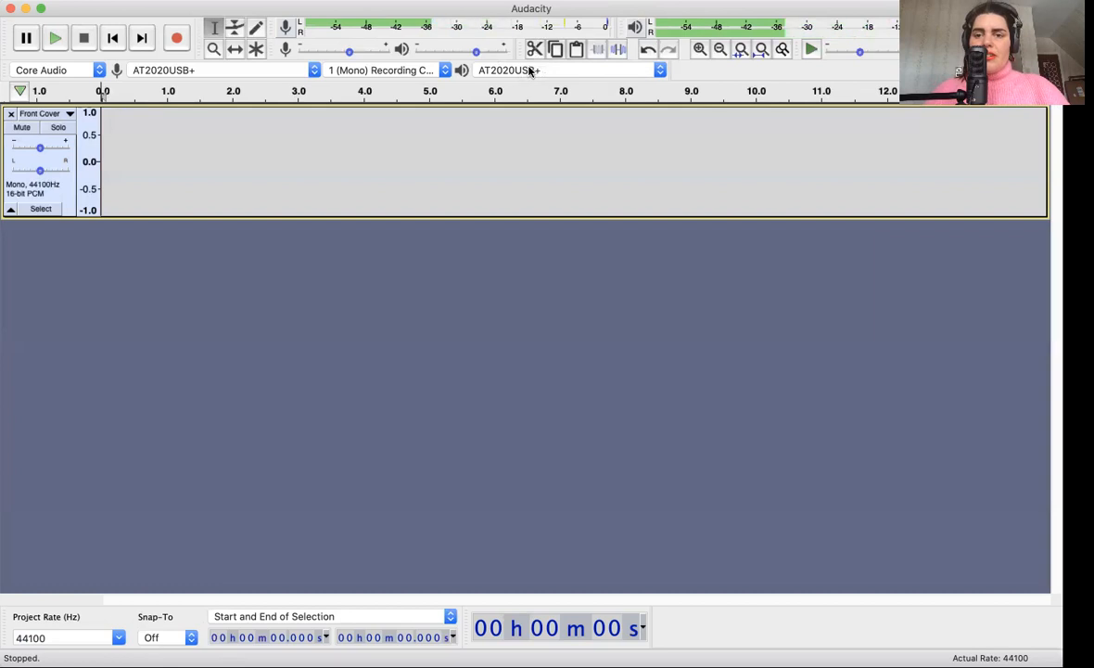
mouse_move(508, 70)
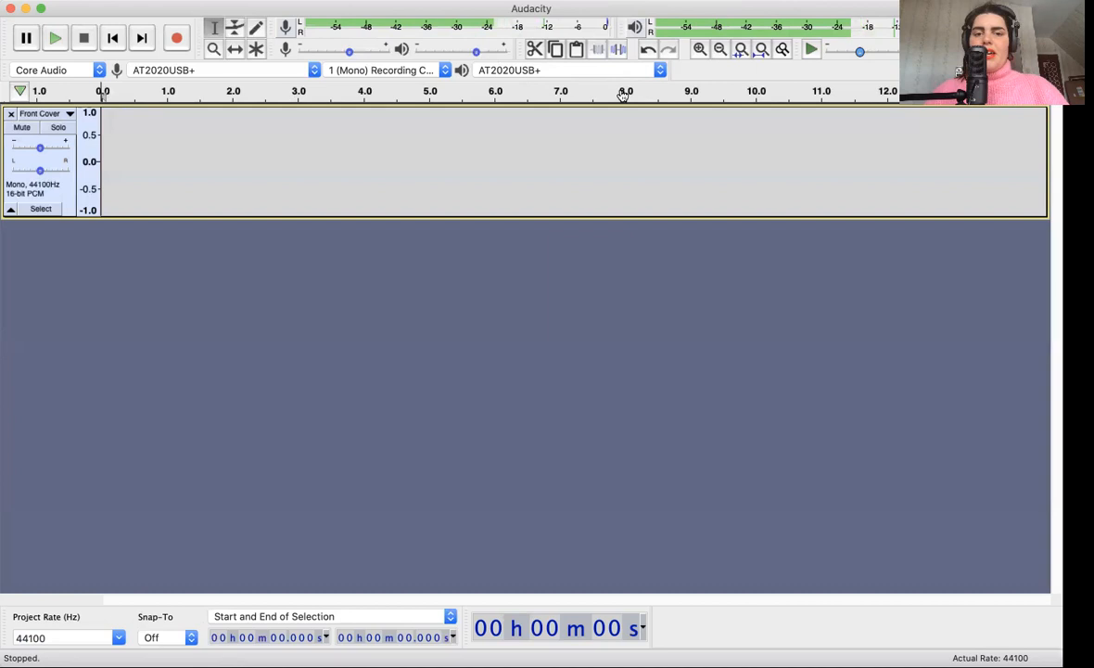
Drag the playback volume slider down to 0.20, then back up moderately
left_click_drag(349, 50, 468, 50)
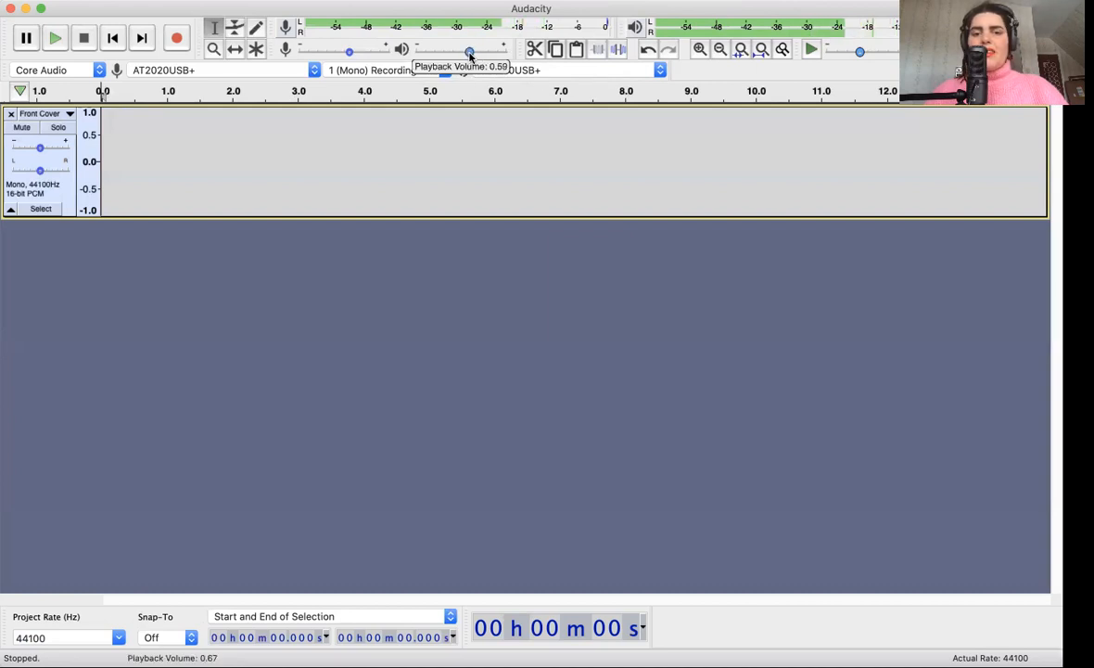
left_click_drag(469, 50, 431, 50)
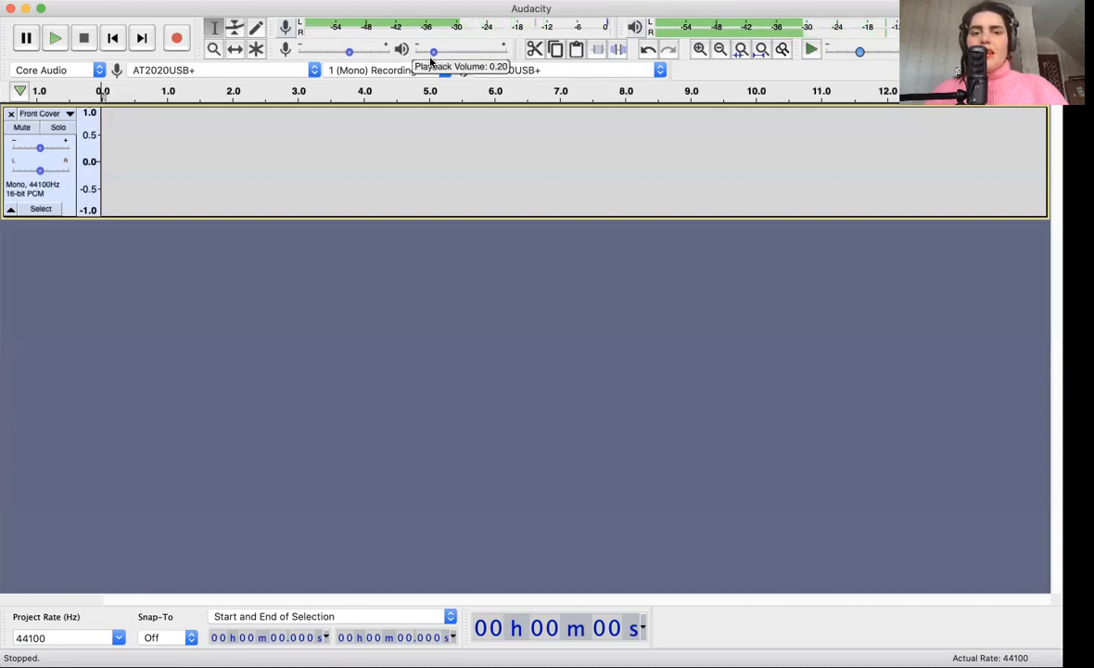
left_click_drag(431, 51, 417, 51)
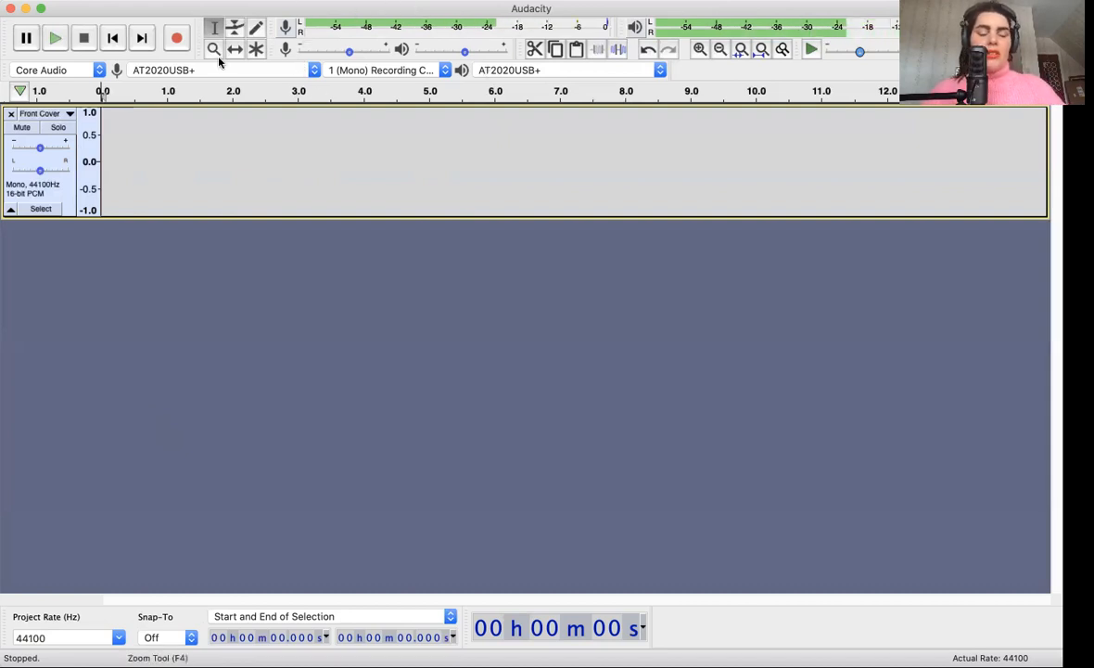
mouse_move(214, 49)
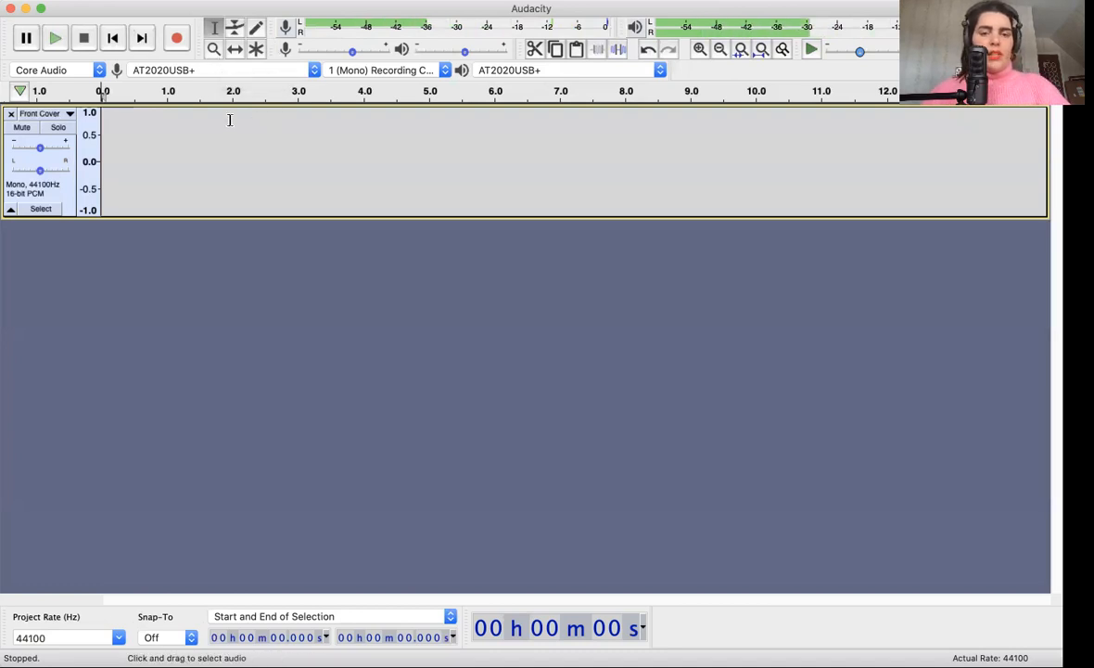
Rename the Front Cover track to 'authors note' via its Name option
left_click(70, 113)
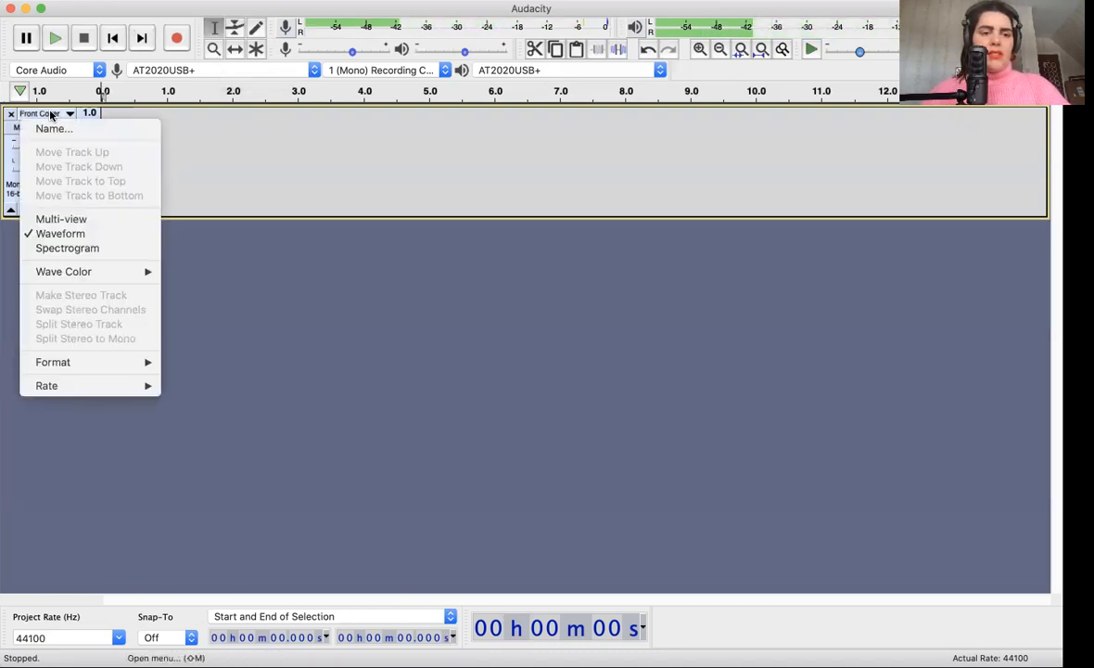
left_click(54, 128)
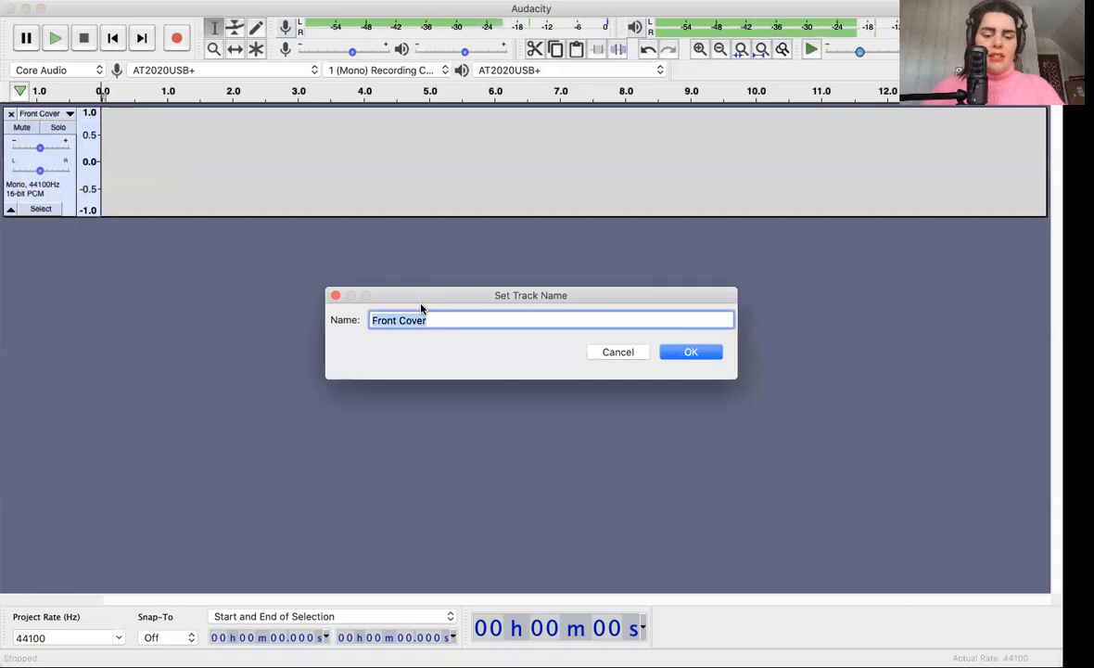
type("authors note")
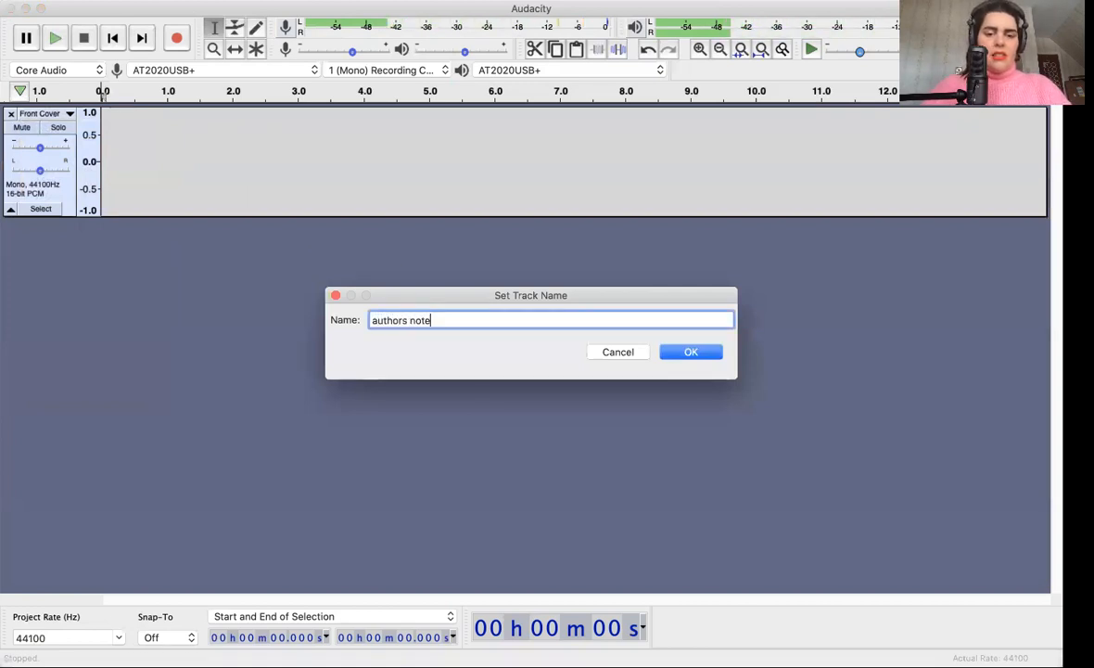
left_click(691, 351)
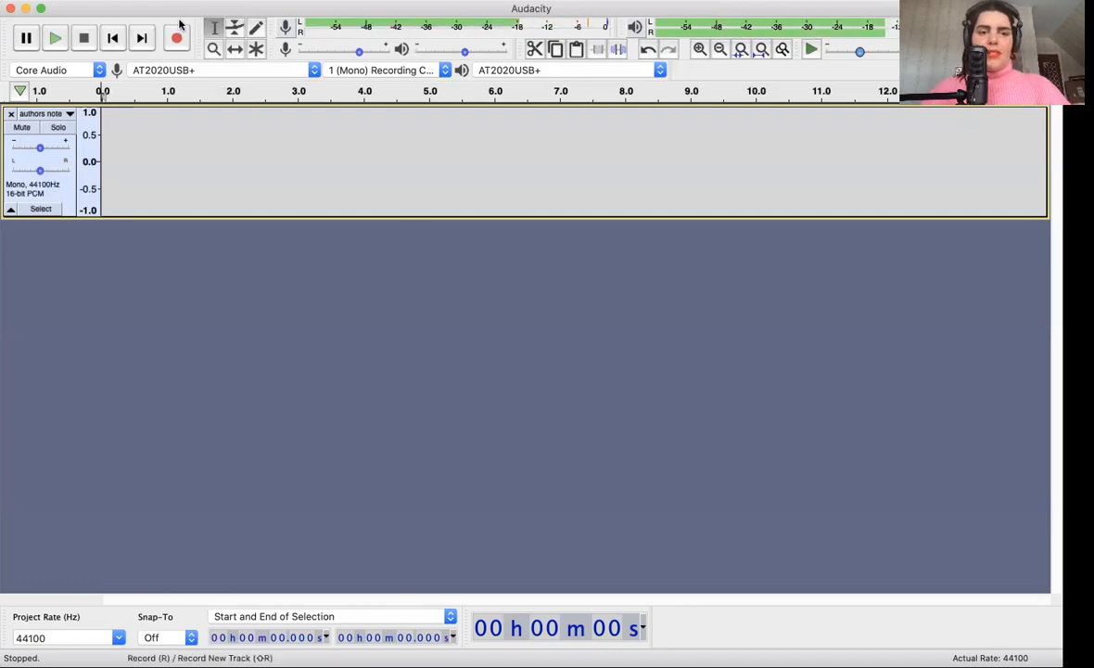
mouse_move(177, 37)
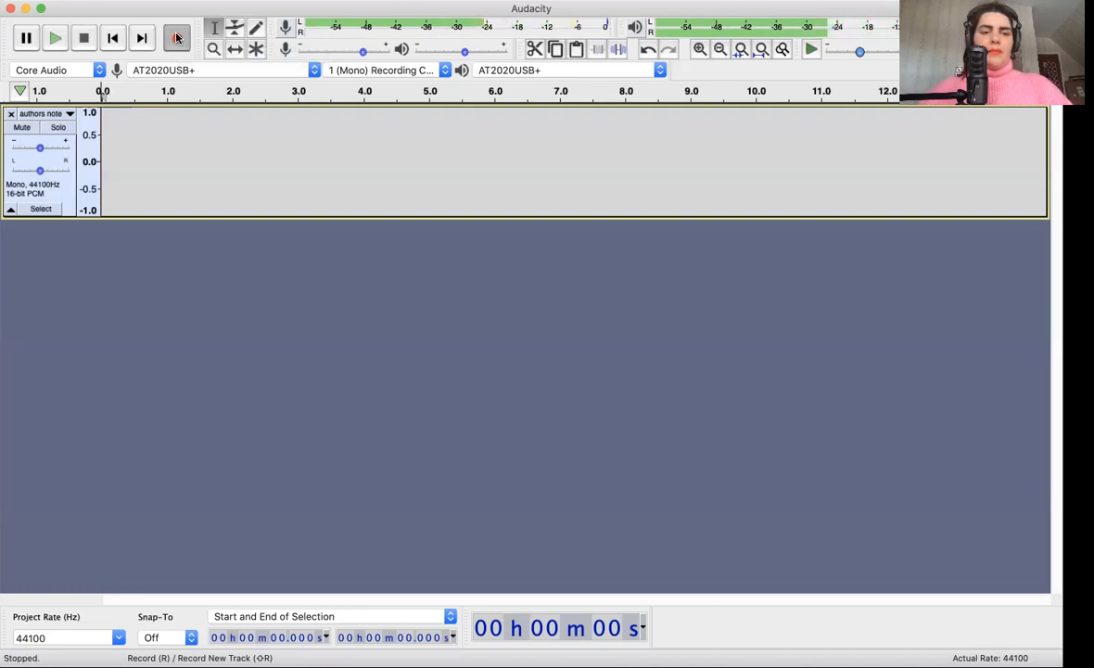
Record about 34 seconds of author's note narration, then stop
left_click(177, 37)
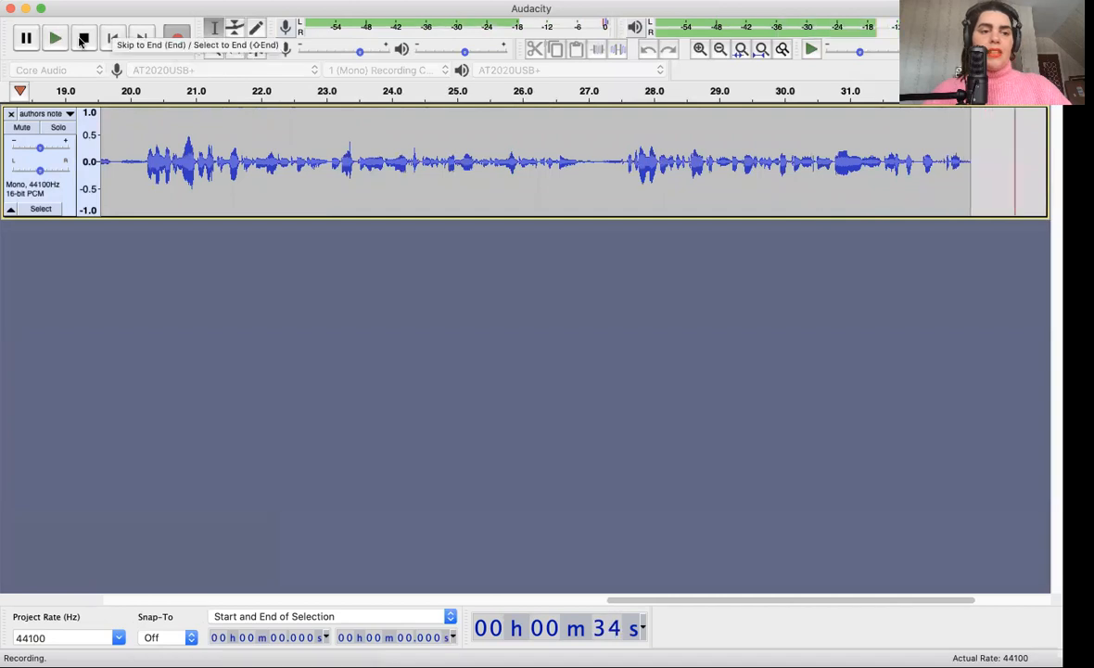
left_click(84, 37)
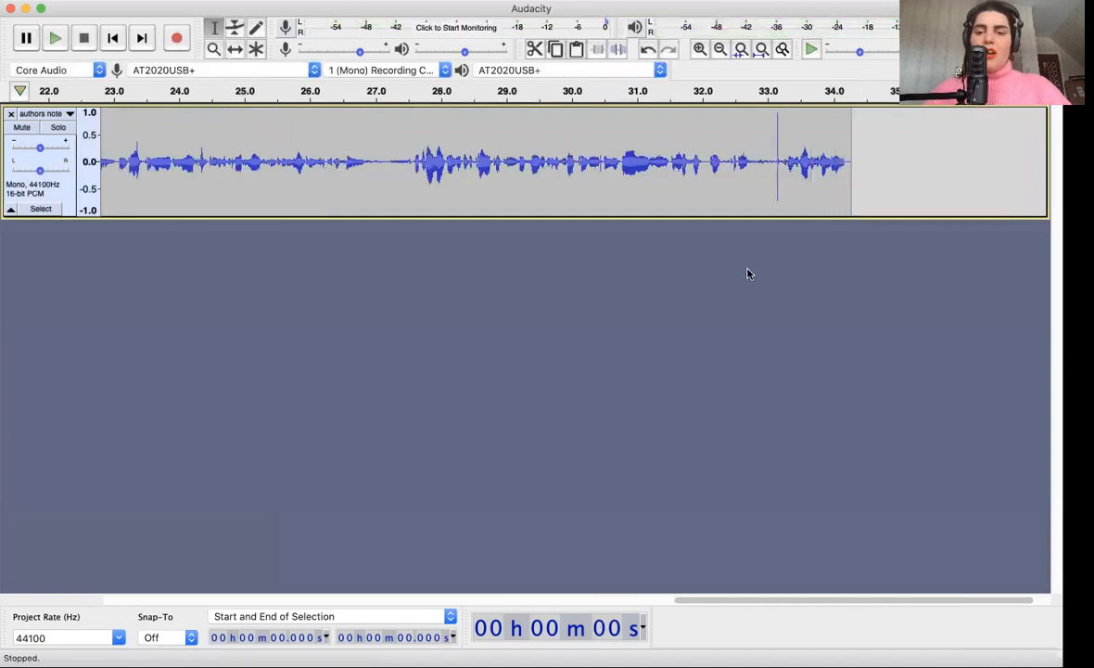
mouse_move(613, 190)
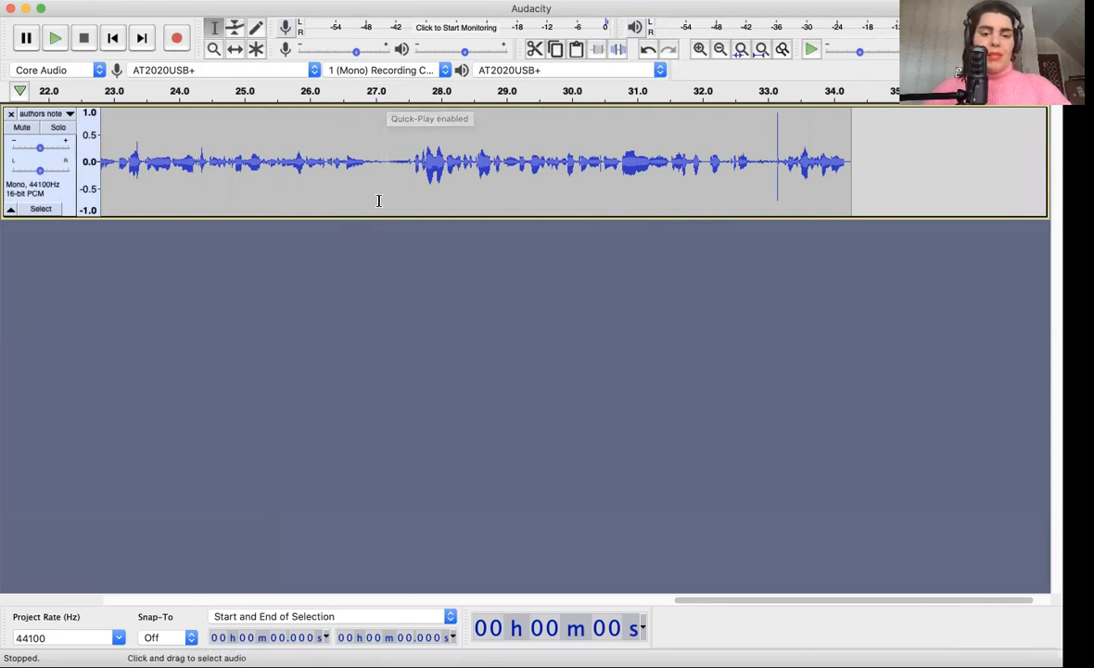
mouse_move(336, 77)
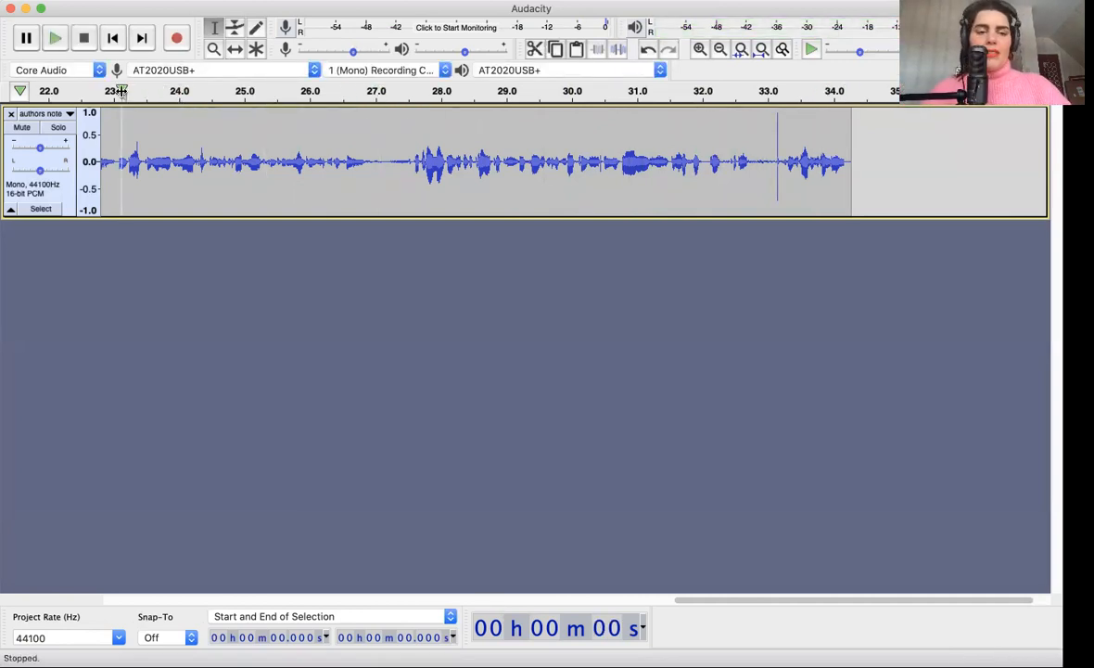
Review playback near 23–26 s, then select and remove audio after 27 seconds
left_click(54, 38)
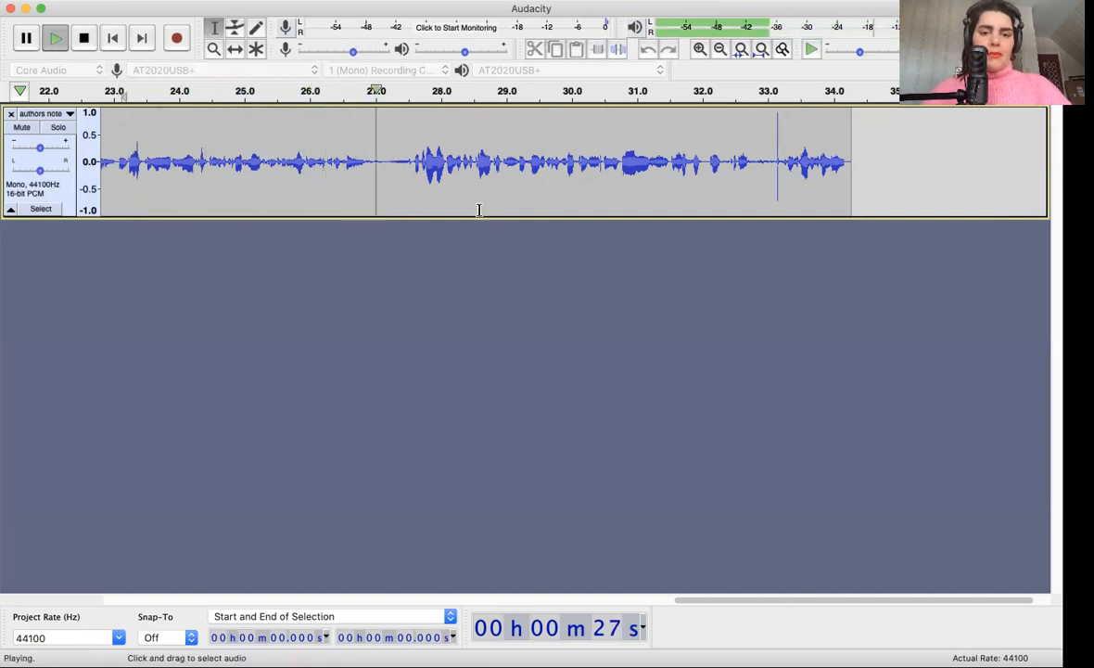
left_click(83, 38)
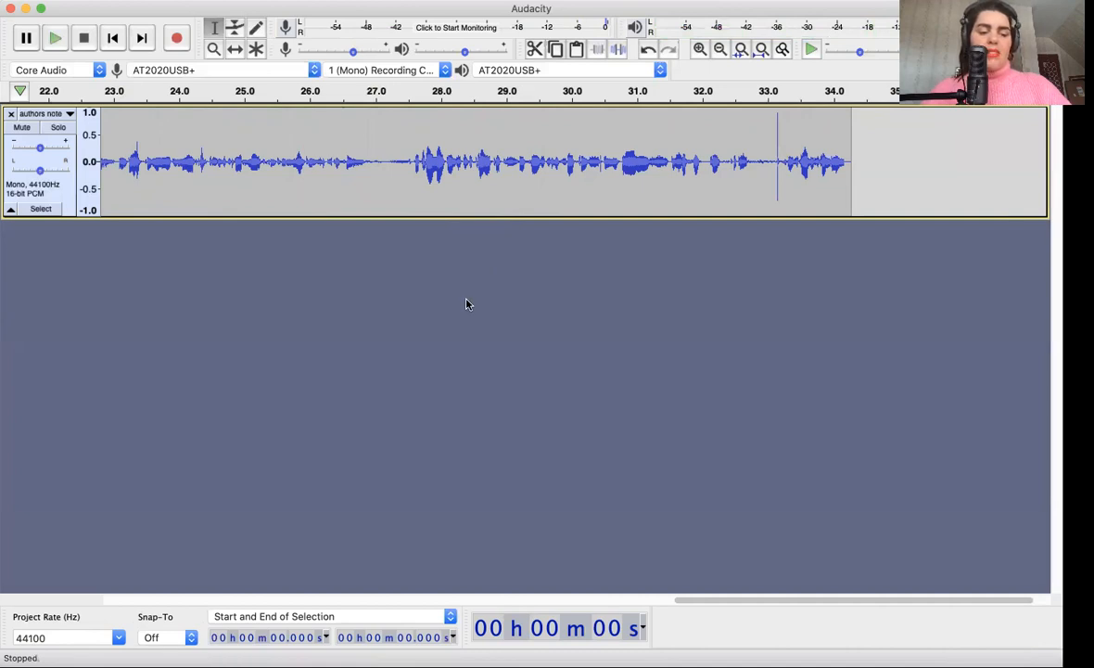
mouse_move(378, 157)
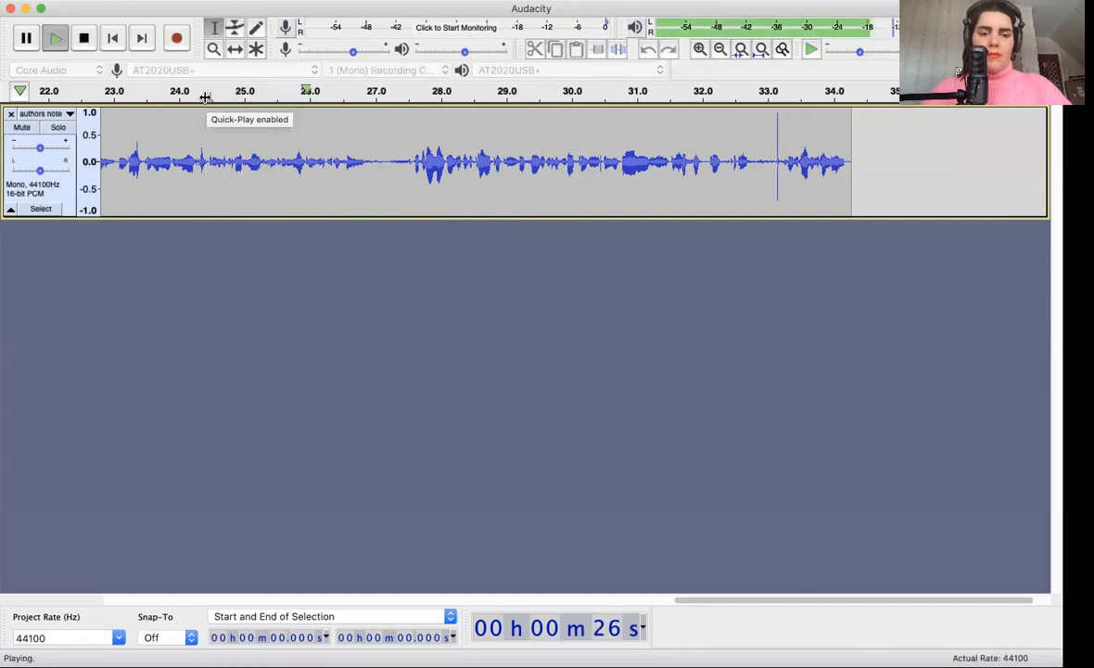
left_click(83, 38)
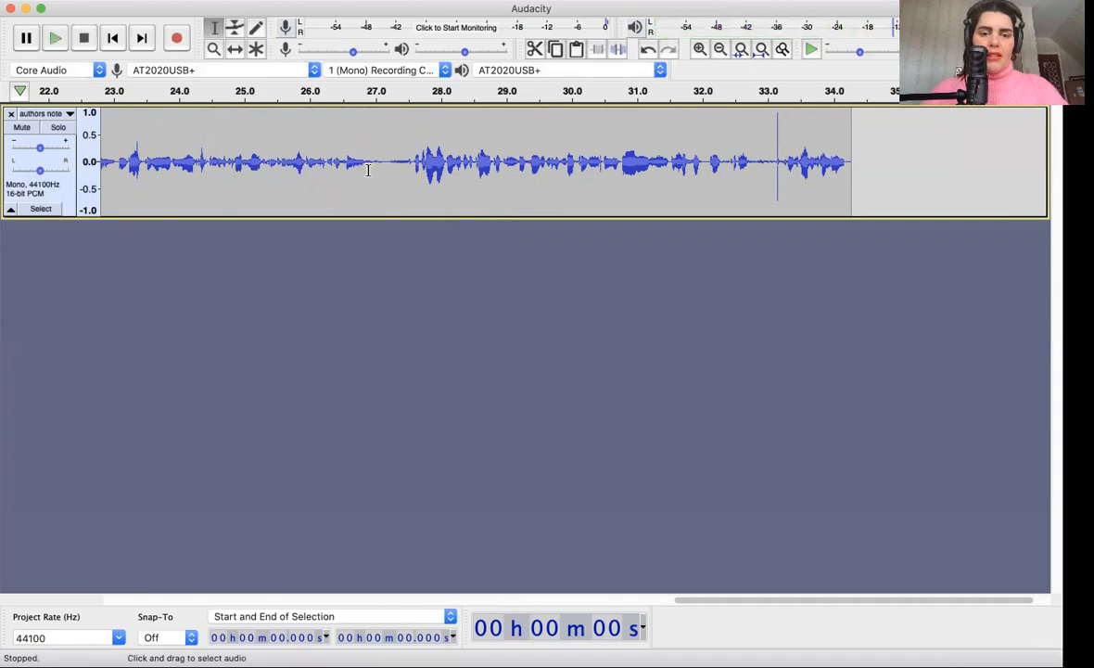
left_click(384, 162)
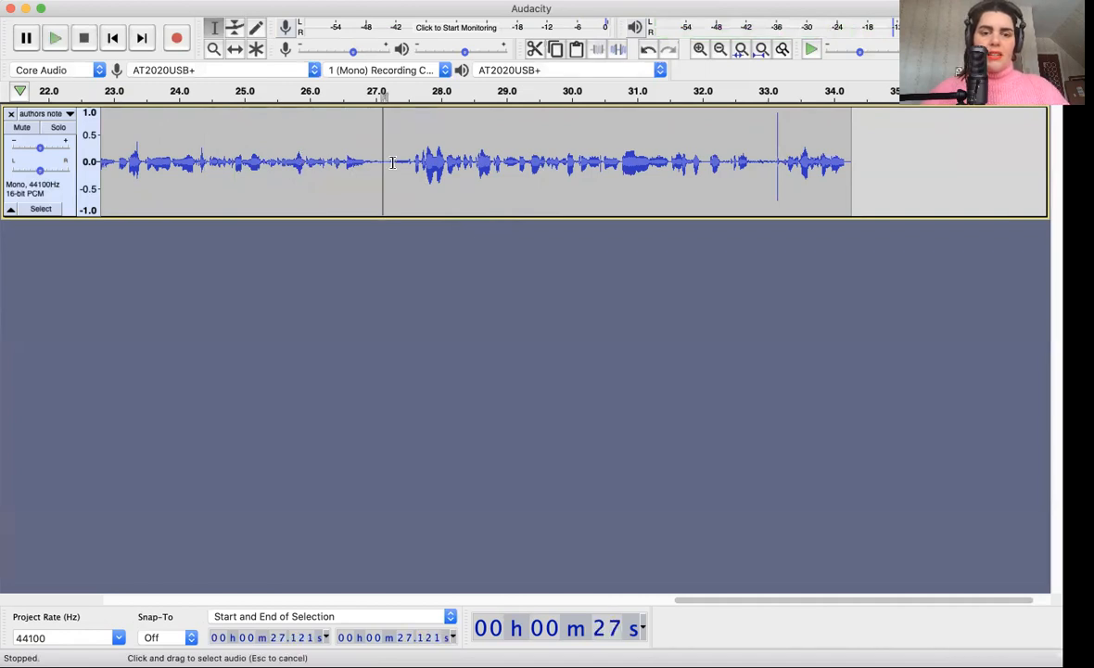
left_click_drag(382, 162, 842, 171)
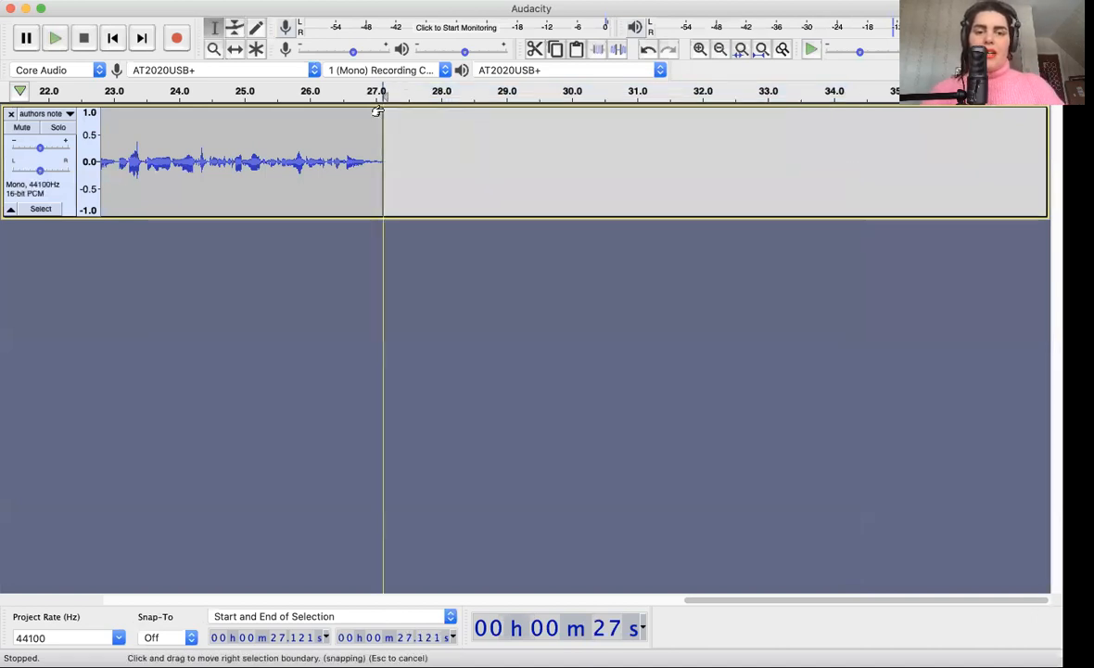
mouse_move(385, 100)
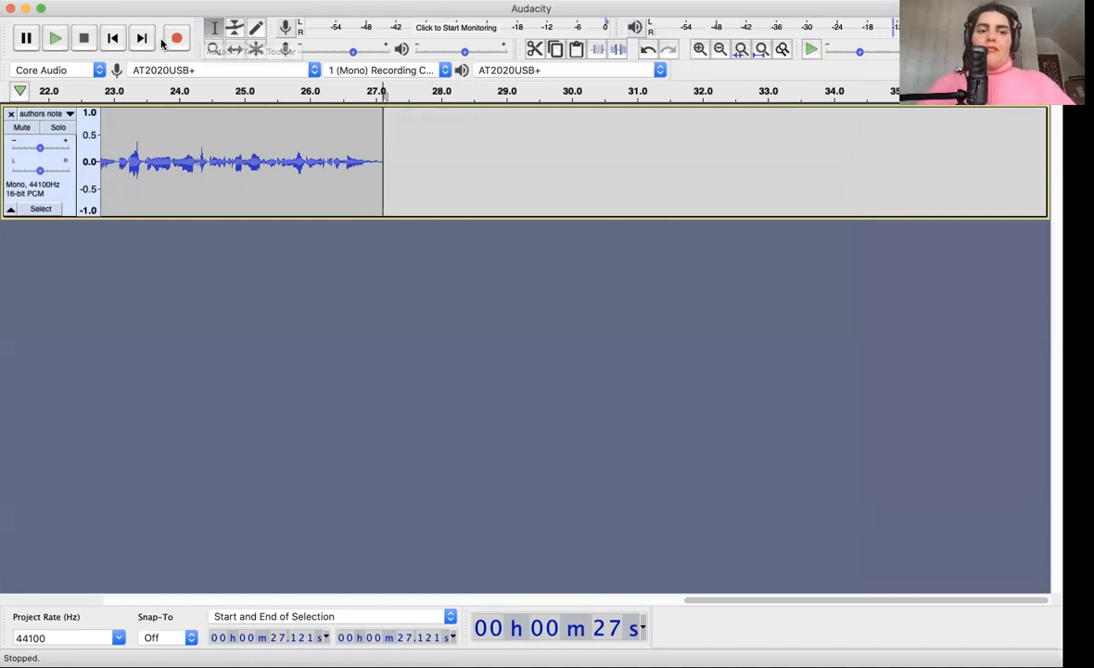
mouse_move(176, 39)
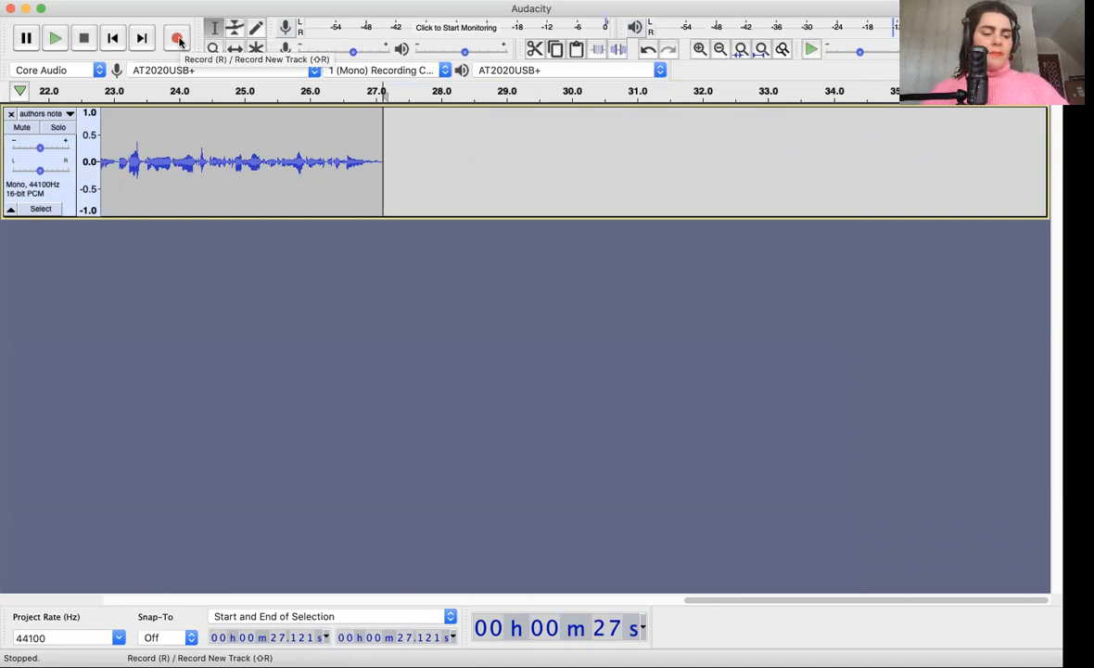
Record more narration from 27 s, extending the track to about 42 seconds
left_click(178, 38)
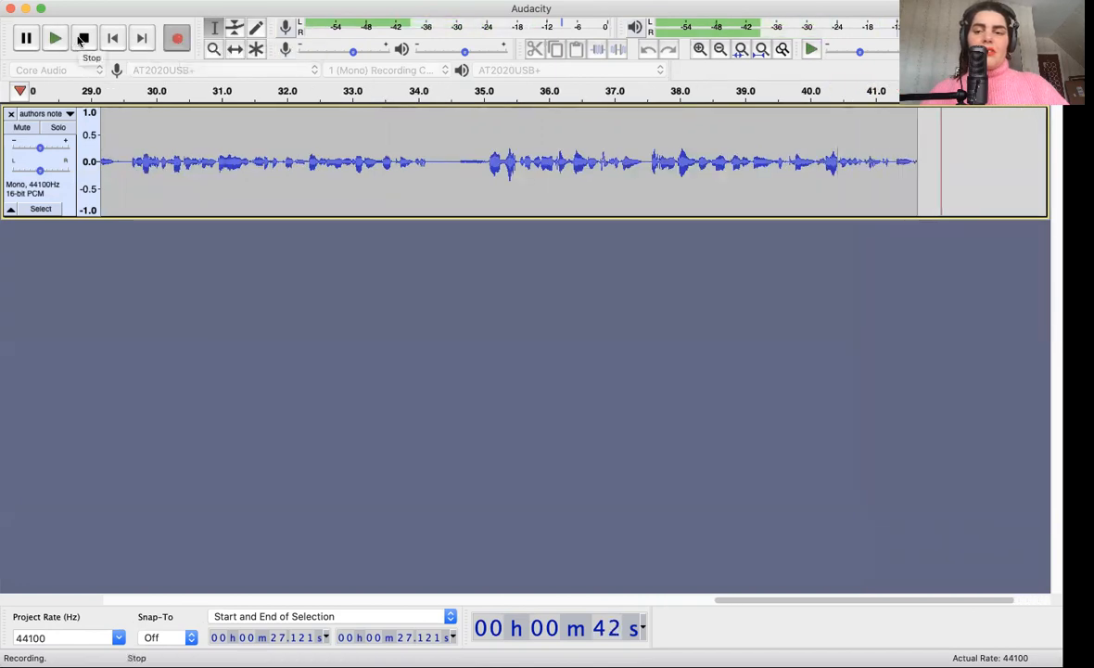
left_click(83, 37)
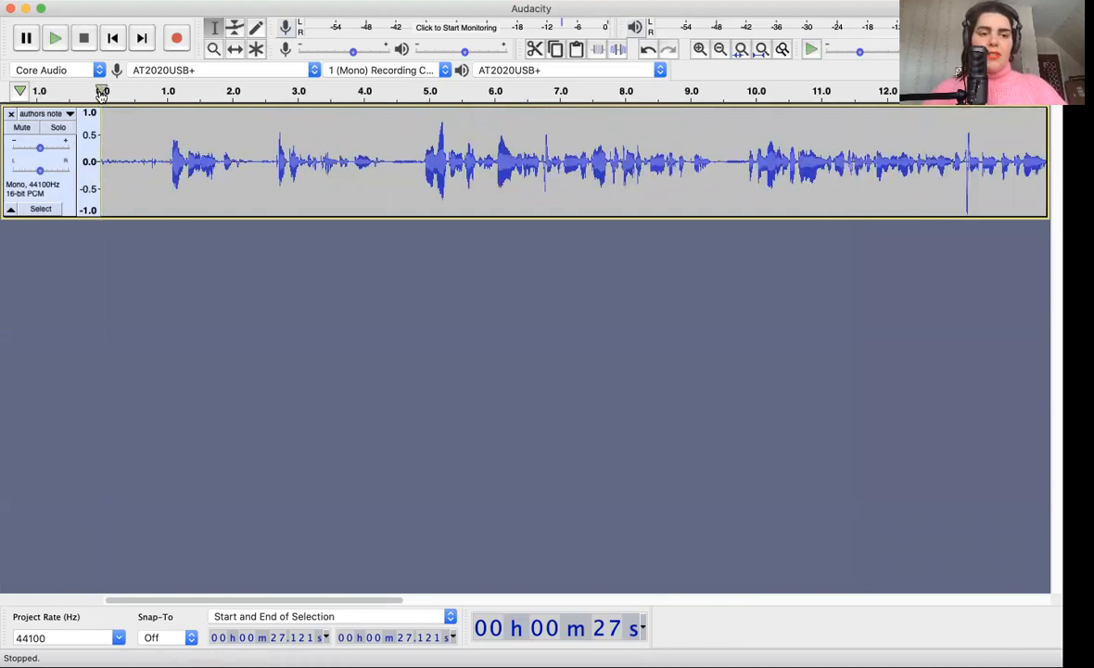
Select the opening 0–1 s of the authors note track
left_click(53, 37)
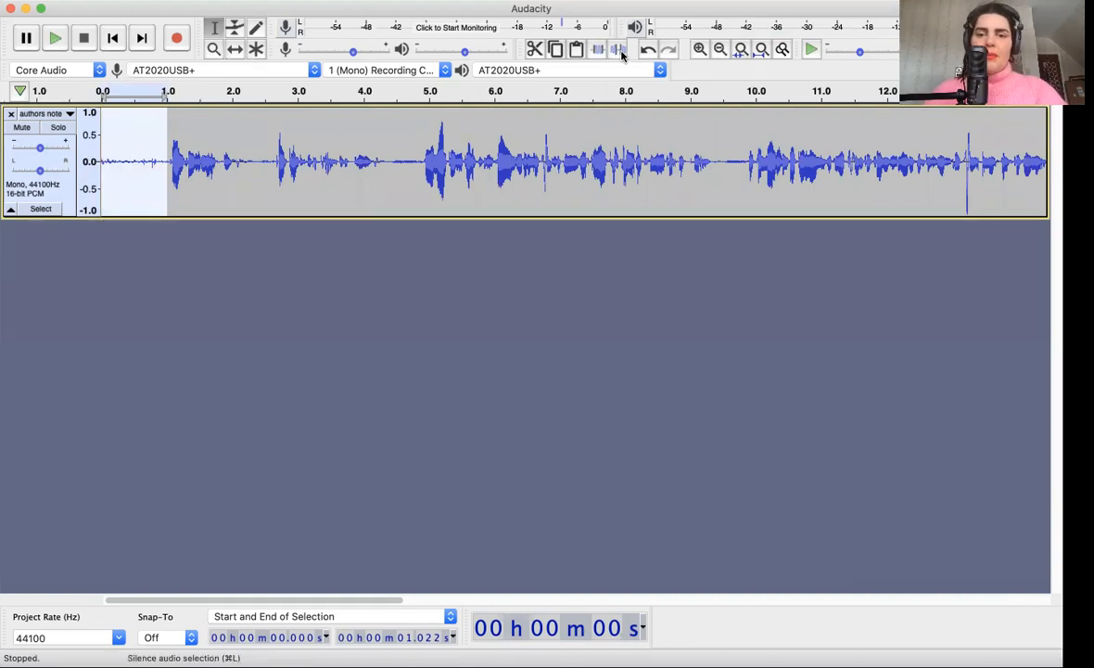
mouse_move(616, 49)
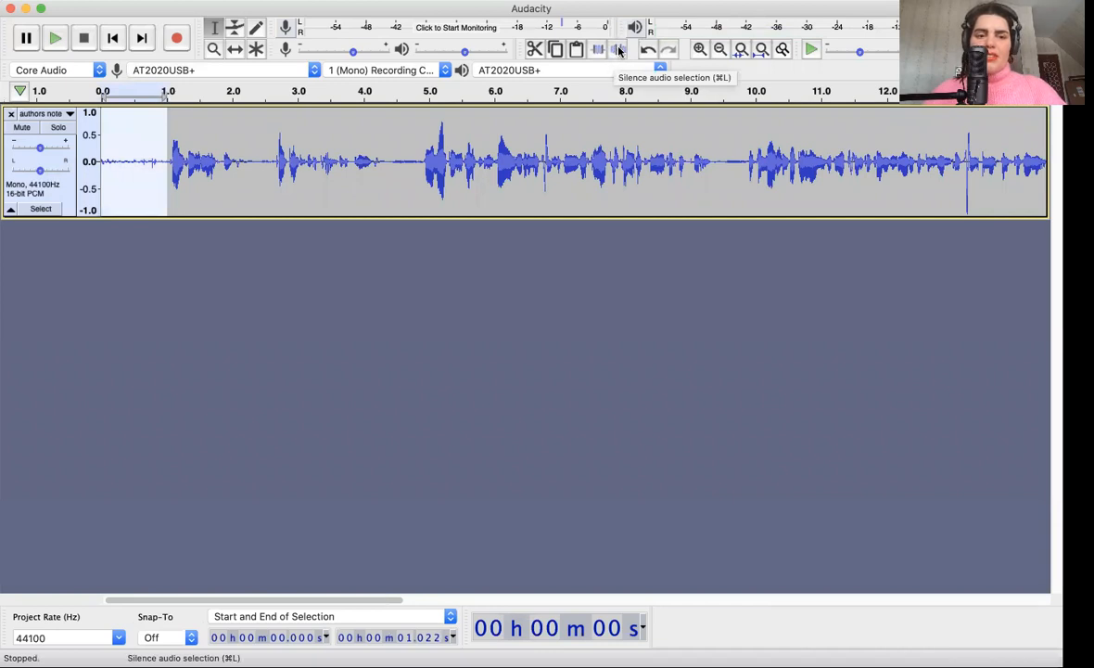
mouse_move(137, 162)
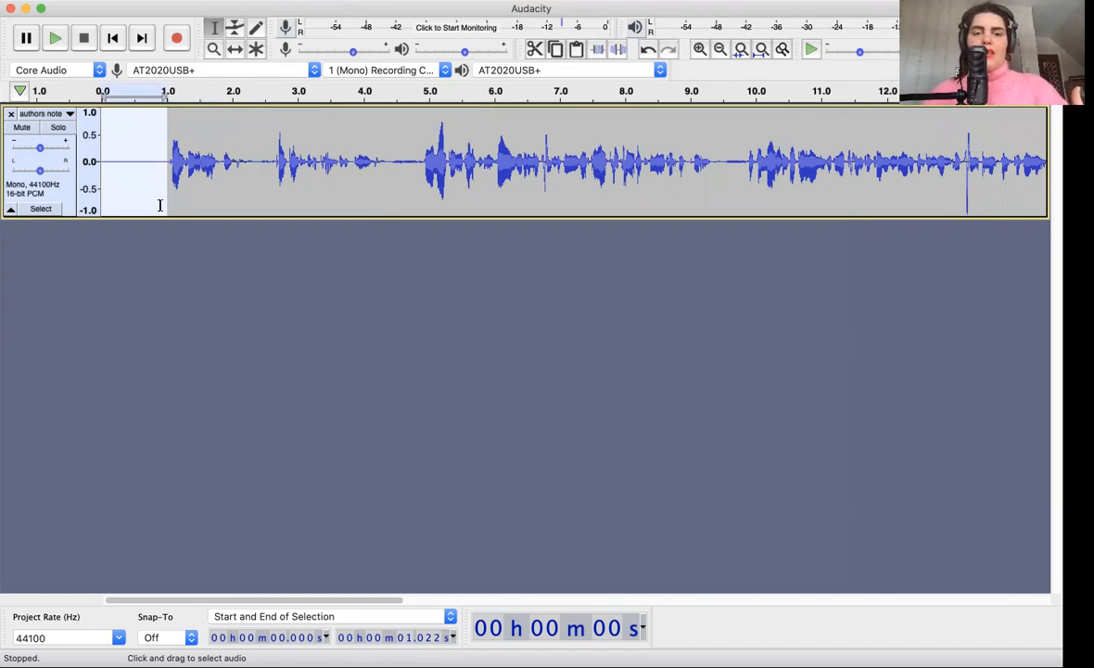
mouse_move(156, 171)
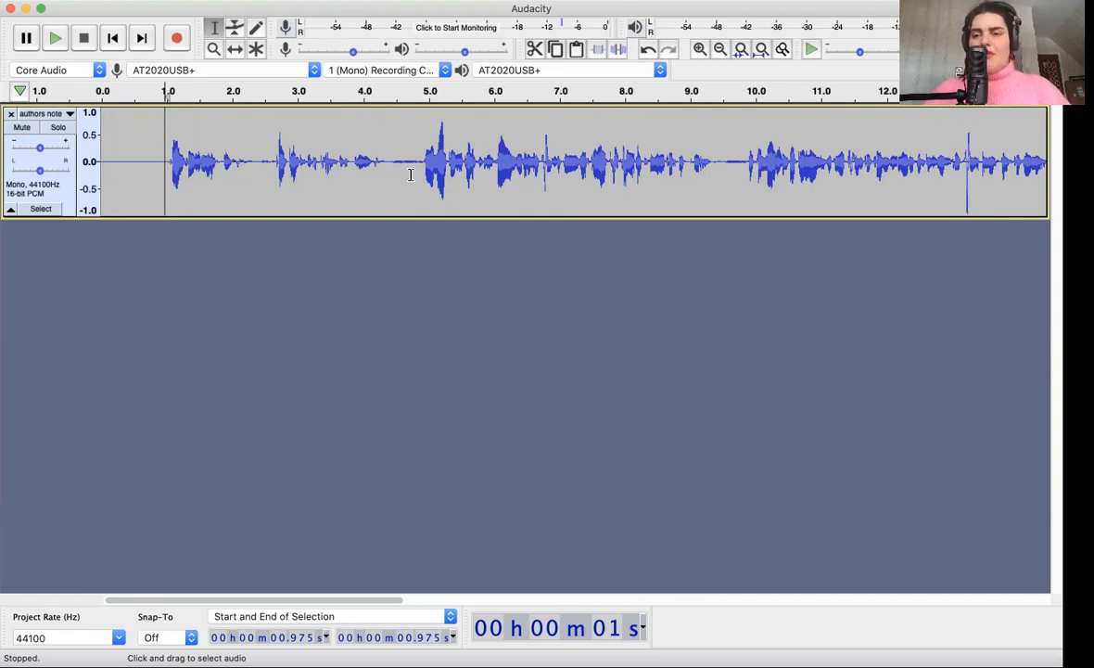
Scroll along the track and jump back to its start
scroll("right", 3)
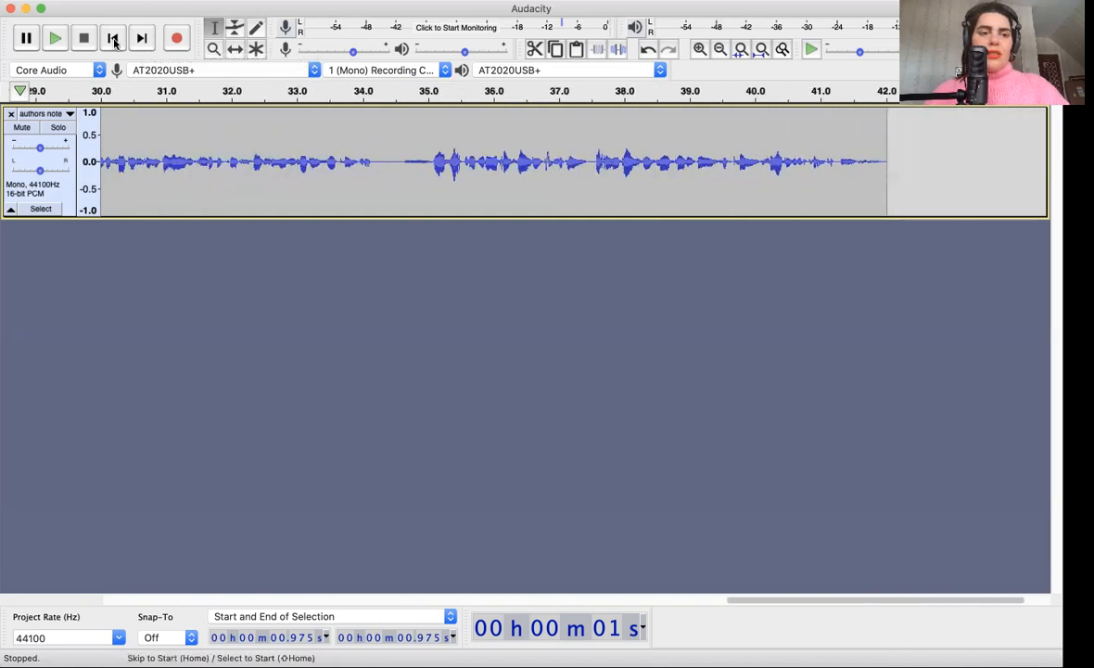
left_click(126, 99)
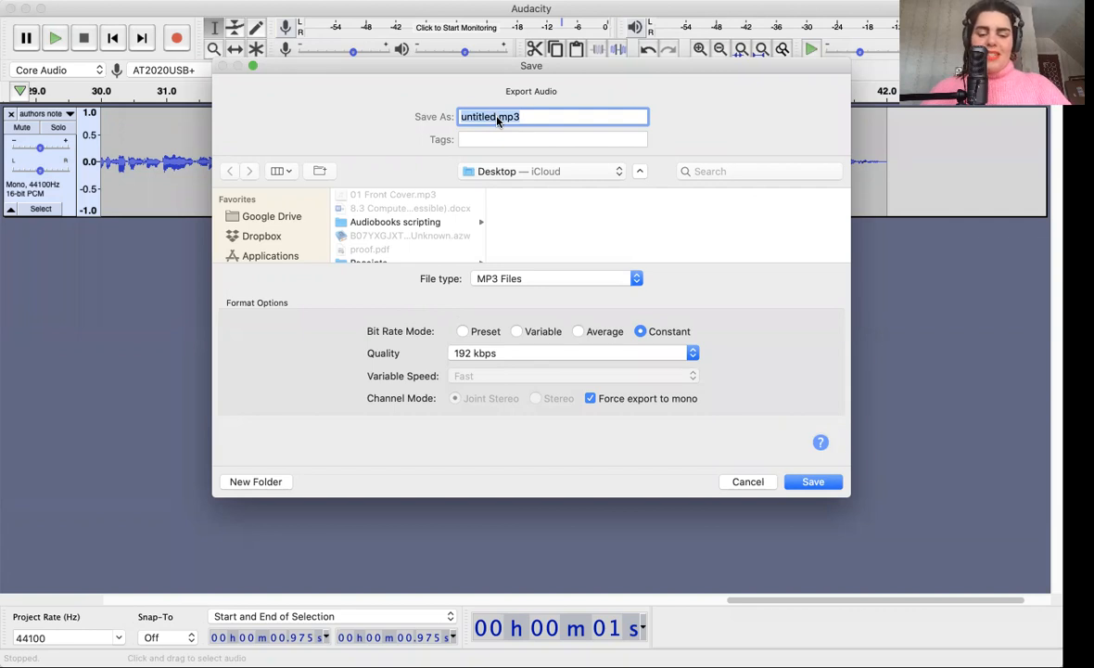
Export the MP3 as '01 Authors note' at constant 192 kbps
type("01")
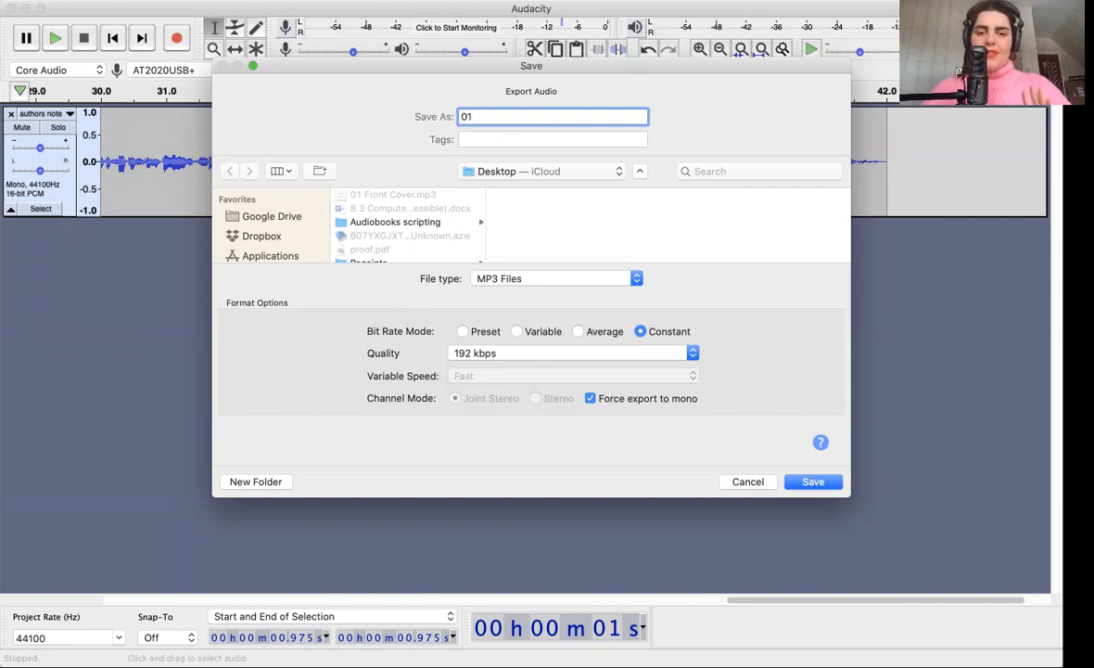
type("Authors")
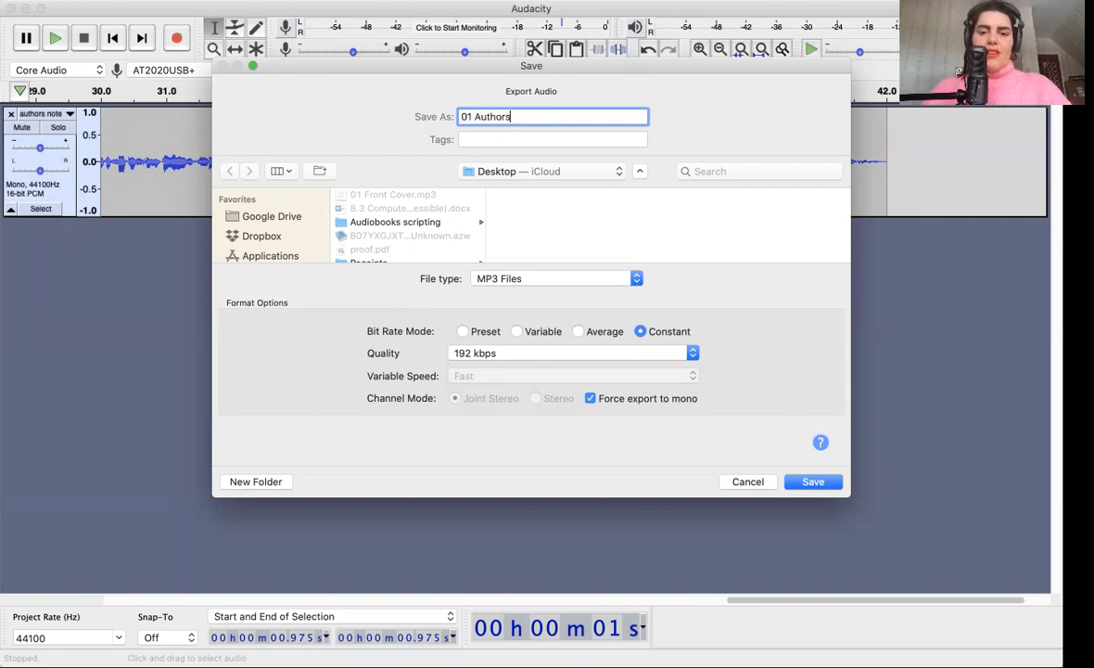
type("note")
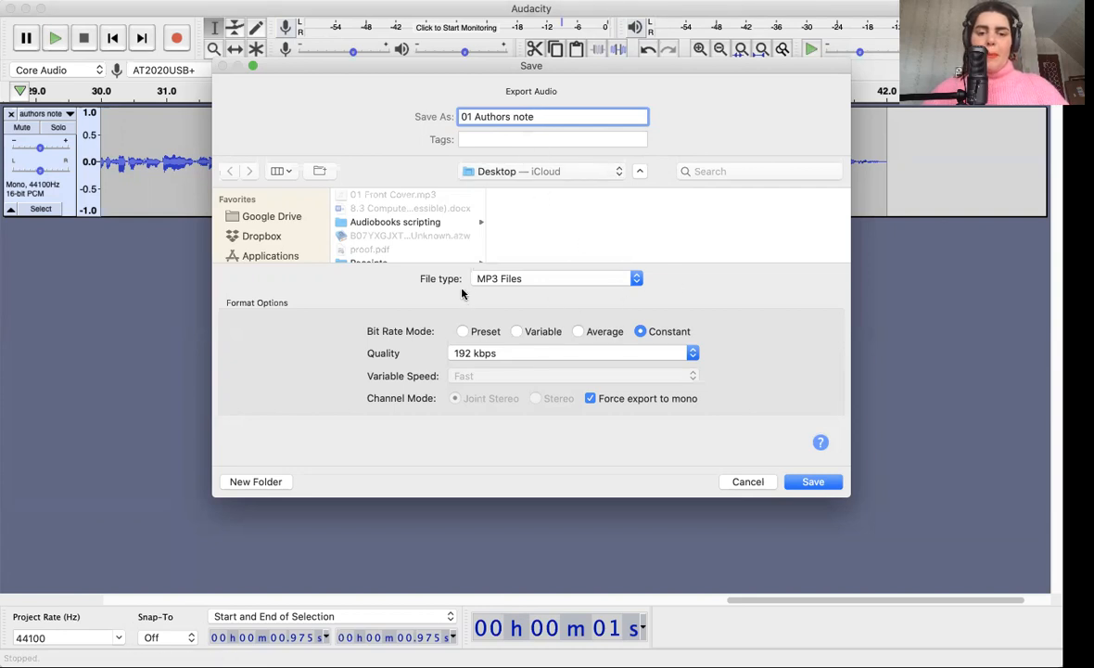
mouse_move(506, 289)
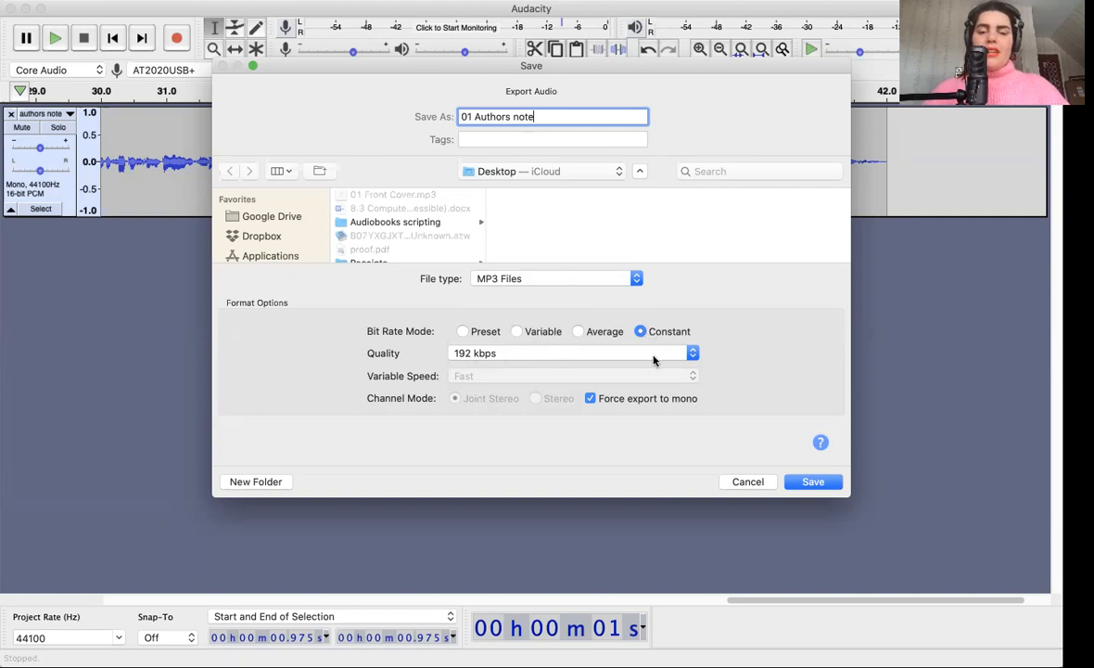
left_click(577, 331)
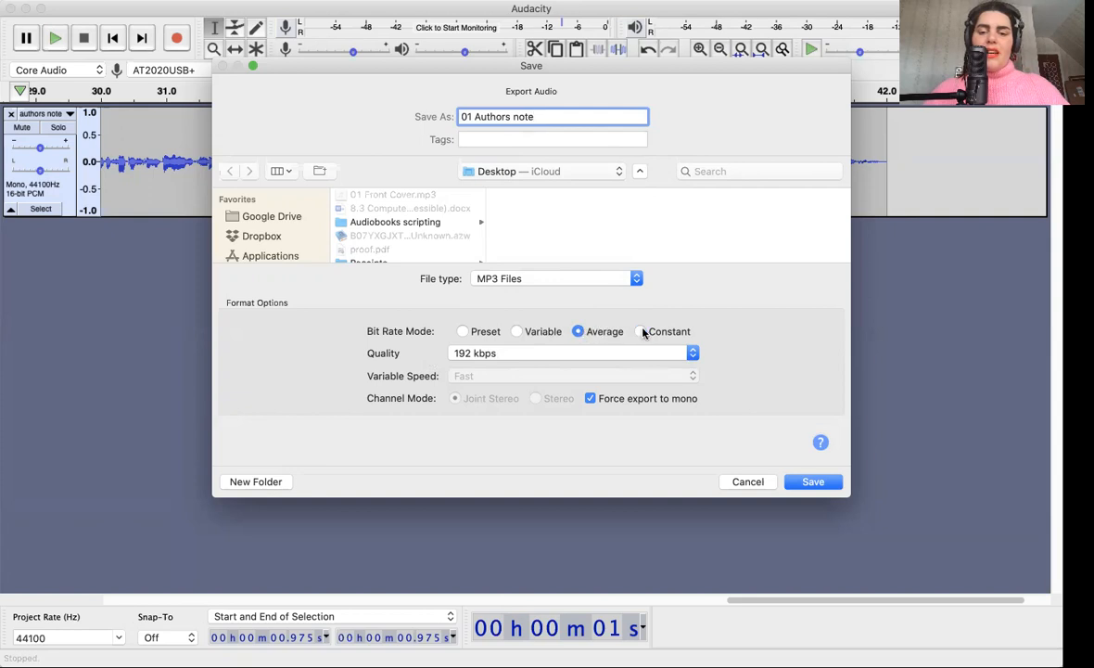
left_click(572, 353)
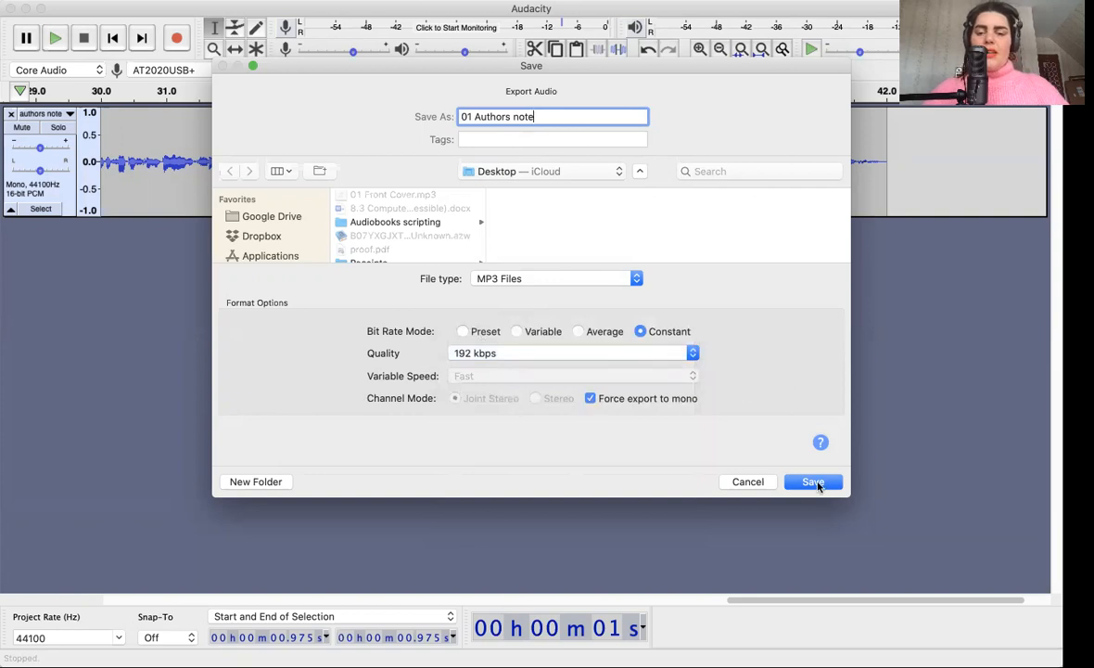
left_click(812, 481)
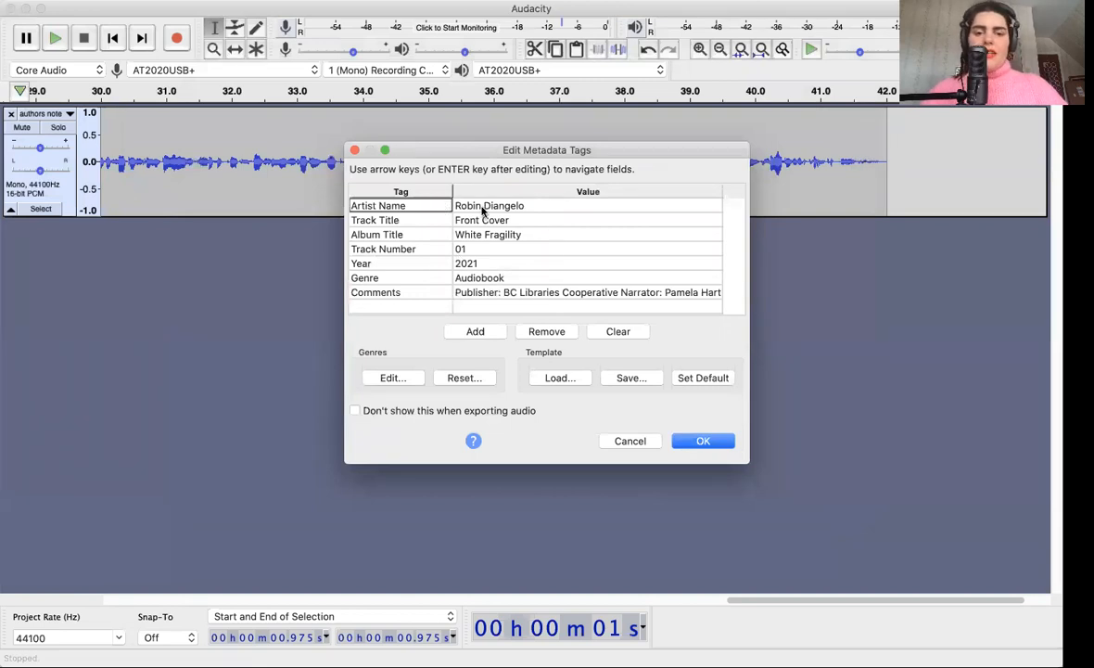
Retype the artist as 'Diangelo', change Track Title to 'authors note', and confirm
left_click(490, 205)
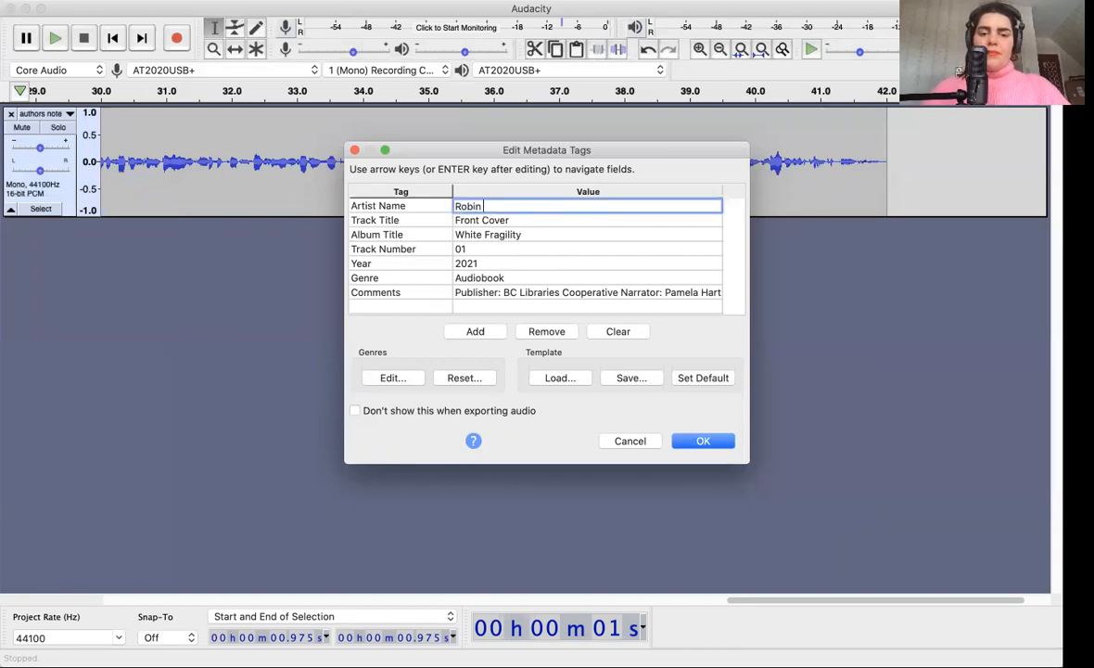
type("Dian")
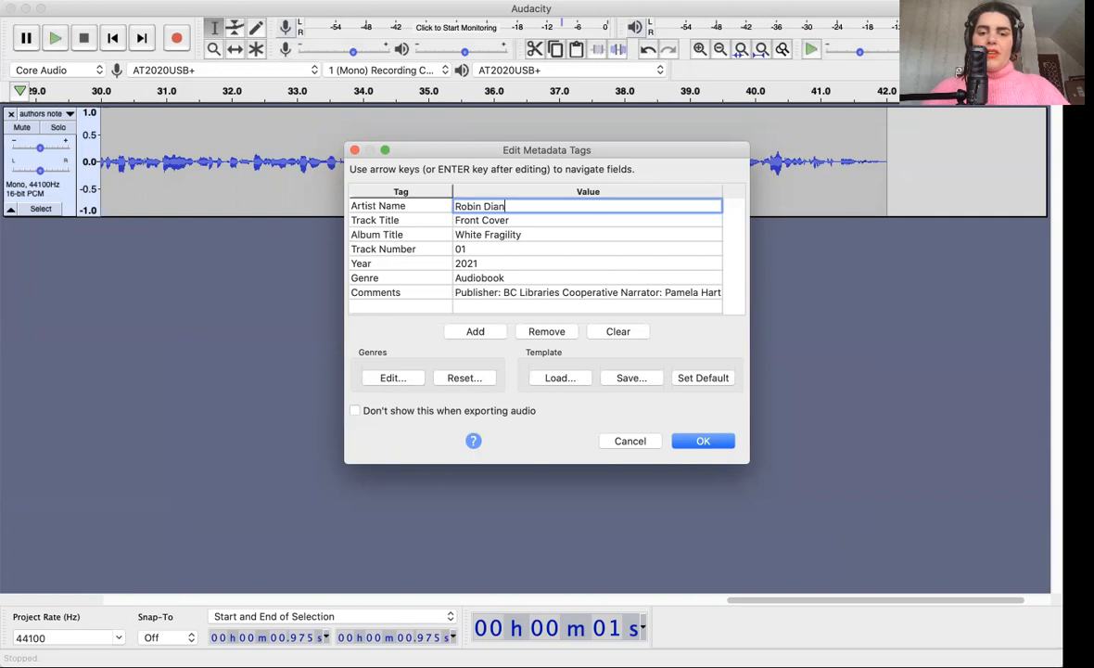
type("gelo")
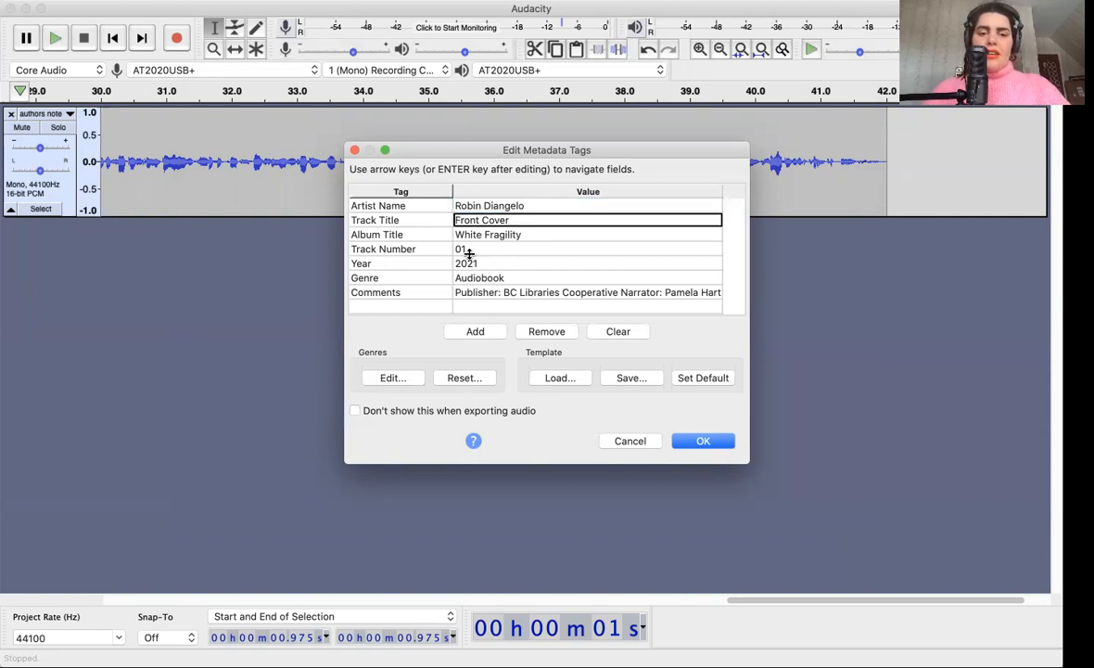
double_click(481, 220)
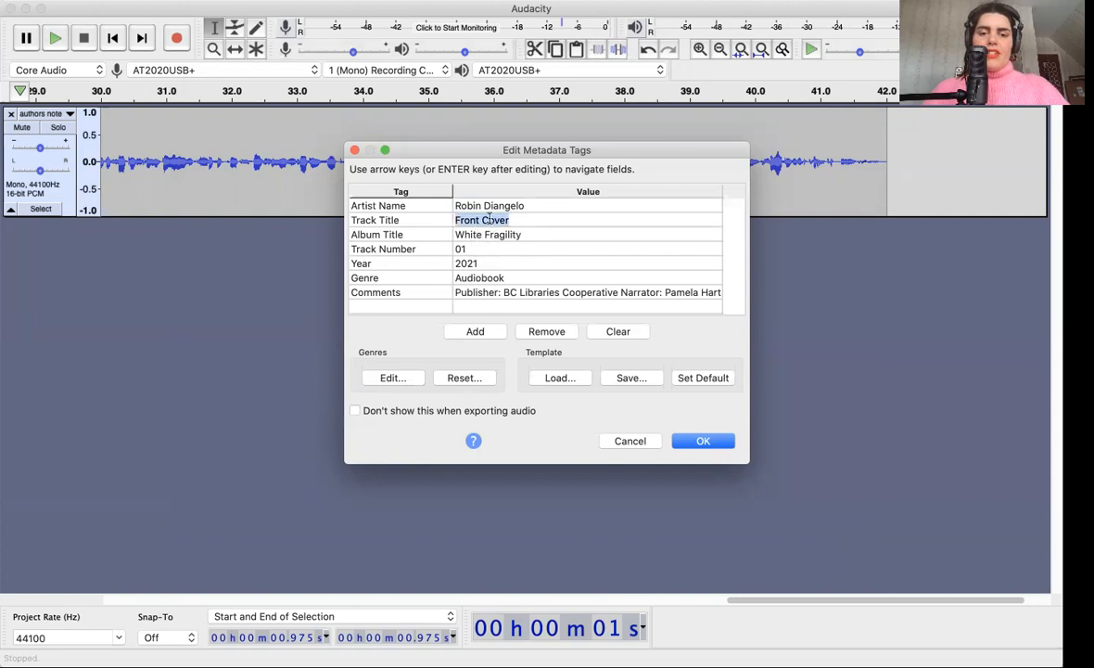
type("authors")
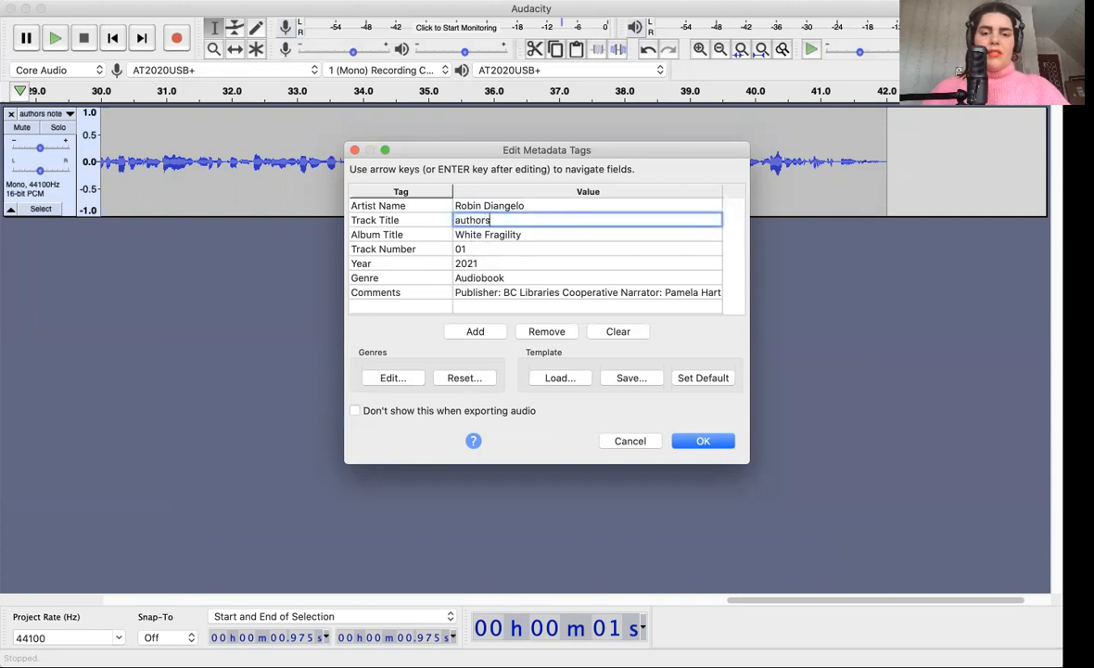
type("note")
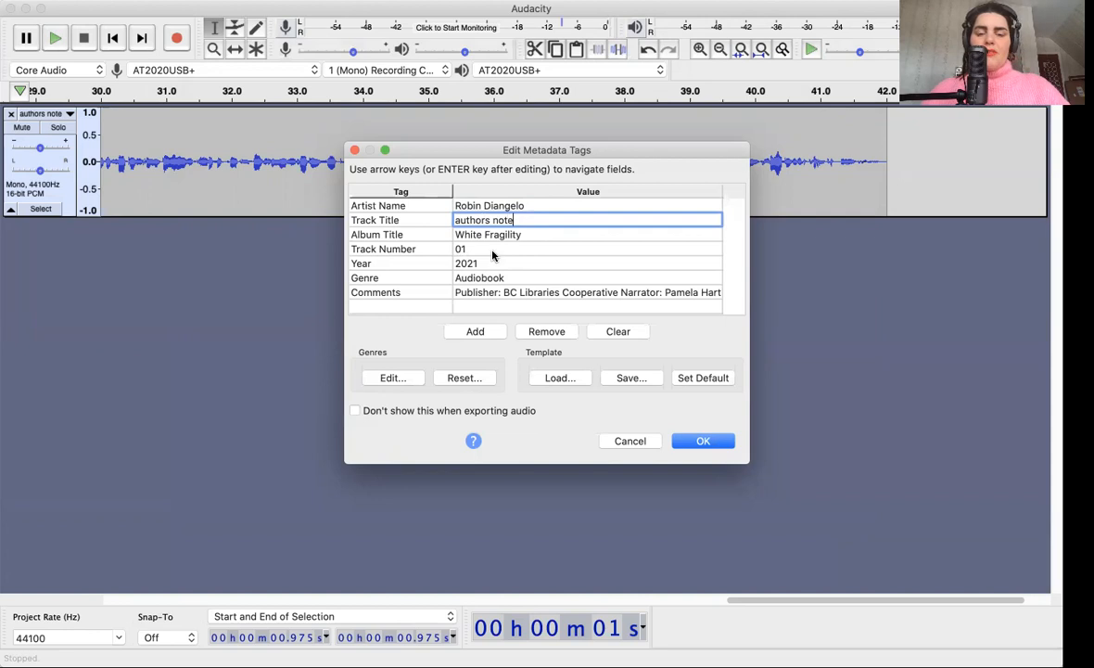
mouse_move(484, 266)
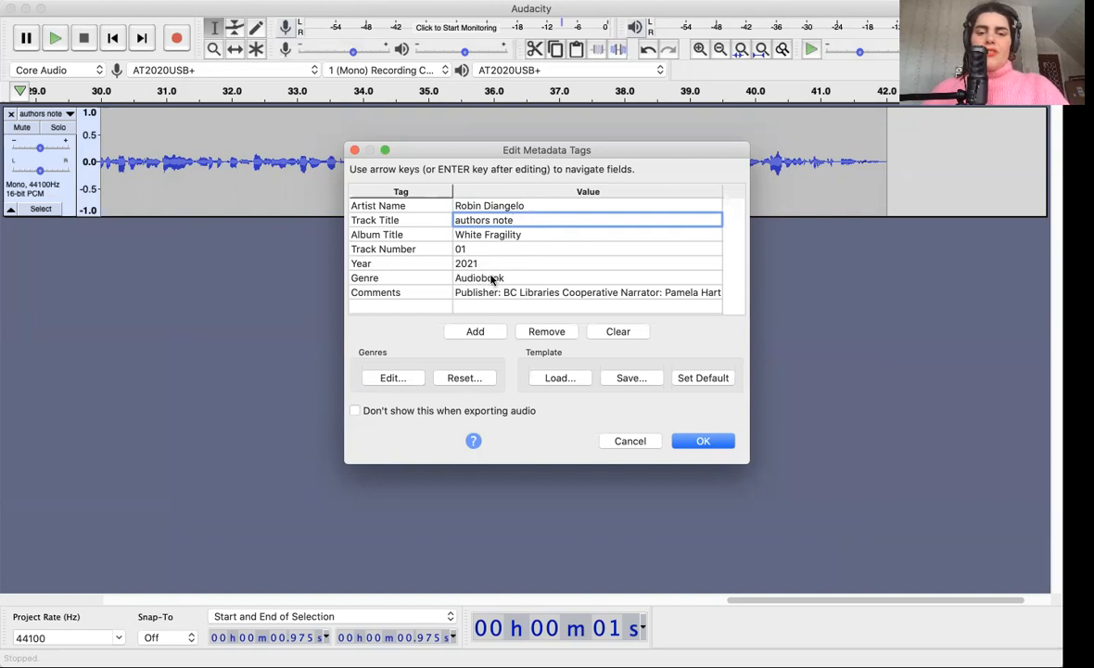
left_click(587, 292)
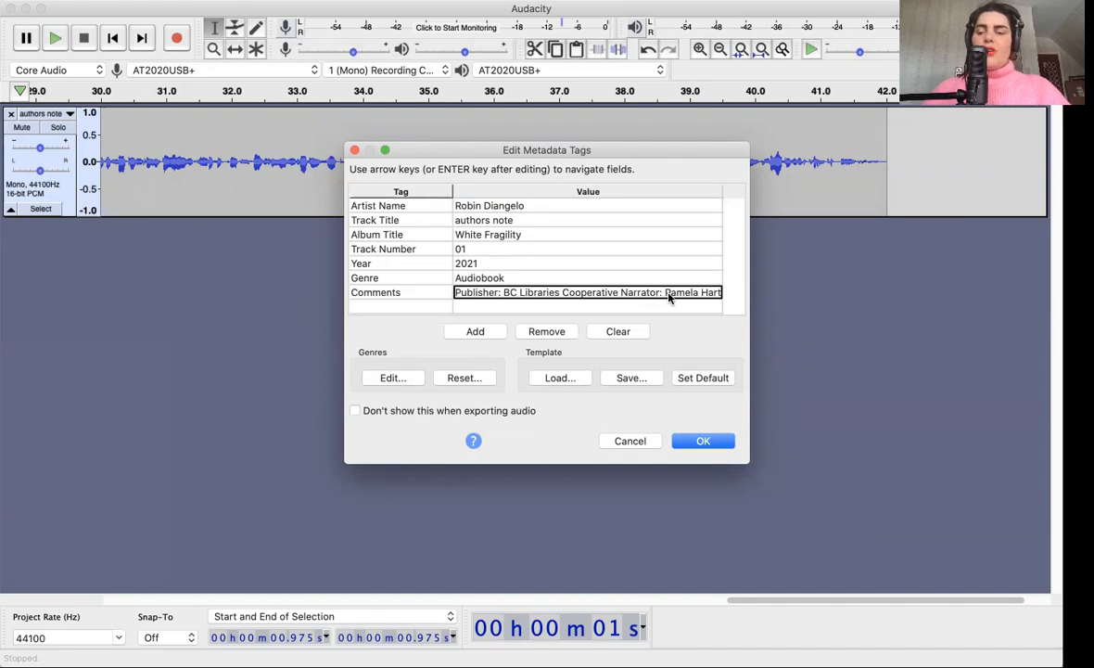
mouse_move(663, 455)
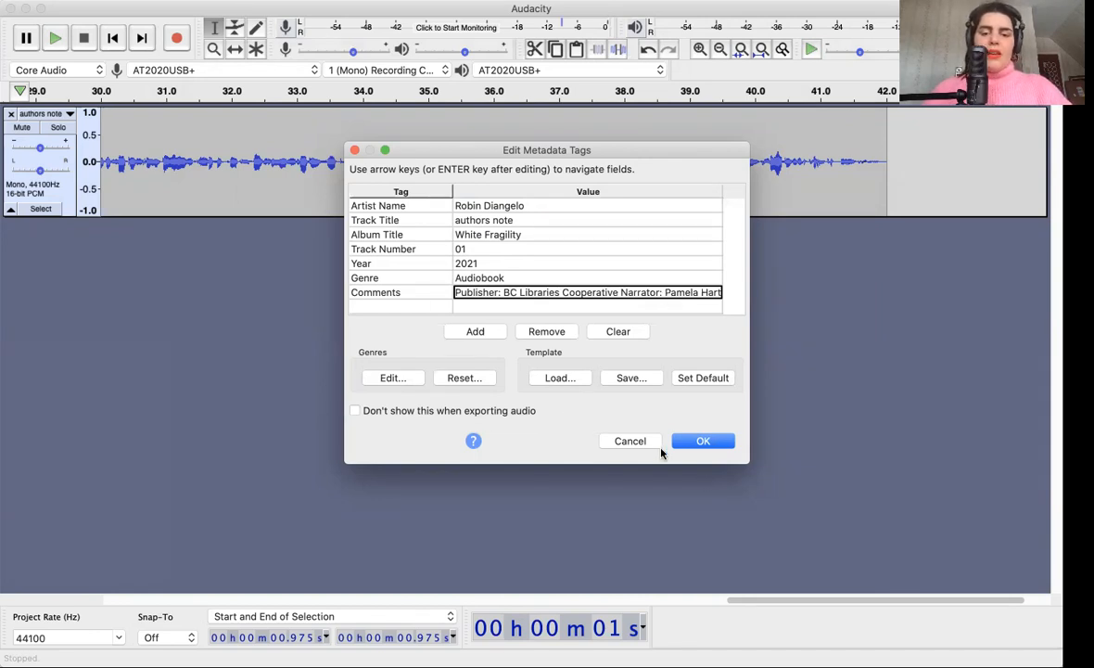
left_click(703, 440)
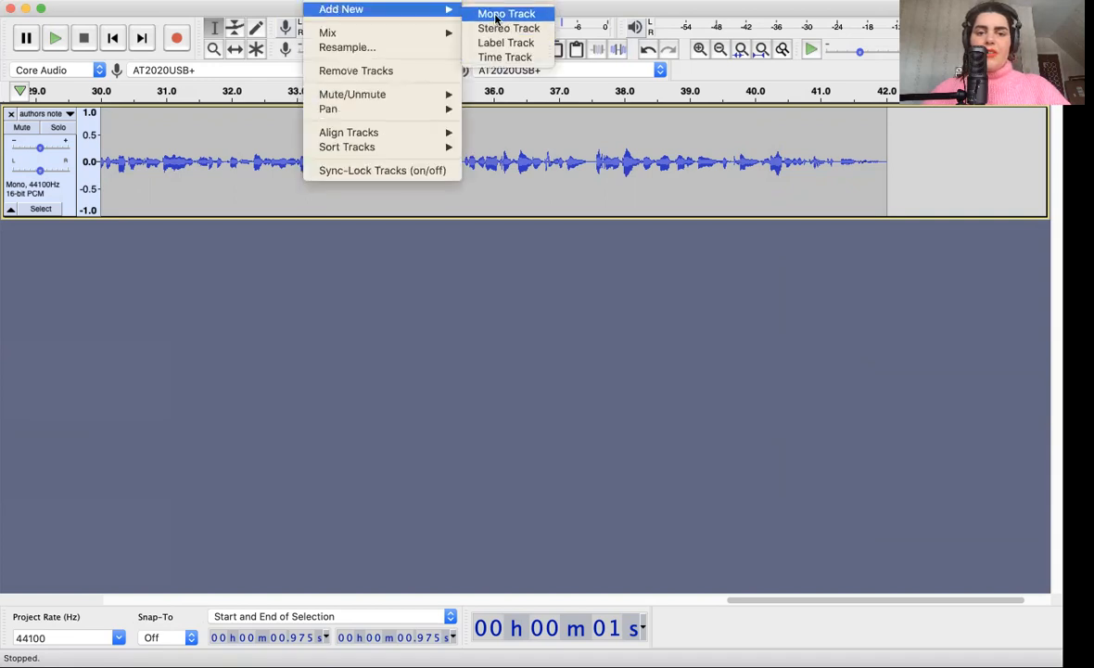
Add an empty mono track, remove the authors note track, and name the new one 'Chapter one'
left_click(506, 13)
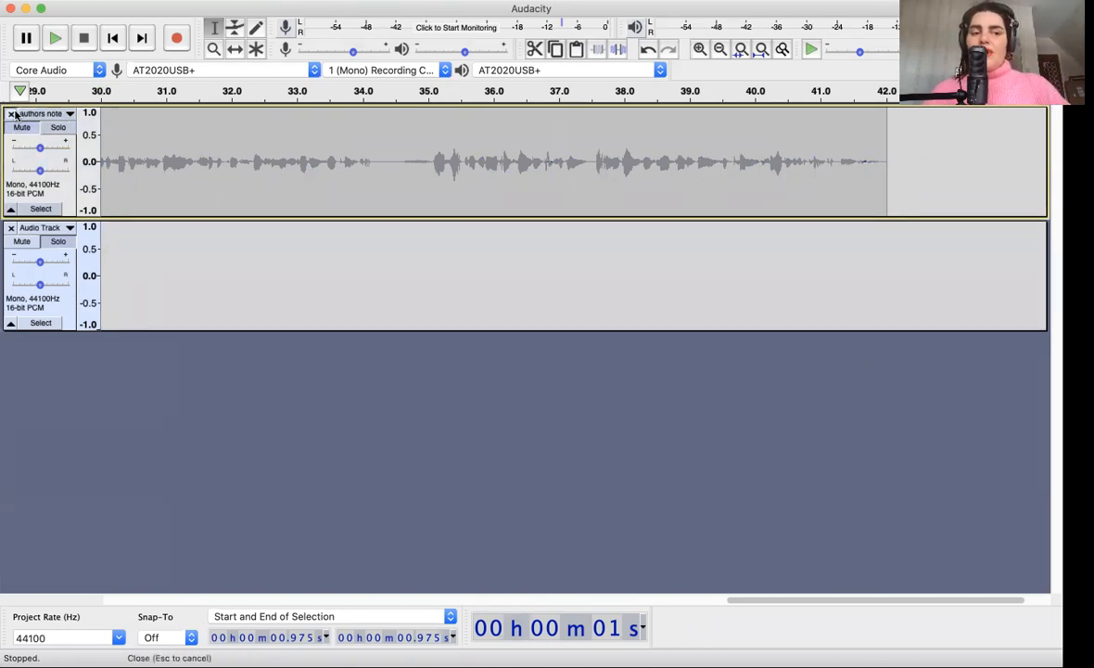
left_click(41, 113)
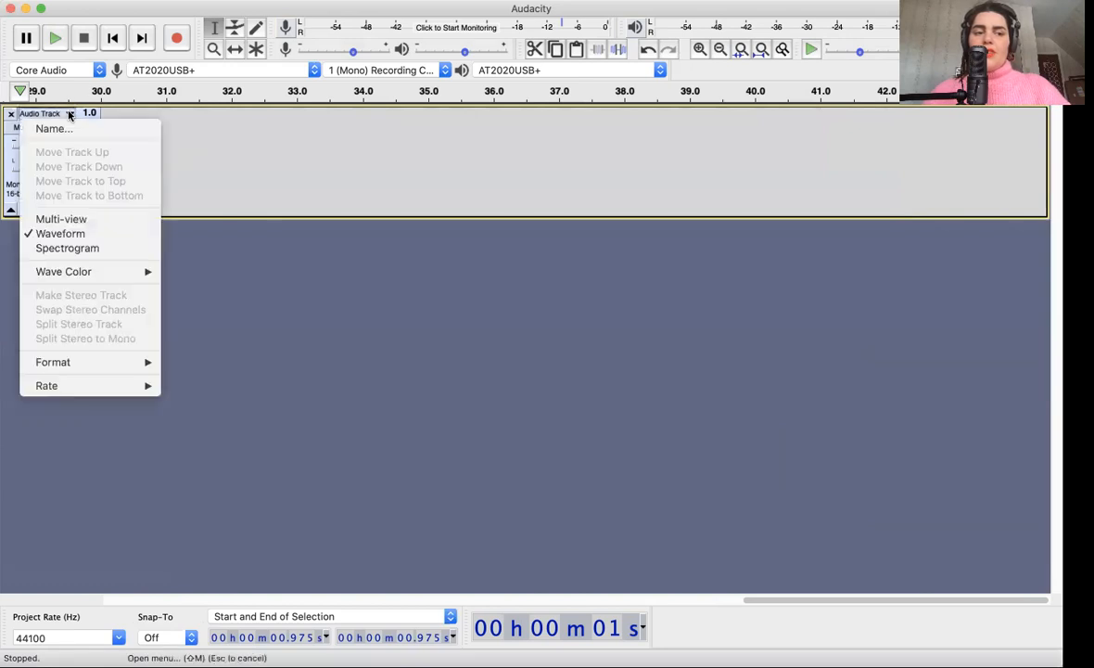
mouse_move(53, 128)
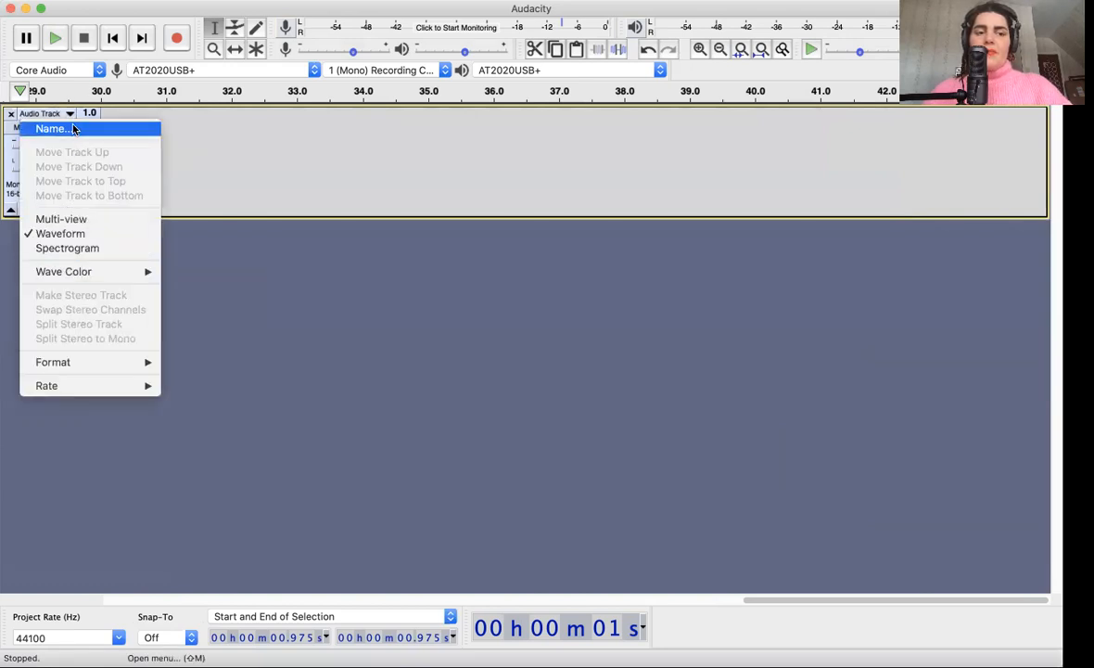
left_click(52, 129)
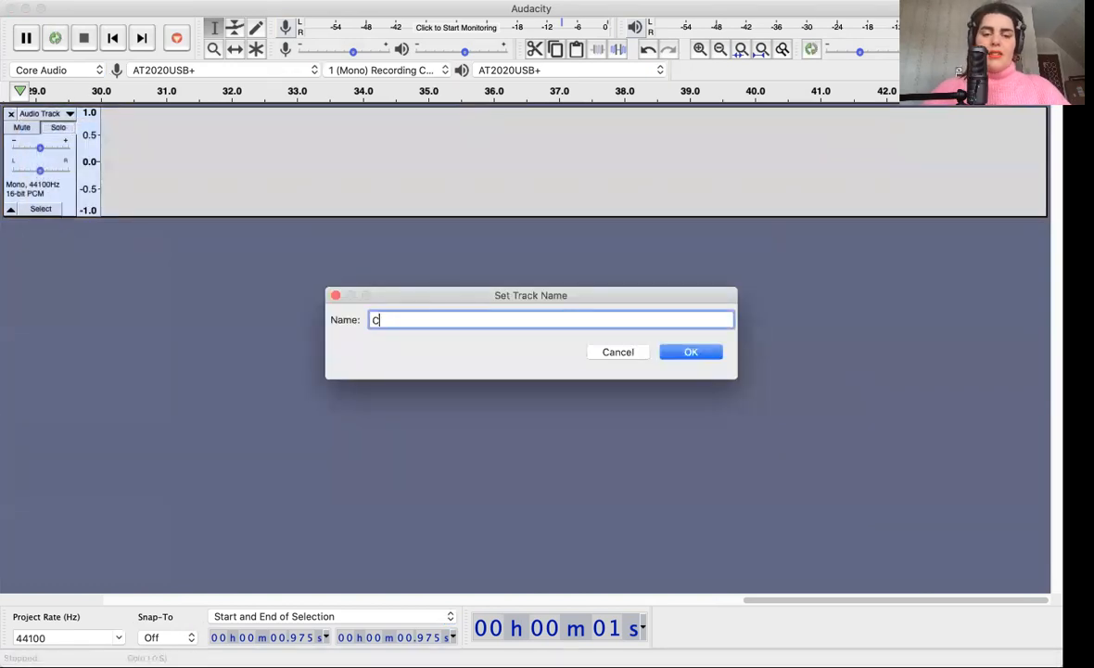
type("hapter obne")
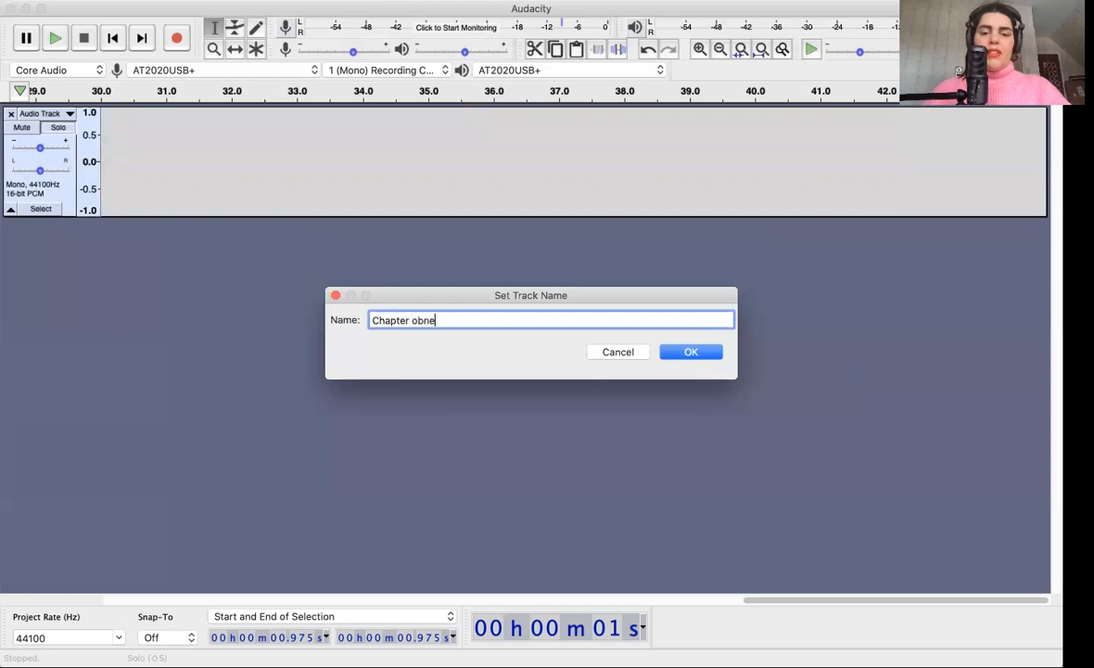
left_click(691, 352)
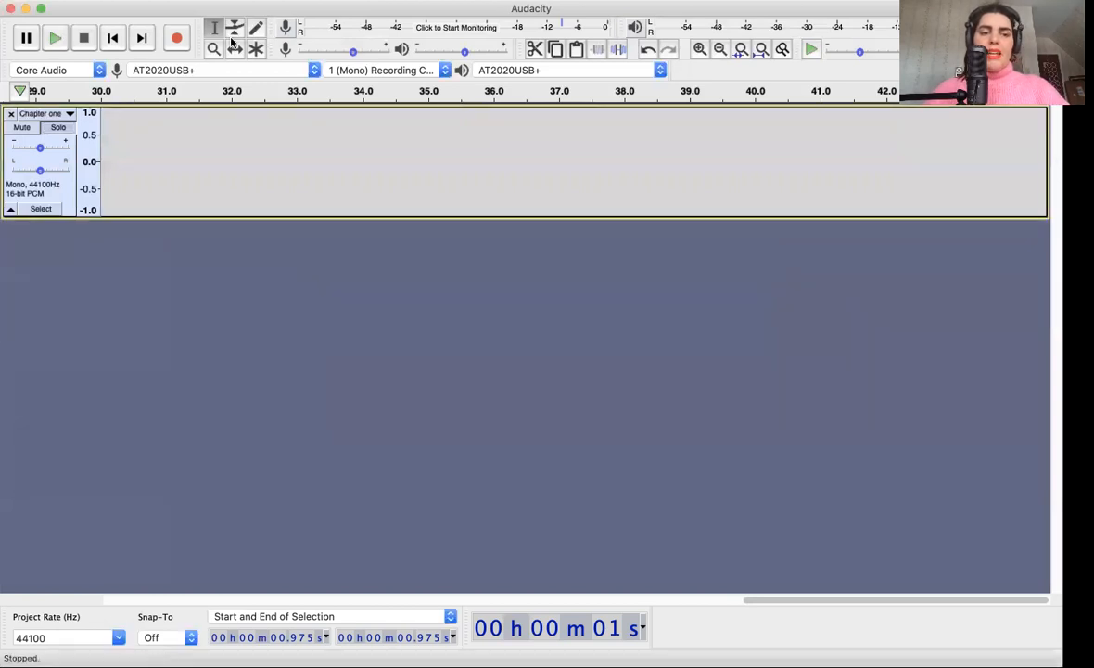
mouse_move(351, 271)
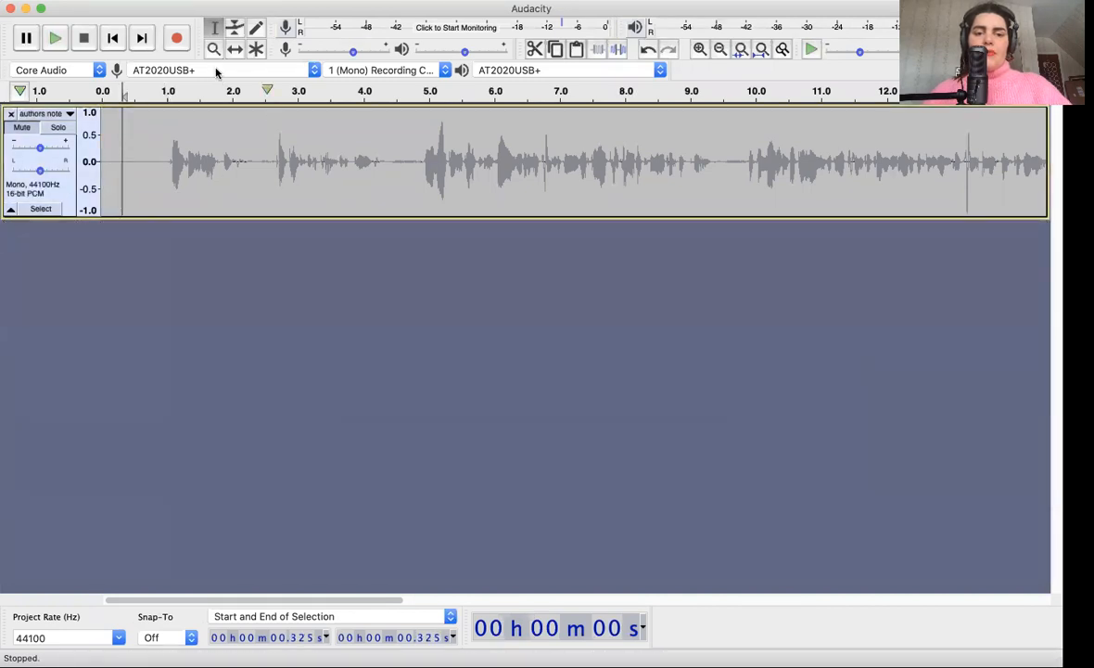
left_click(37, 4)
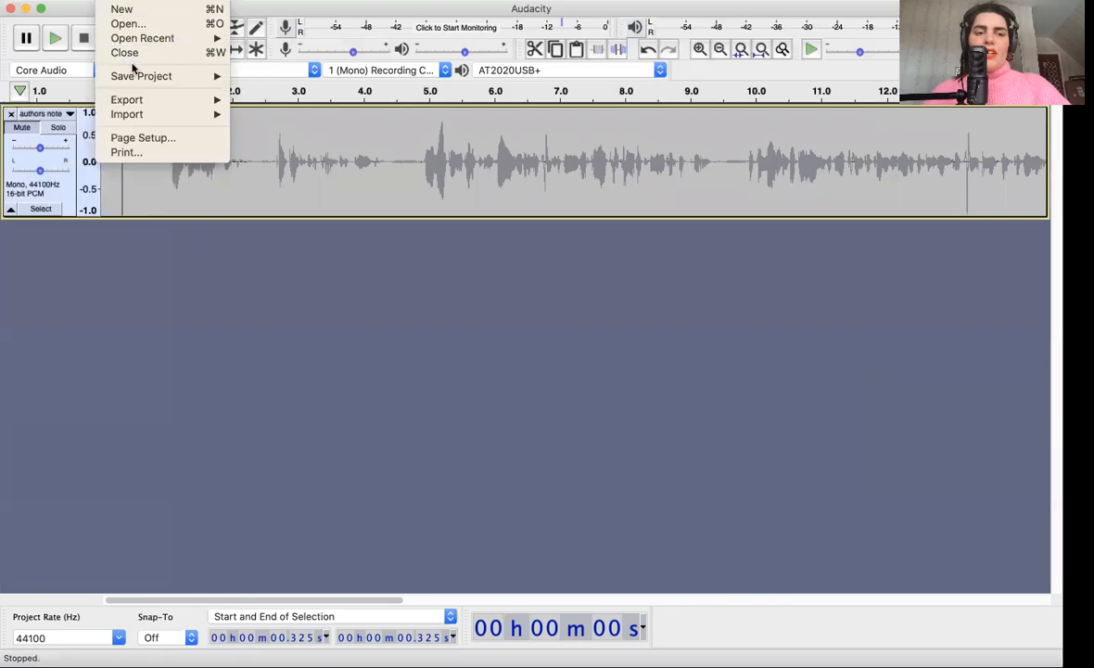
mouse_move(141, 76)
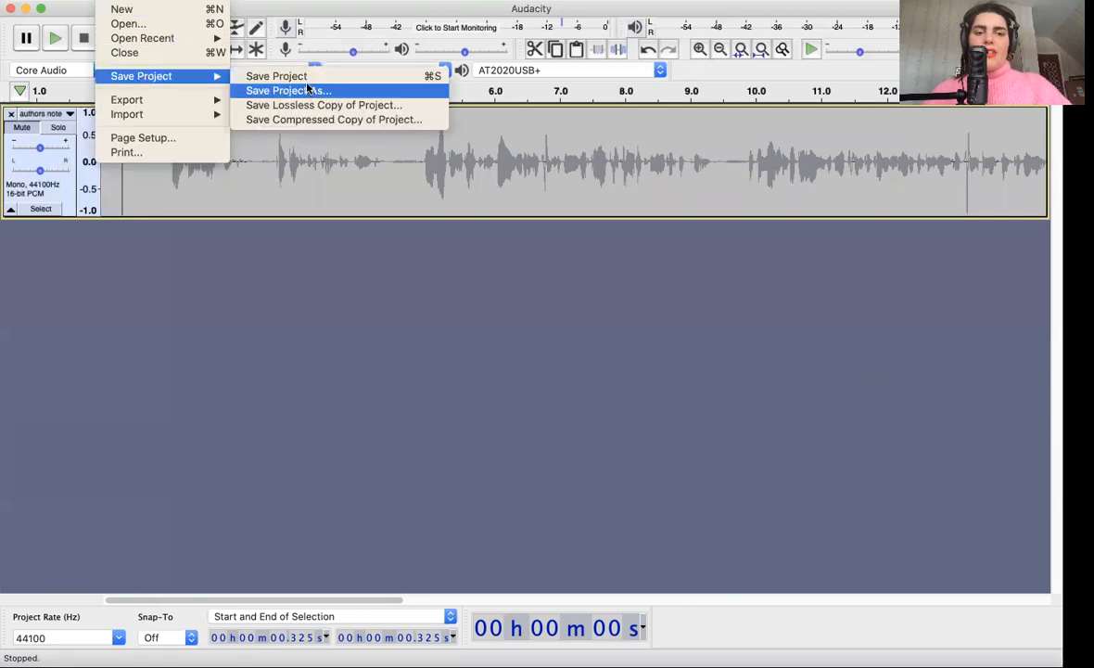
left_click(275, 76)
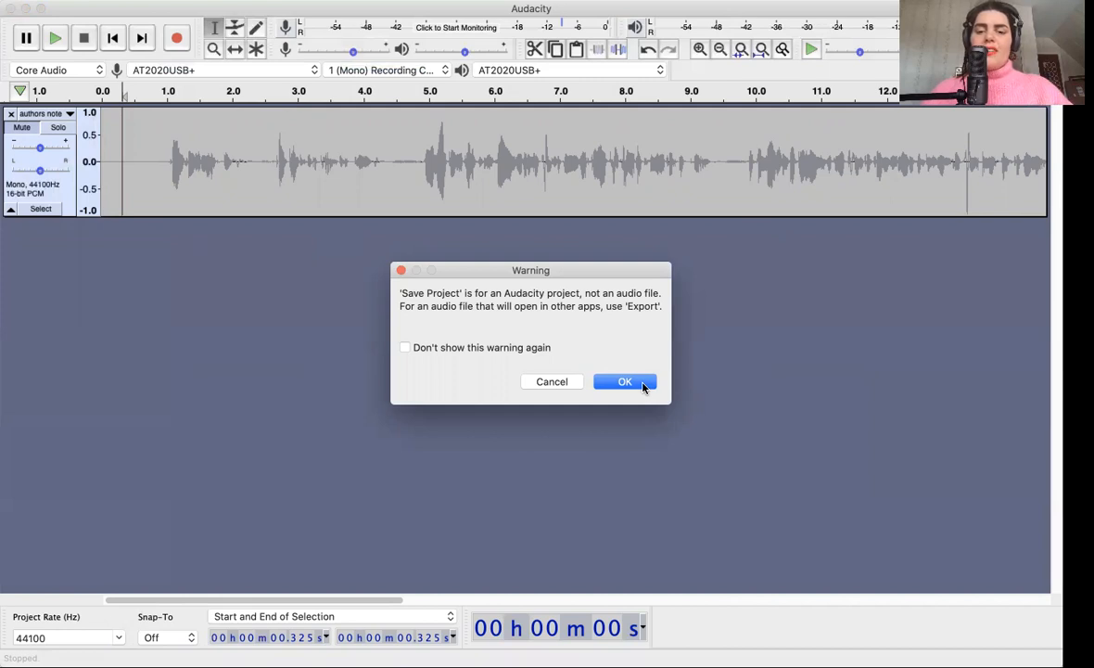
left_click(624, 381)
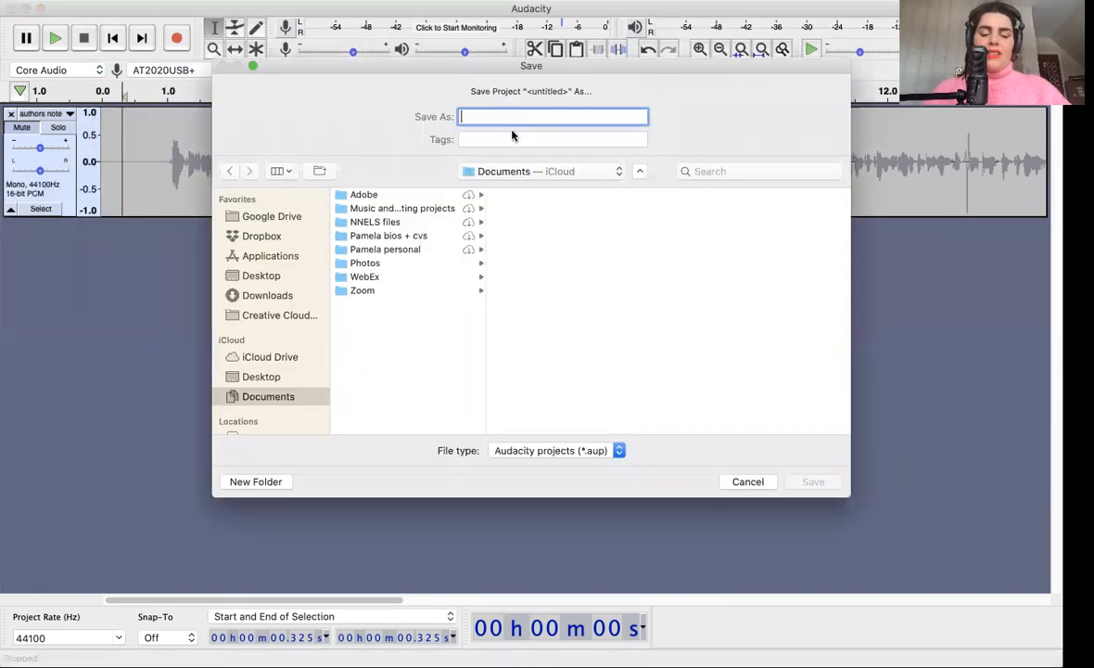
type("Authors note")
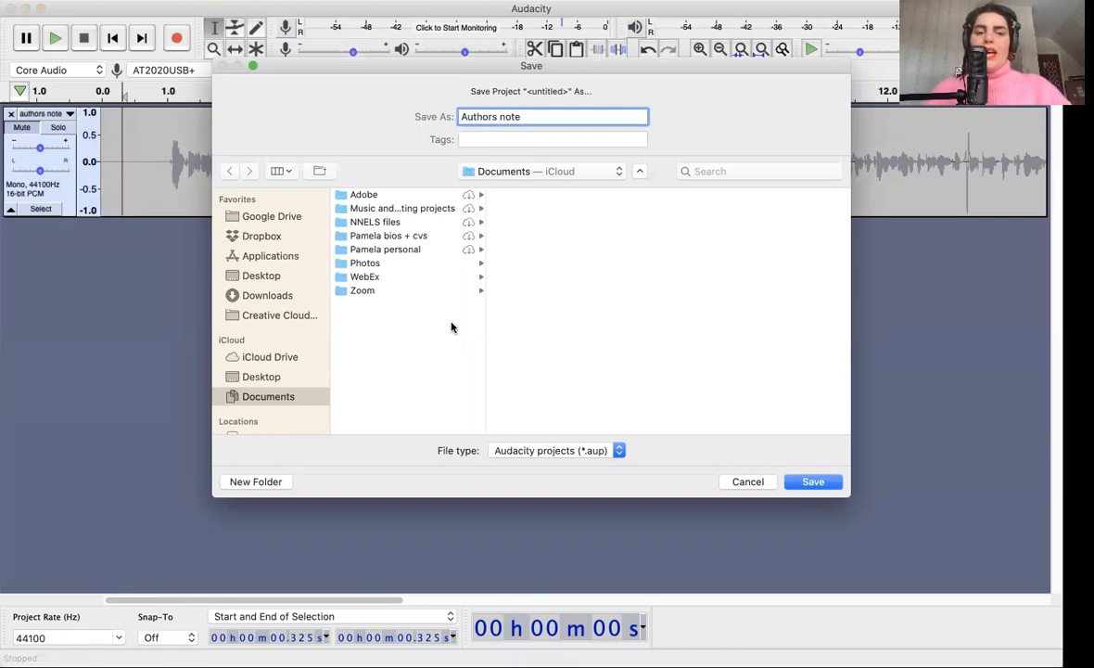
mouse_move(648, 449)
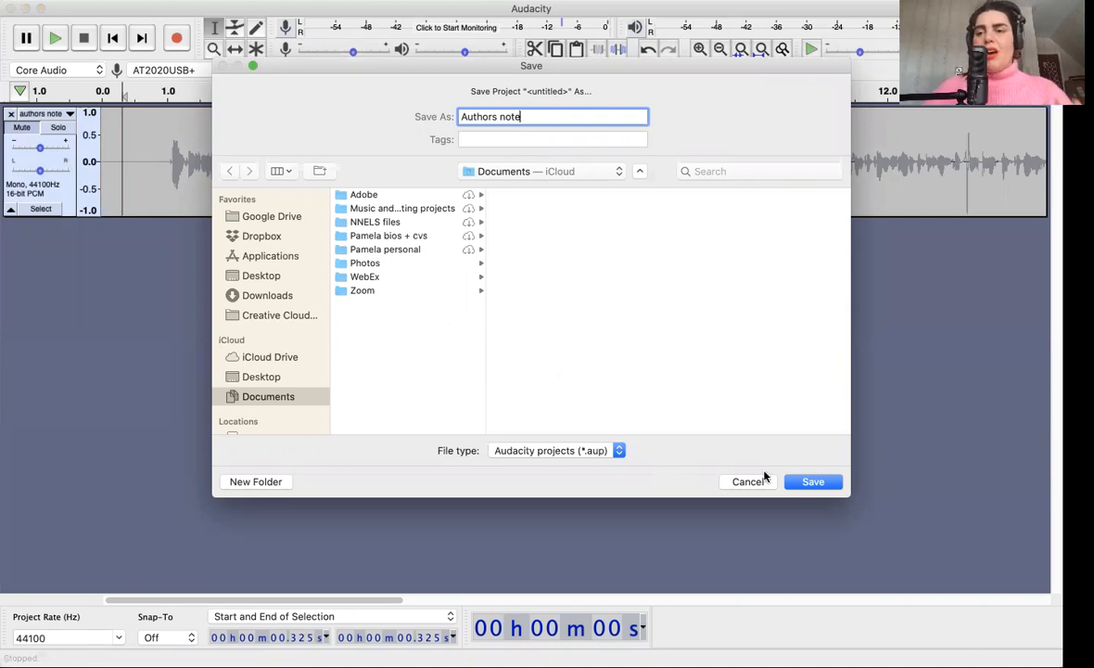
mouse_move(788, 515)
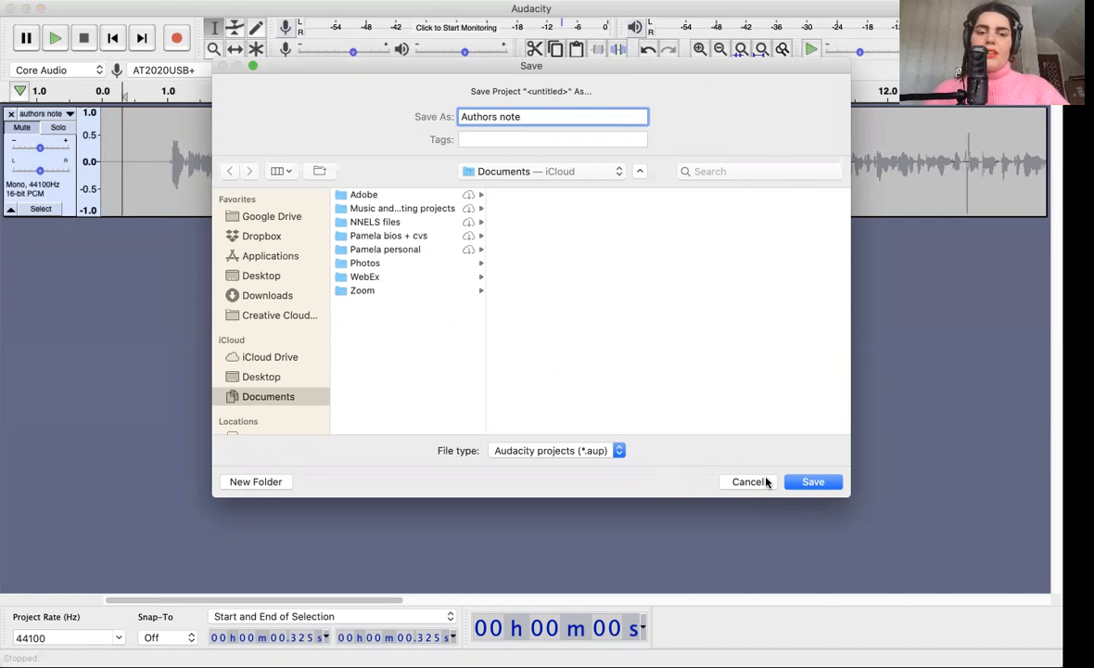
left_click(812, 481)
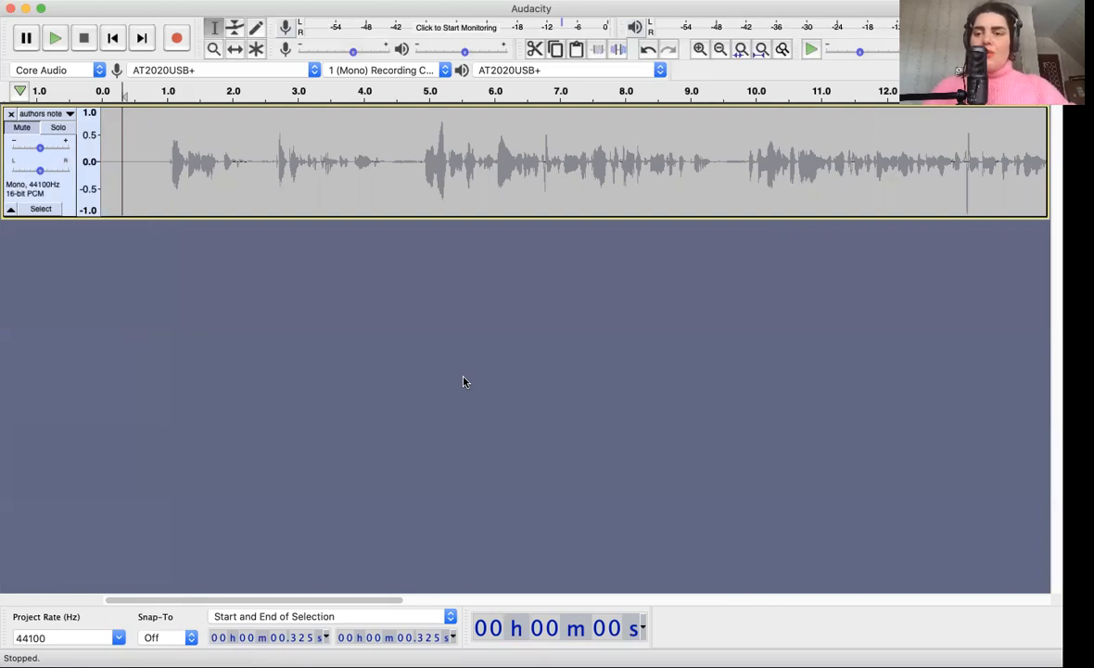
mouse_move(351, 338)
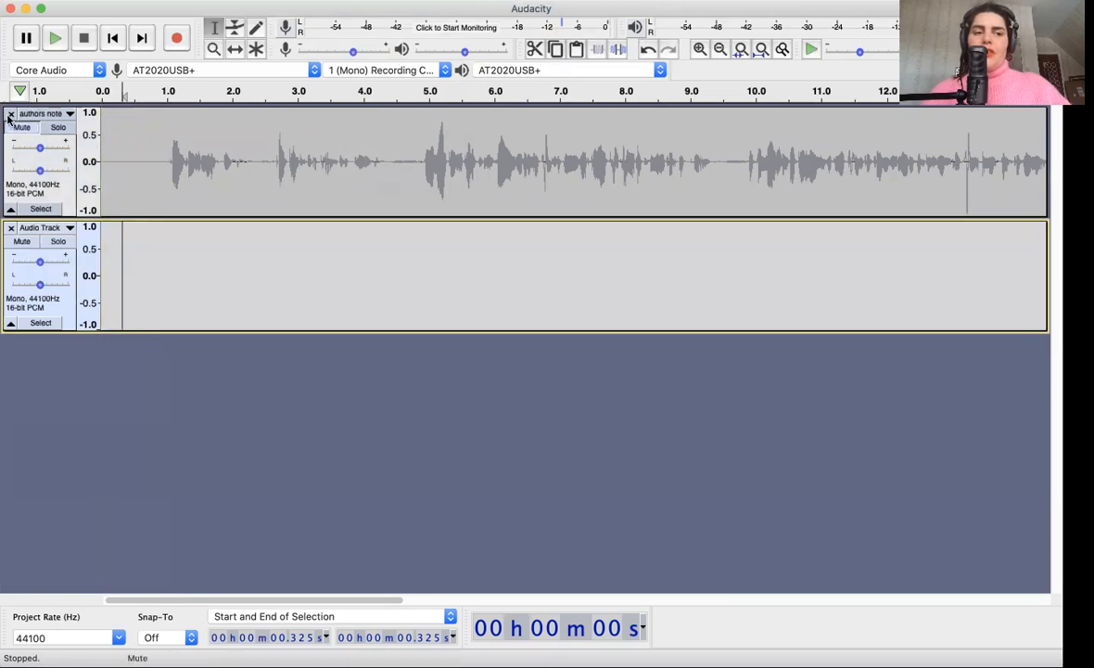
Close the authors note track so only the empty mono track remains
left_click(10, 113)
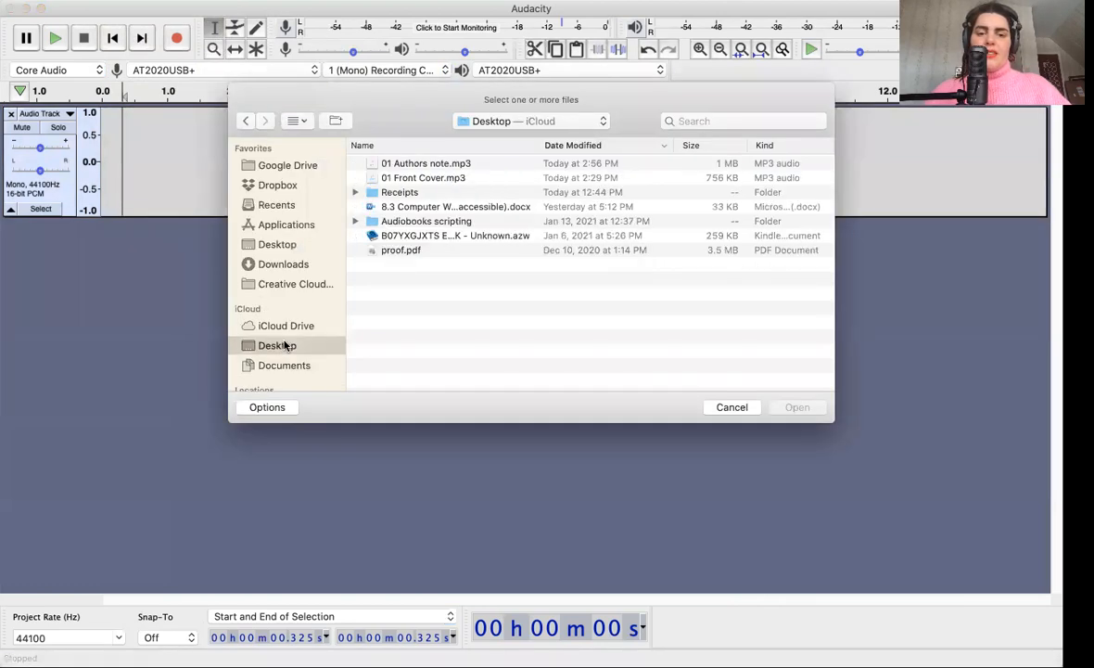
Pick 01 Authors note.mp3 from the Desktop folder to import
left_click(426, 163)
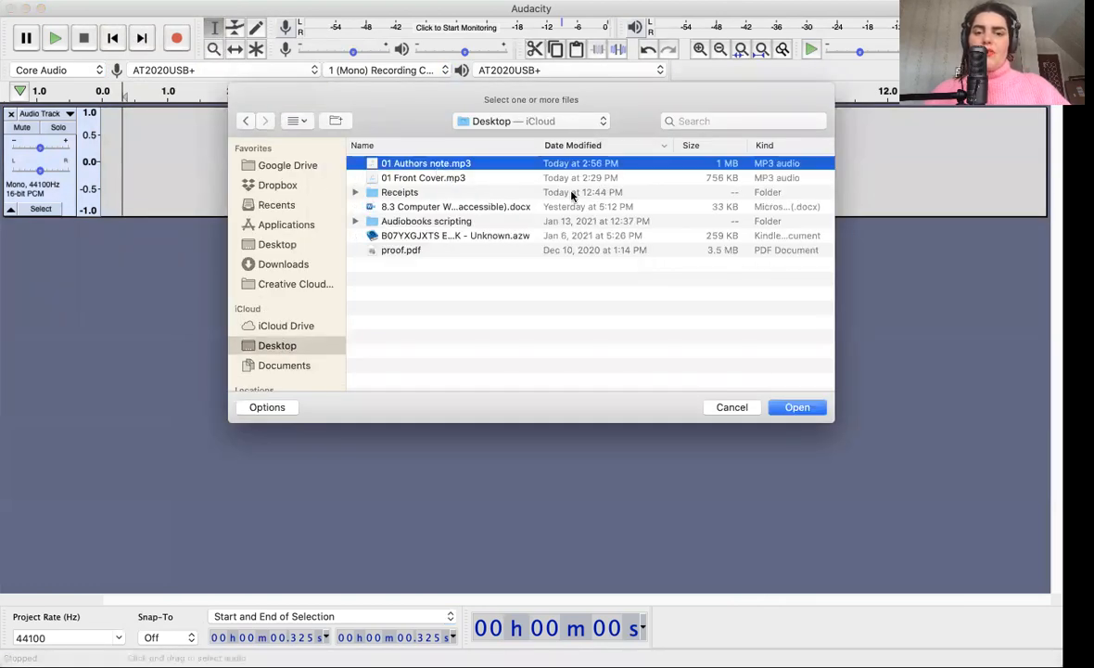
left_click(796, 406)
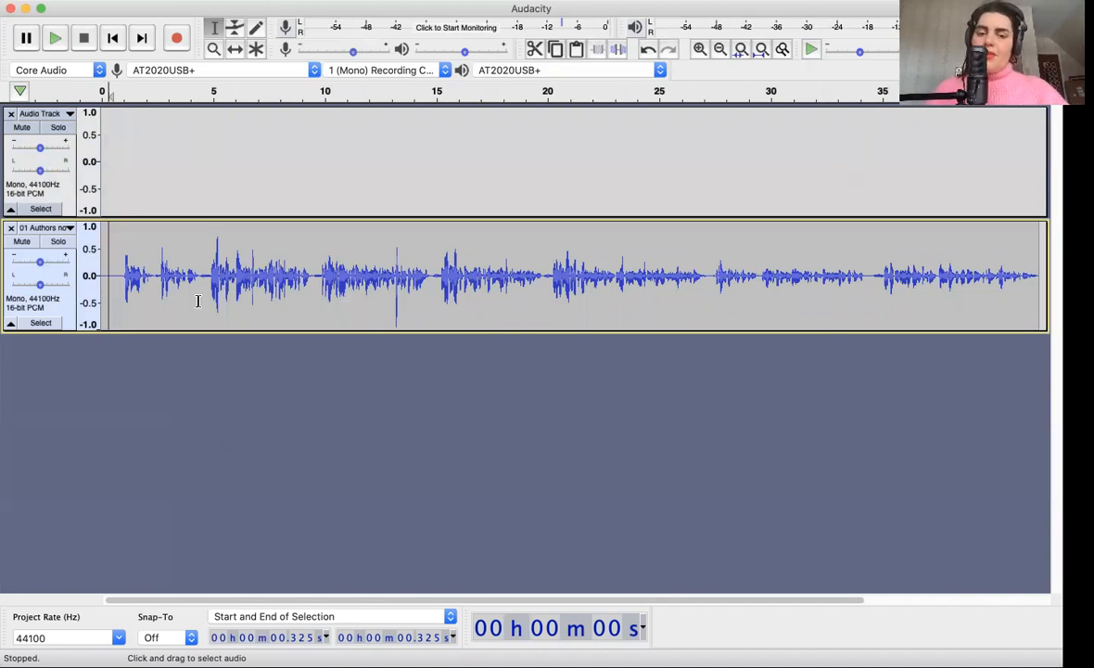
mouse_move(236, 309)
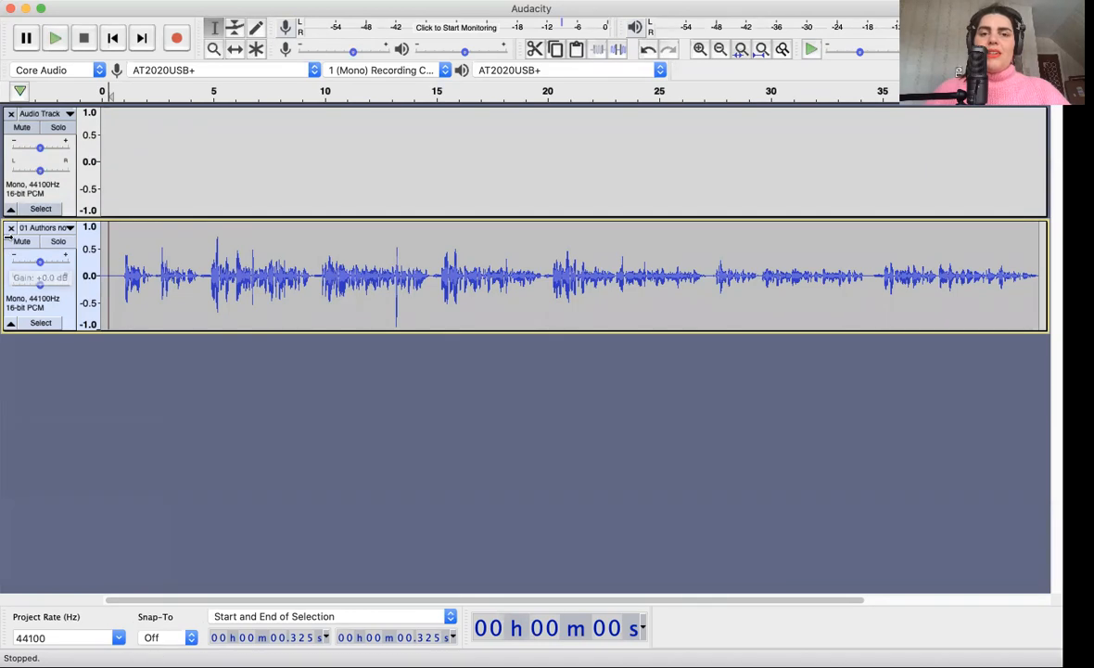
mouse_move(296, 327)
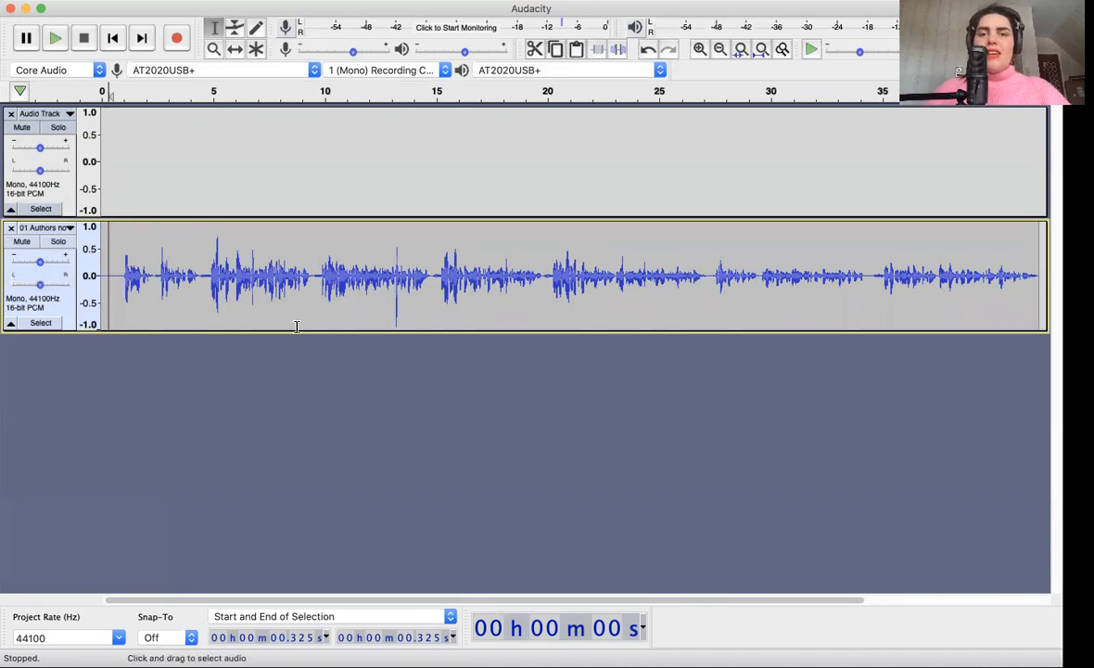